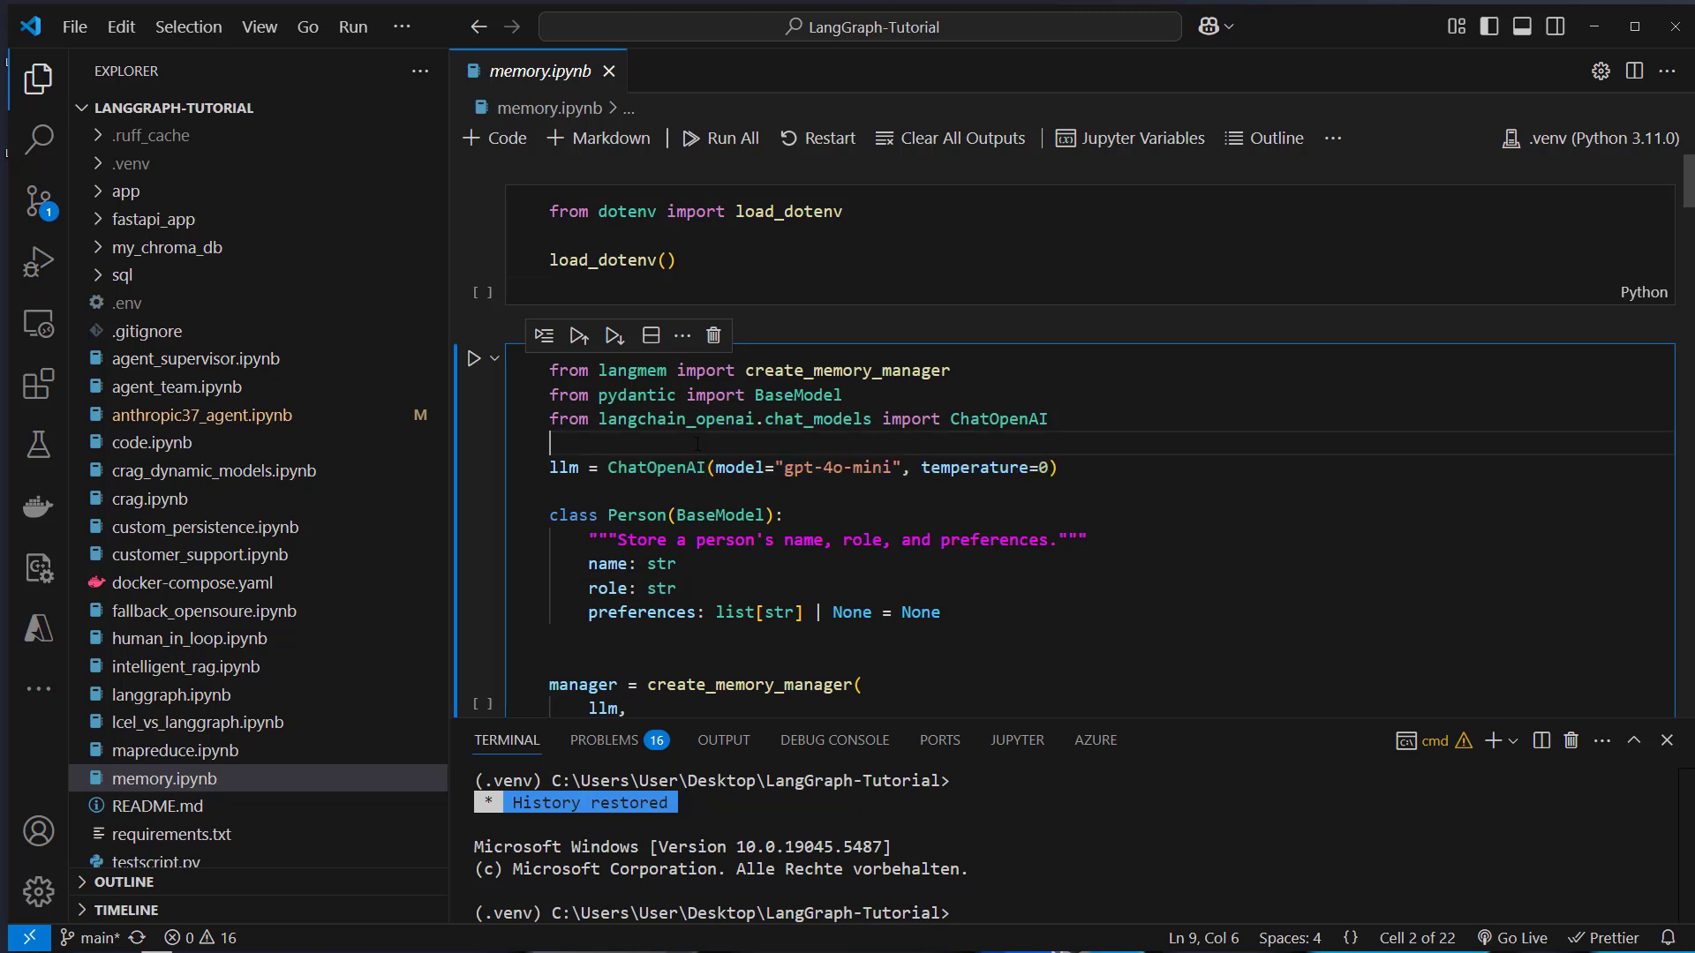
# - Install langmem via pip in the terminal and run the environment-variables cell
pyautogui.scroll(-3)
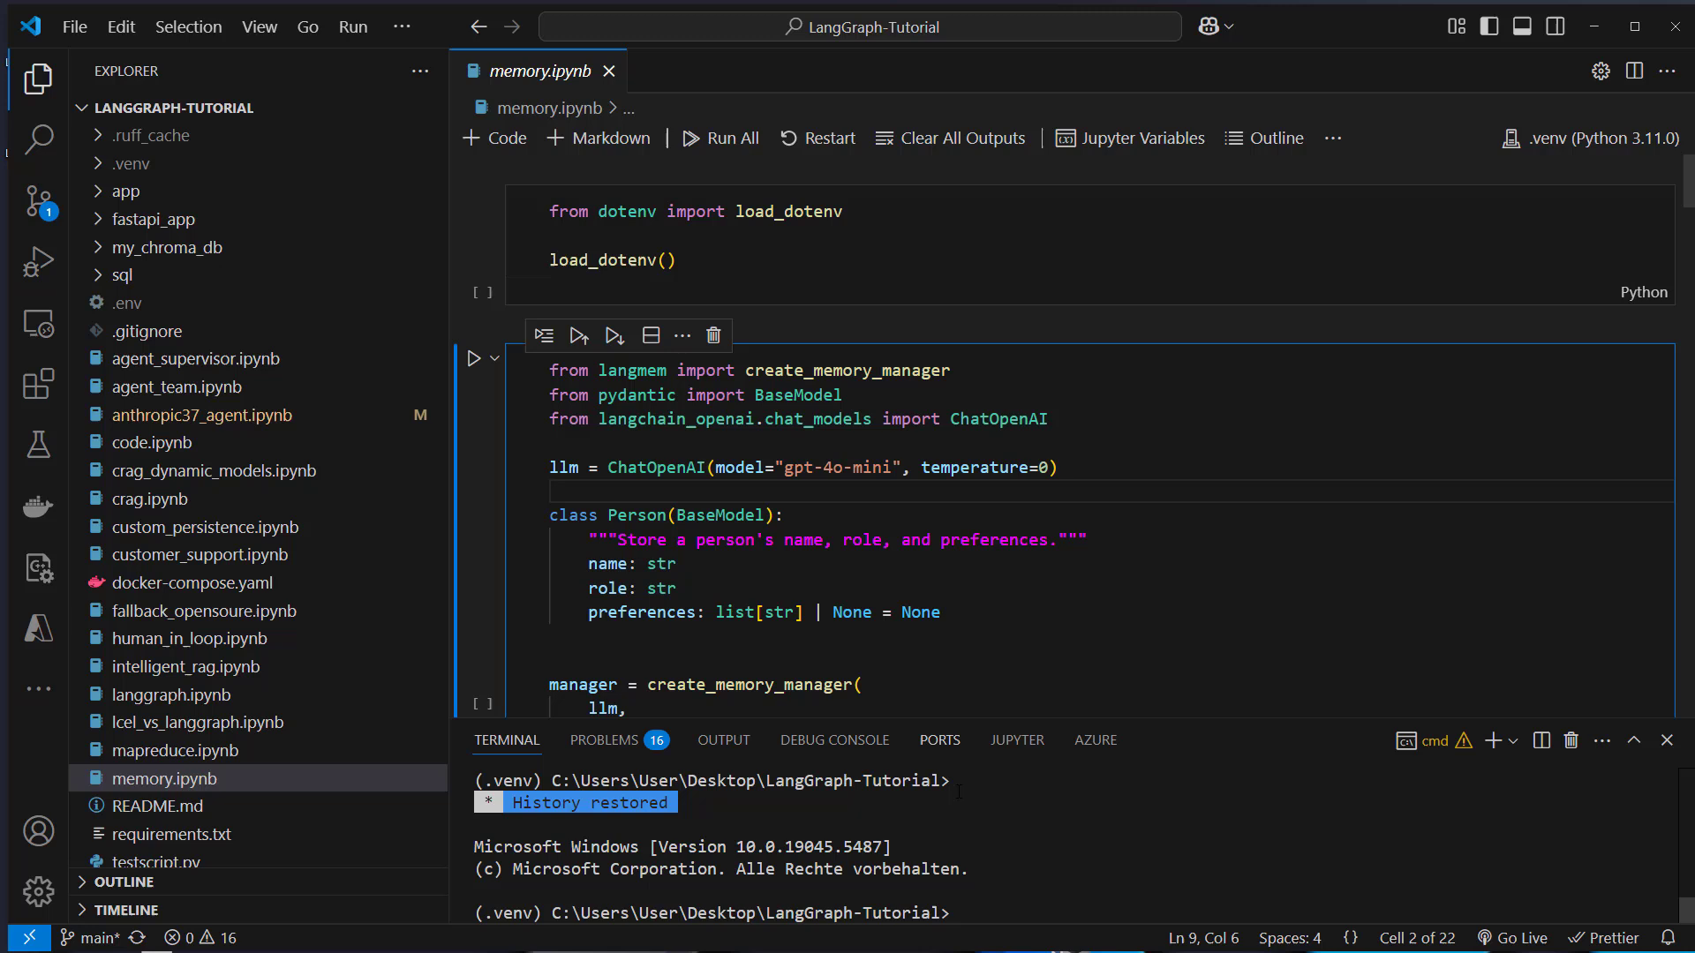
pyautogui.write('pip')
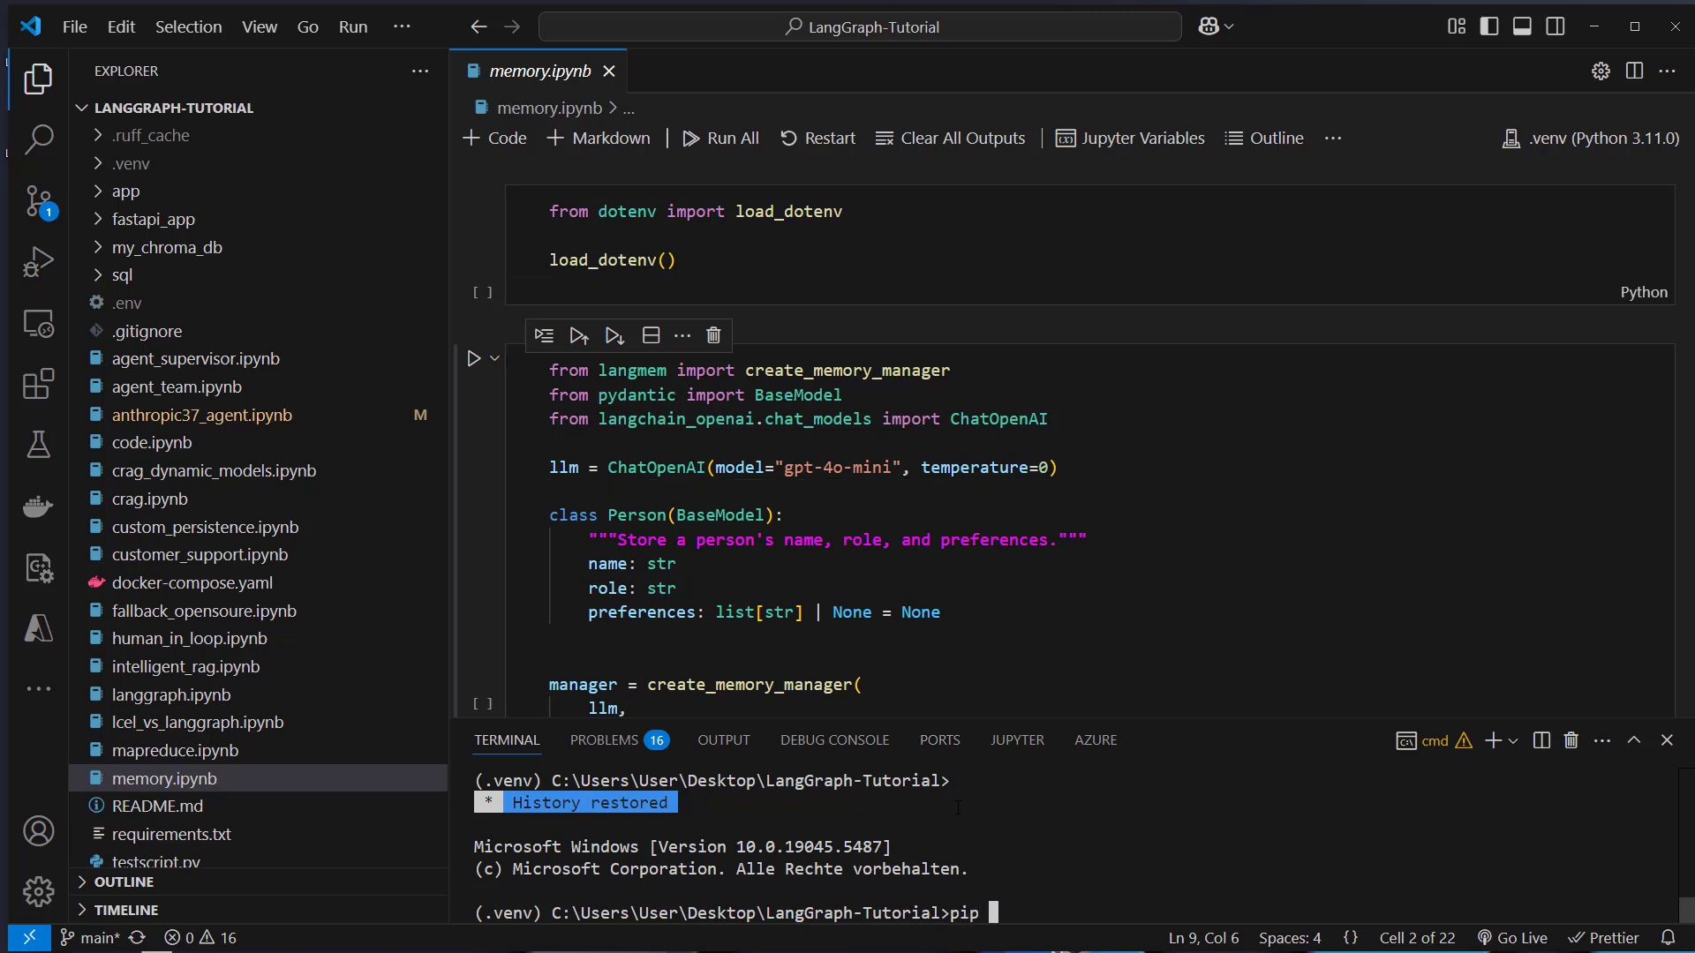
pyautogui.write('install')
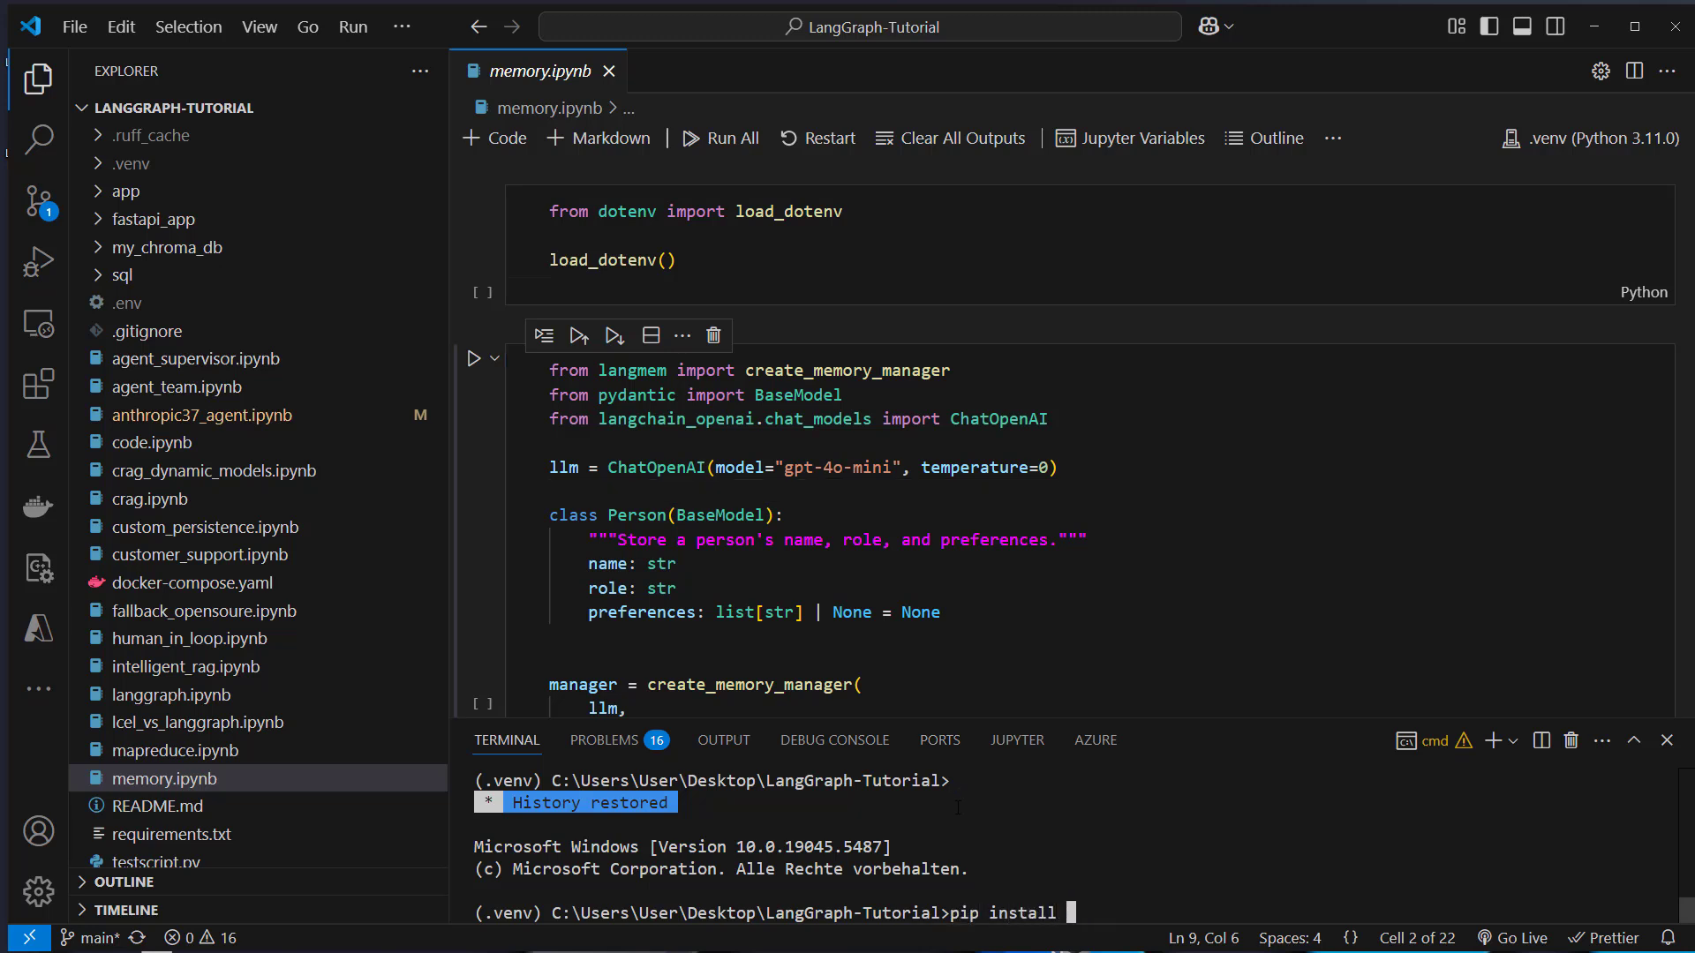
pyautogui.write('langmem')
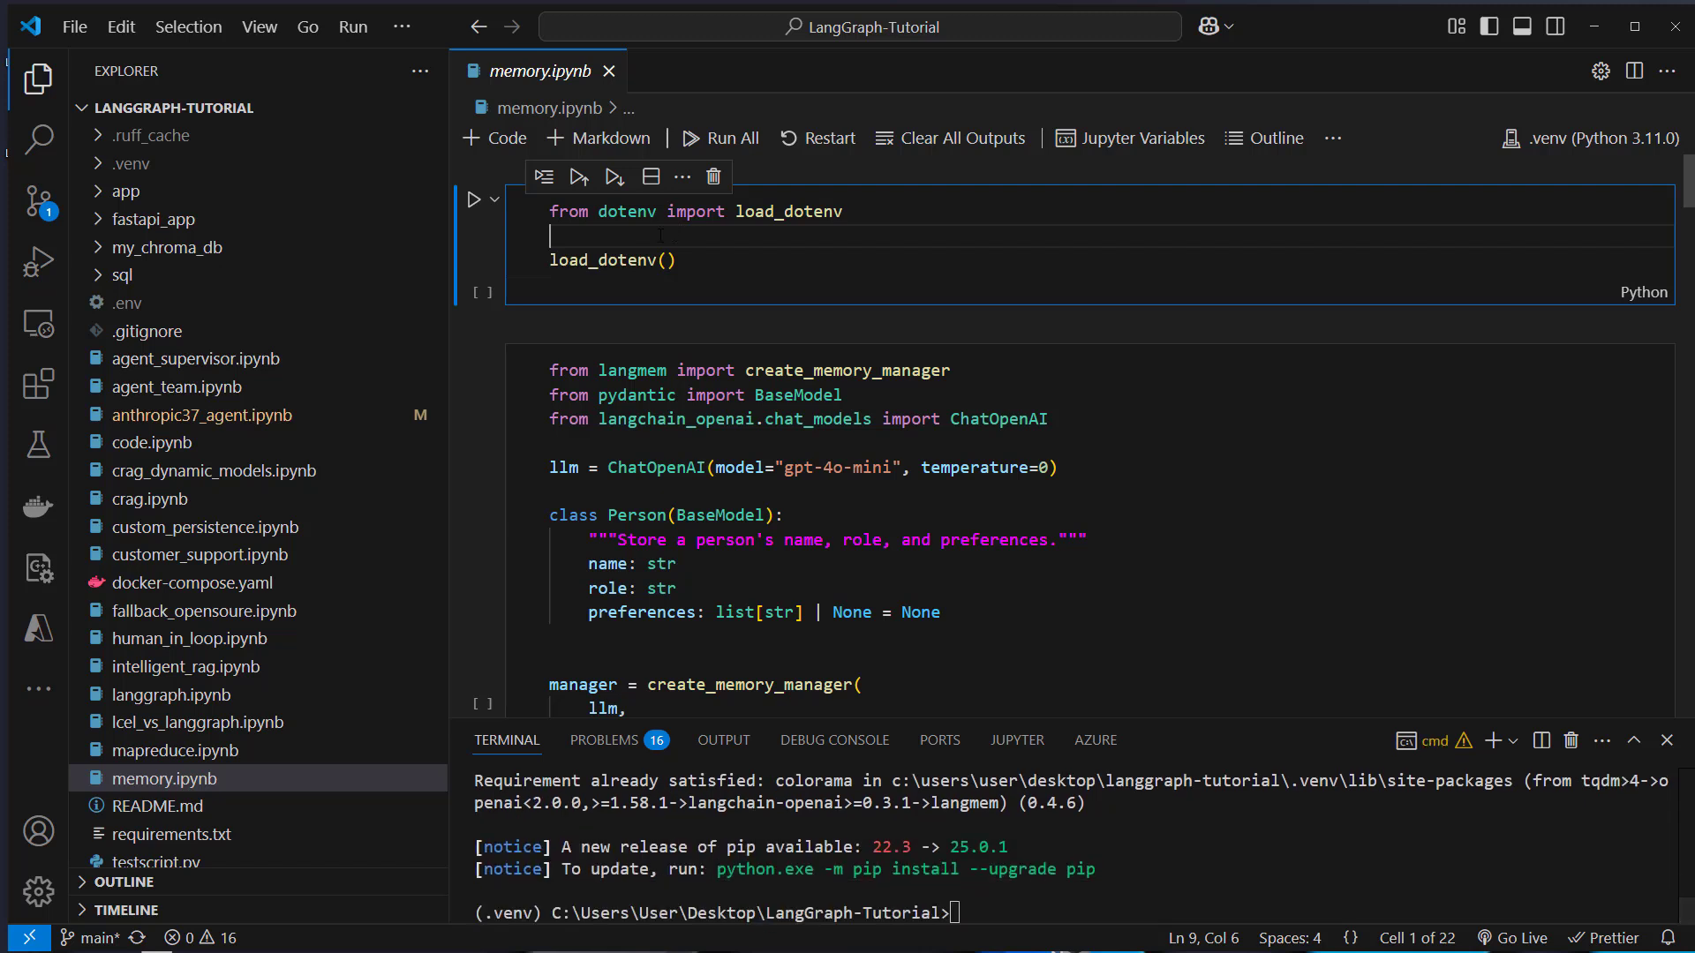
pyautogui.click(475, 200)
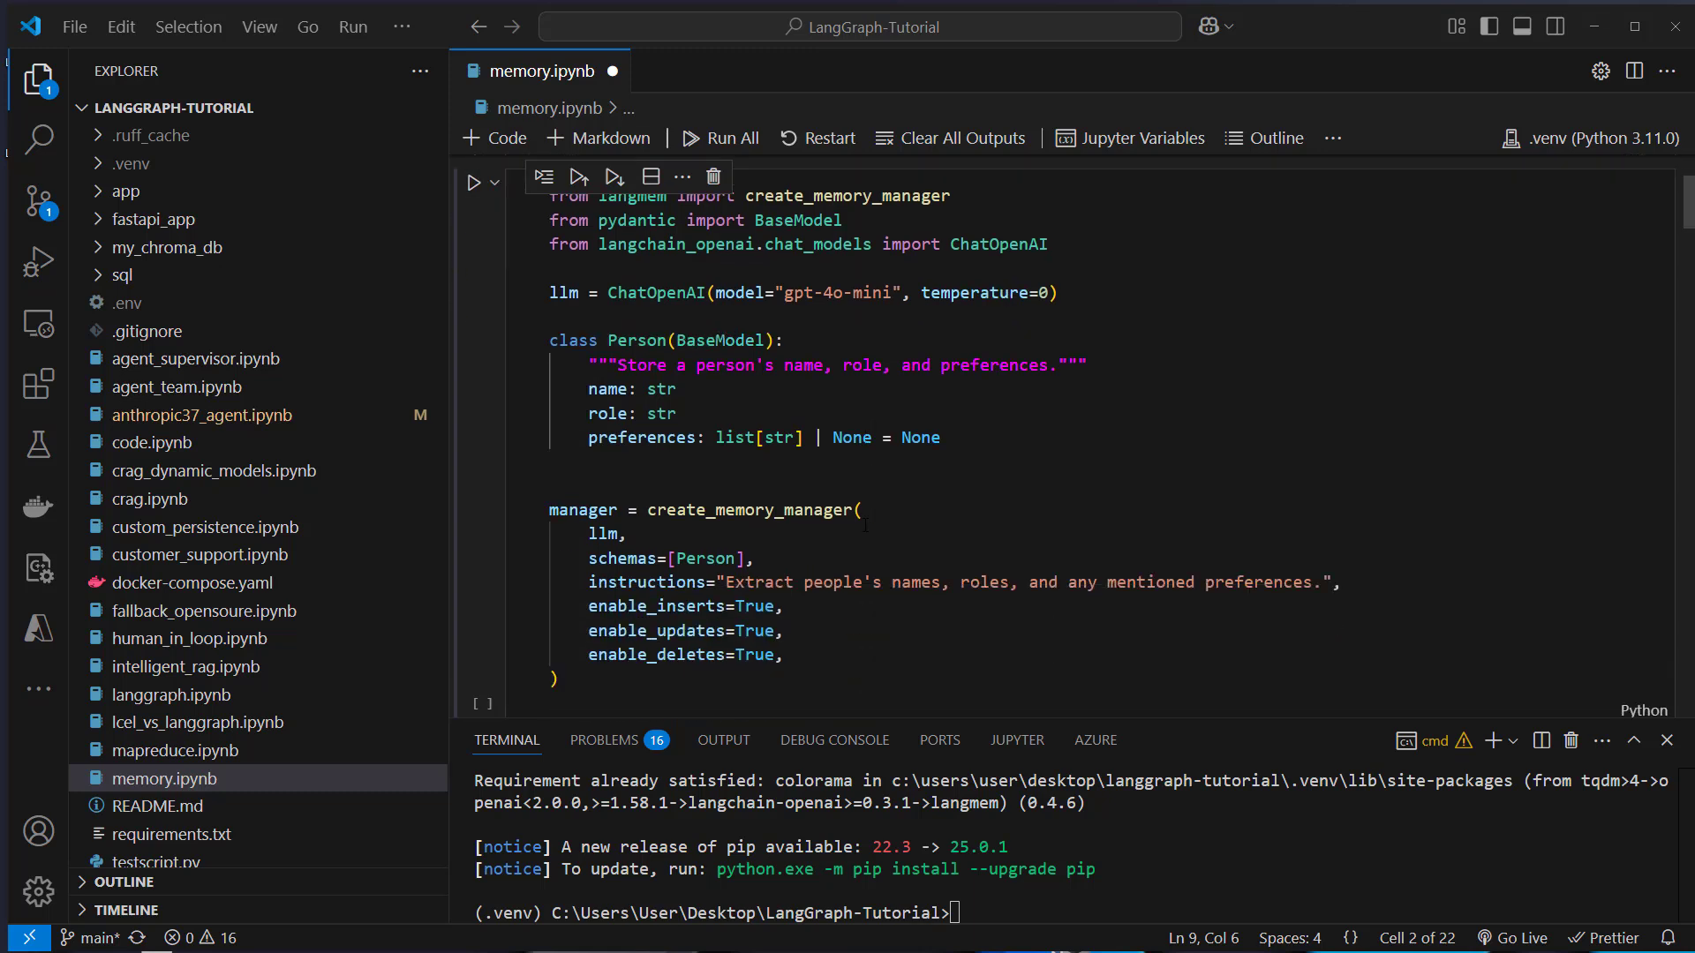
# - Review the create_memory_manager cell with the Person schema and enable flags, then execute it
pyautogui.moveTo(549, 339); pyautogui.dragTo(940, 436)
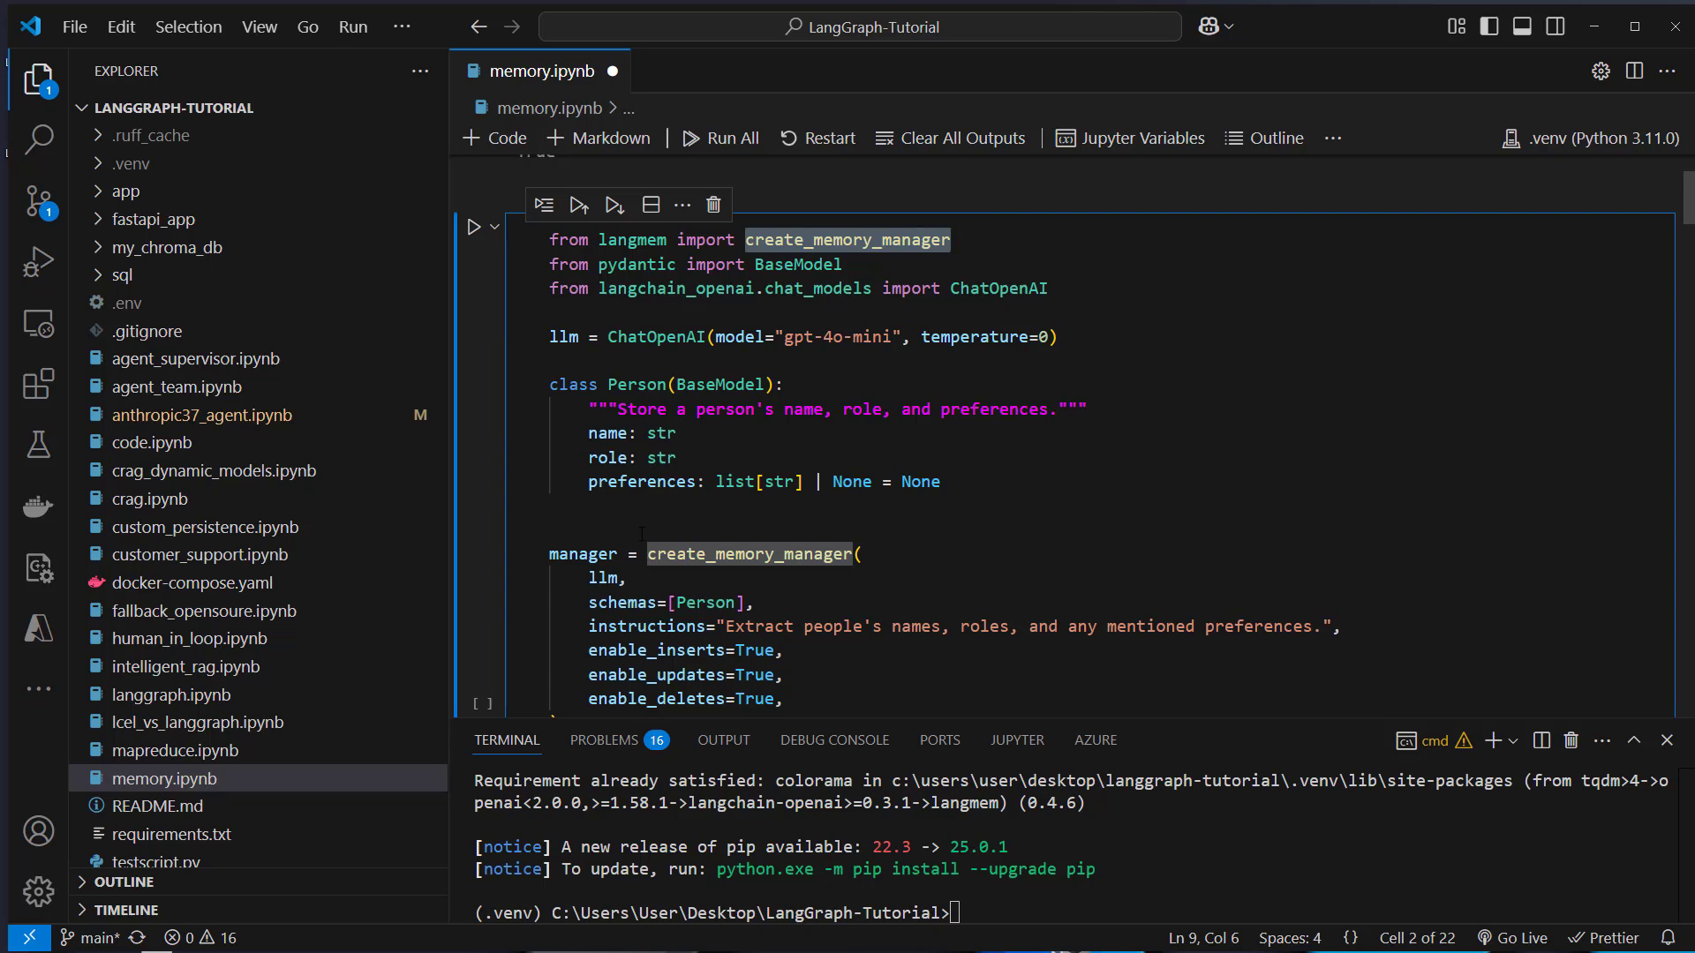
pyautogui.scroll(-3)
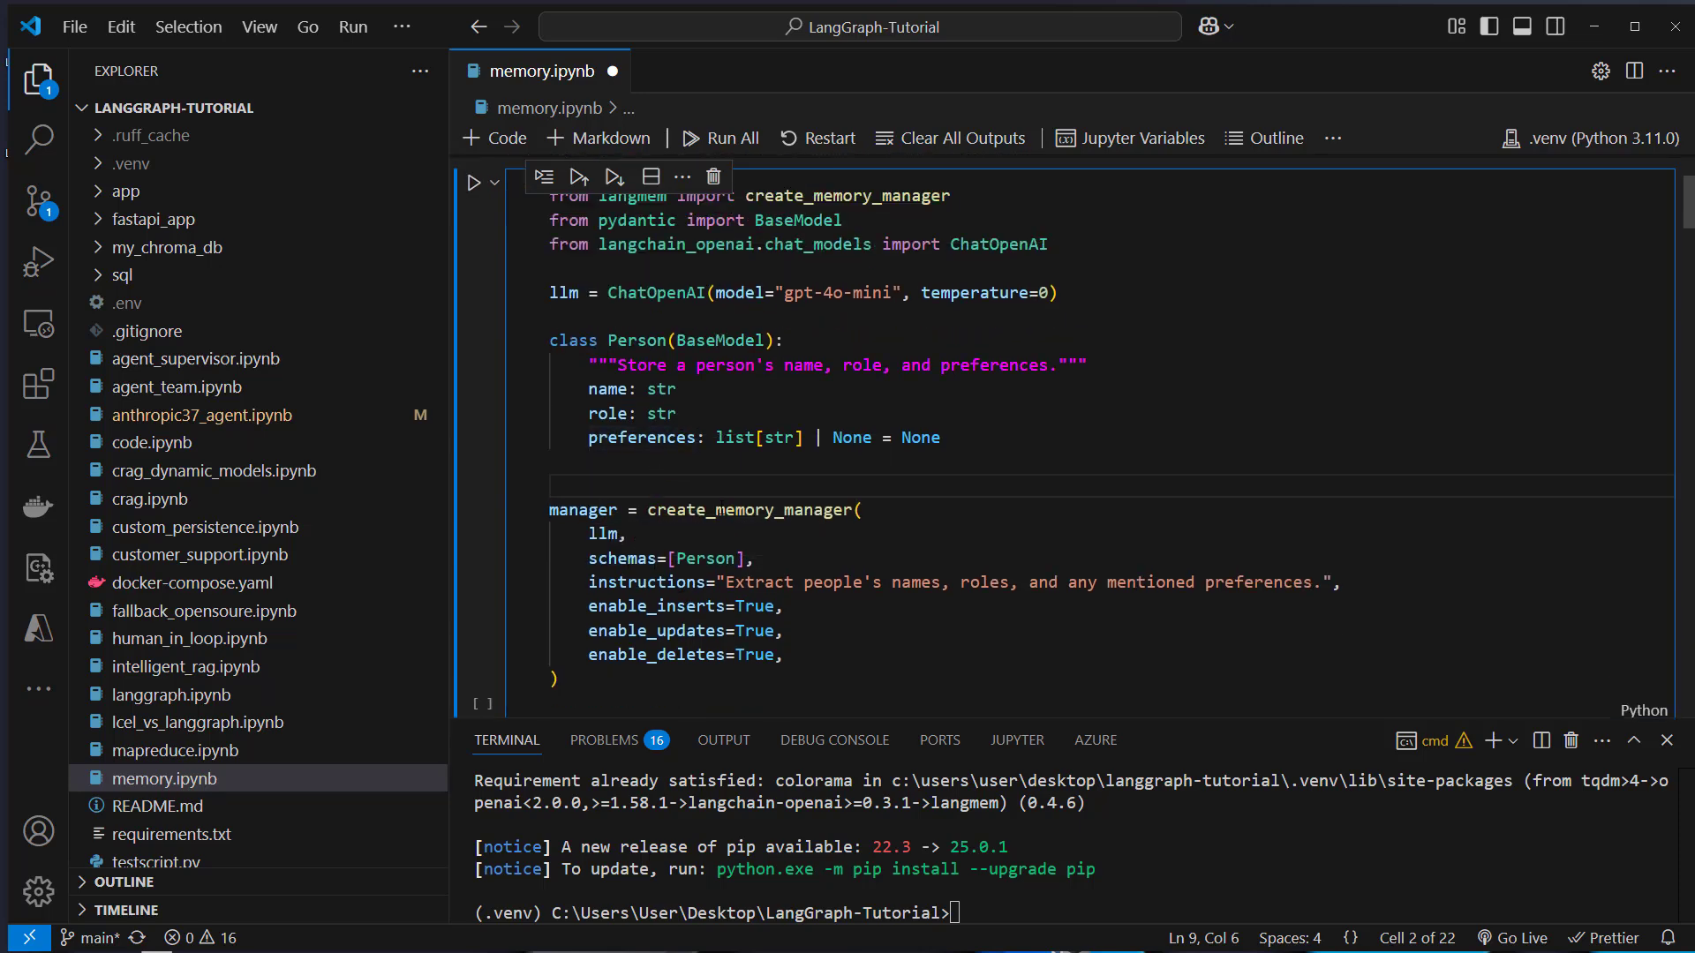
pyautogui.moveTo(748, 509)
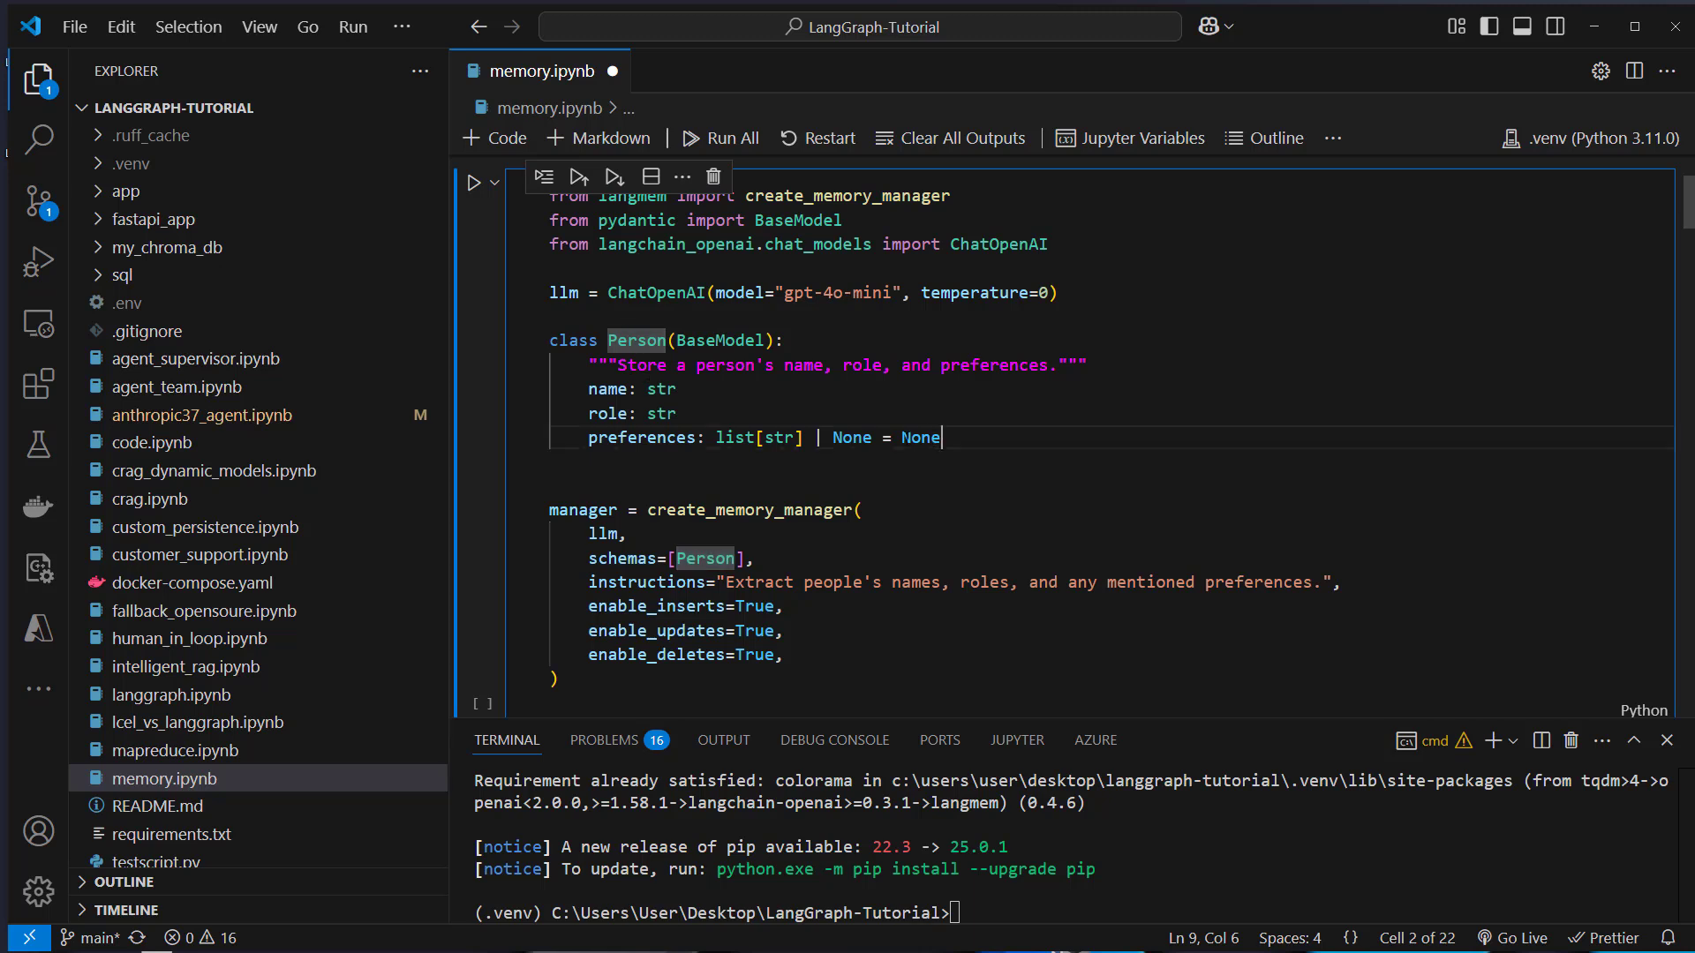
pyautogui.click(860, 509)
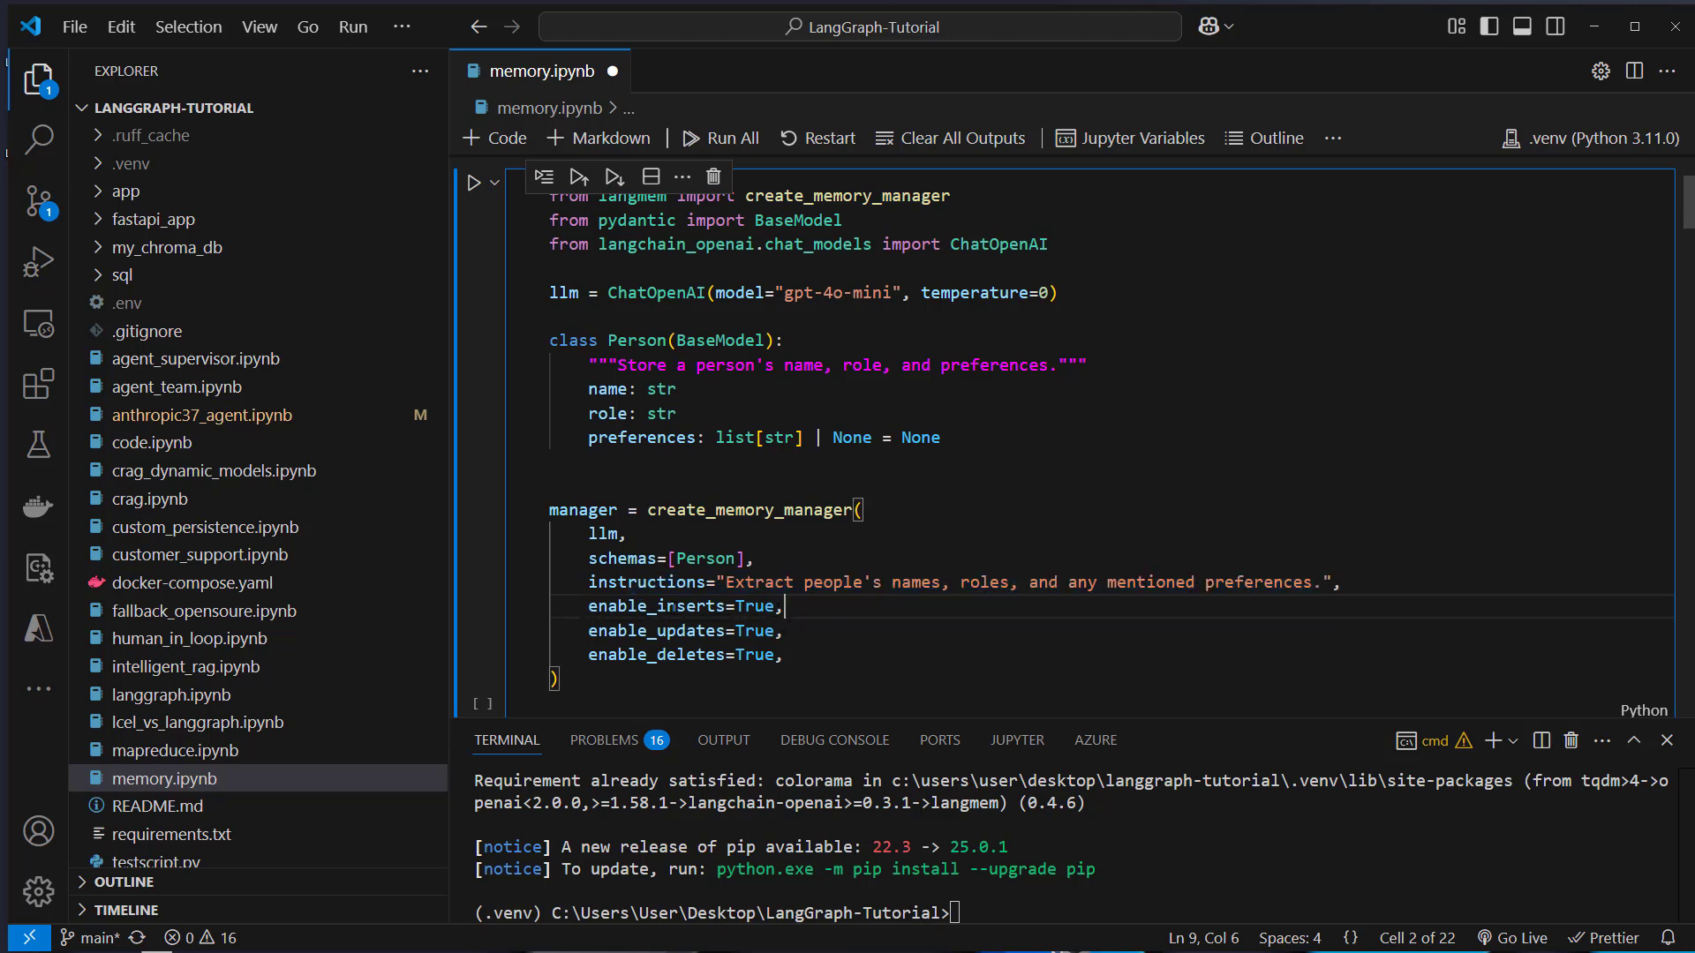
pyautogui.doubleClick(657, 606)
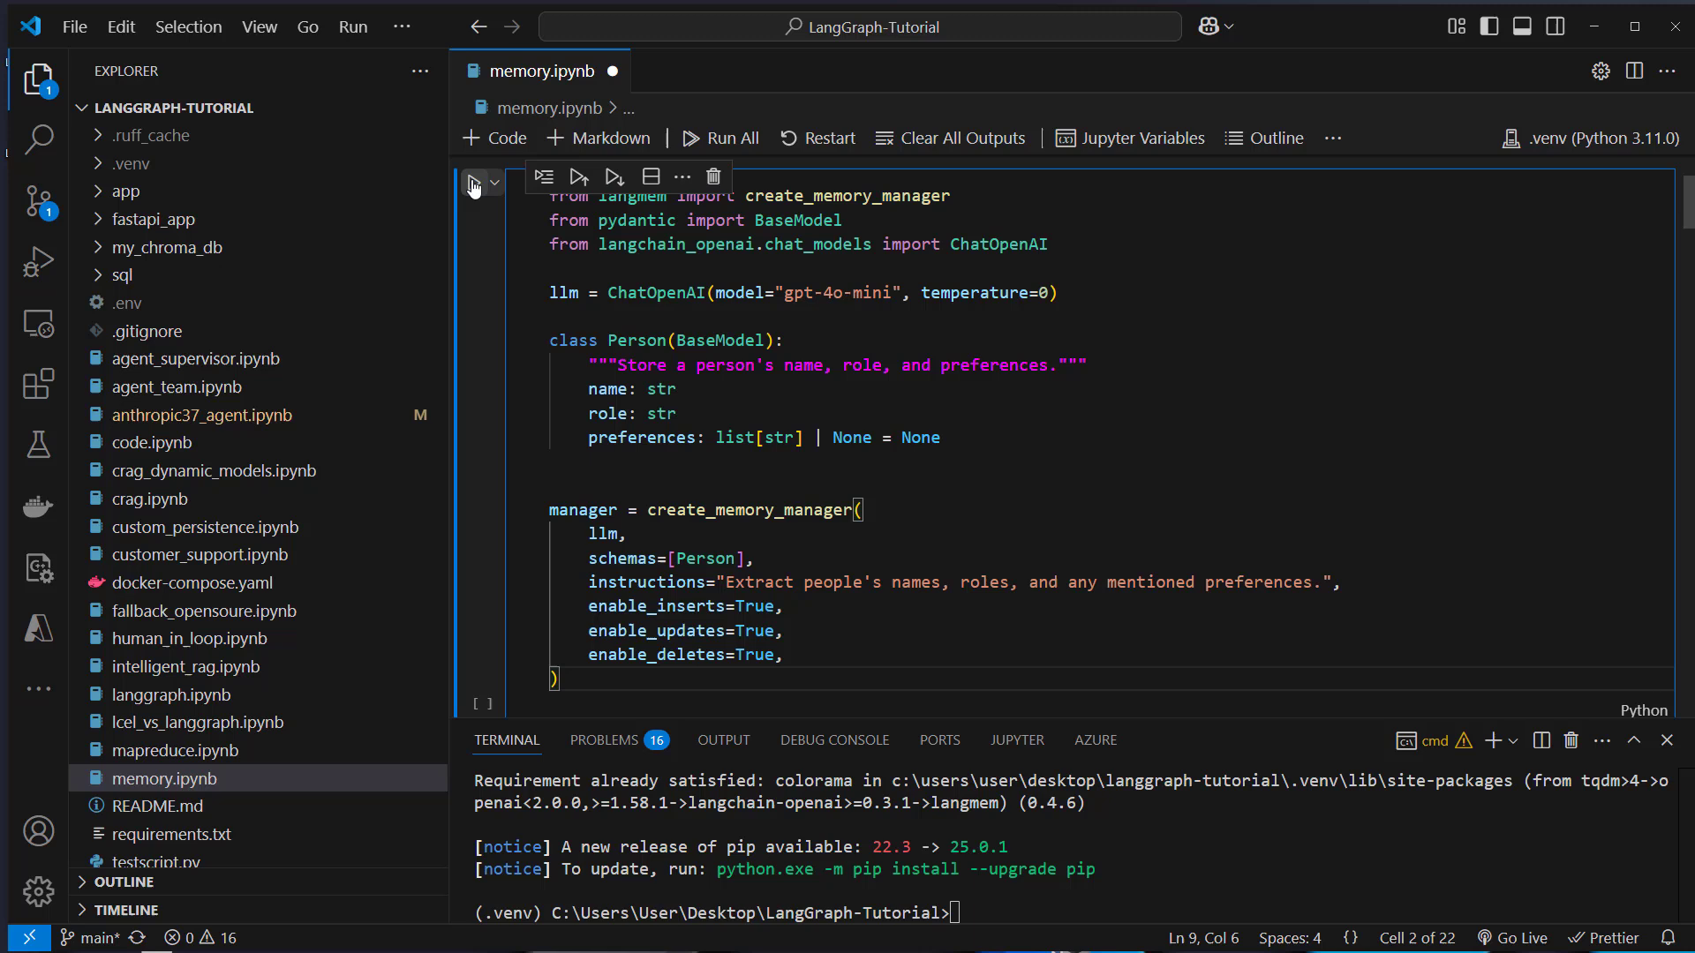
pyautogui.click(579, 177)
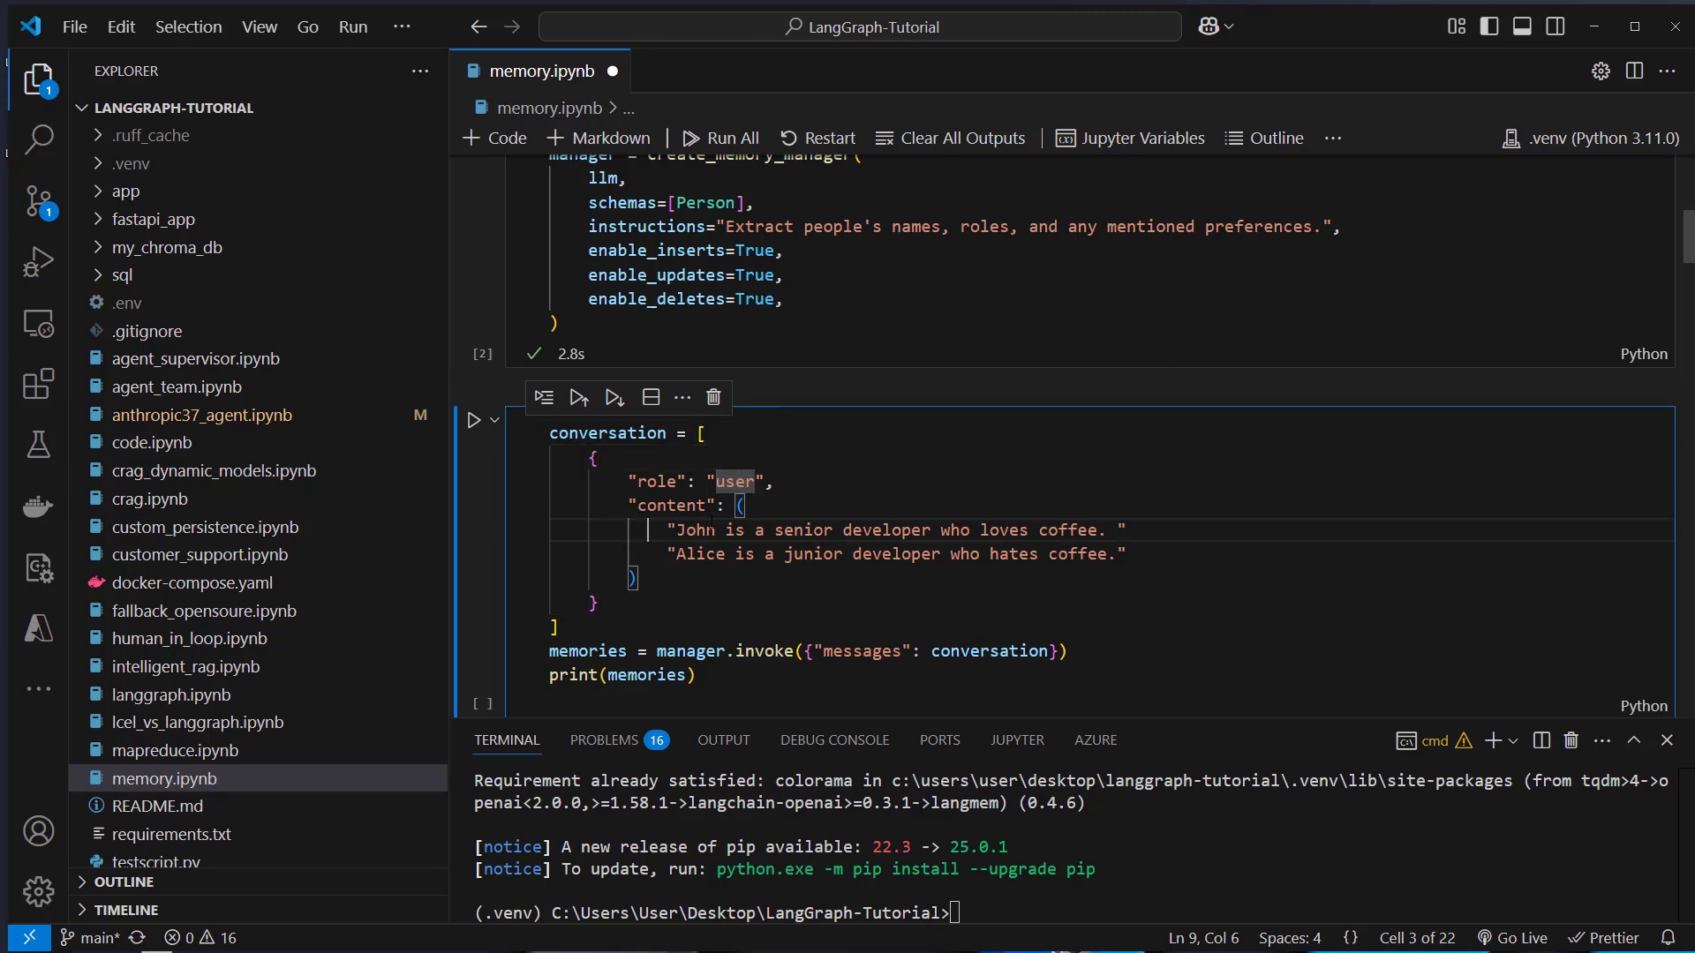
# - Run the conversation cell that invokes the manager on the two developers' chat
pyautogui.click(1125, 529)
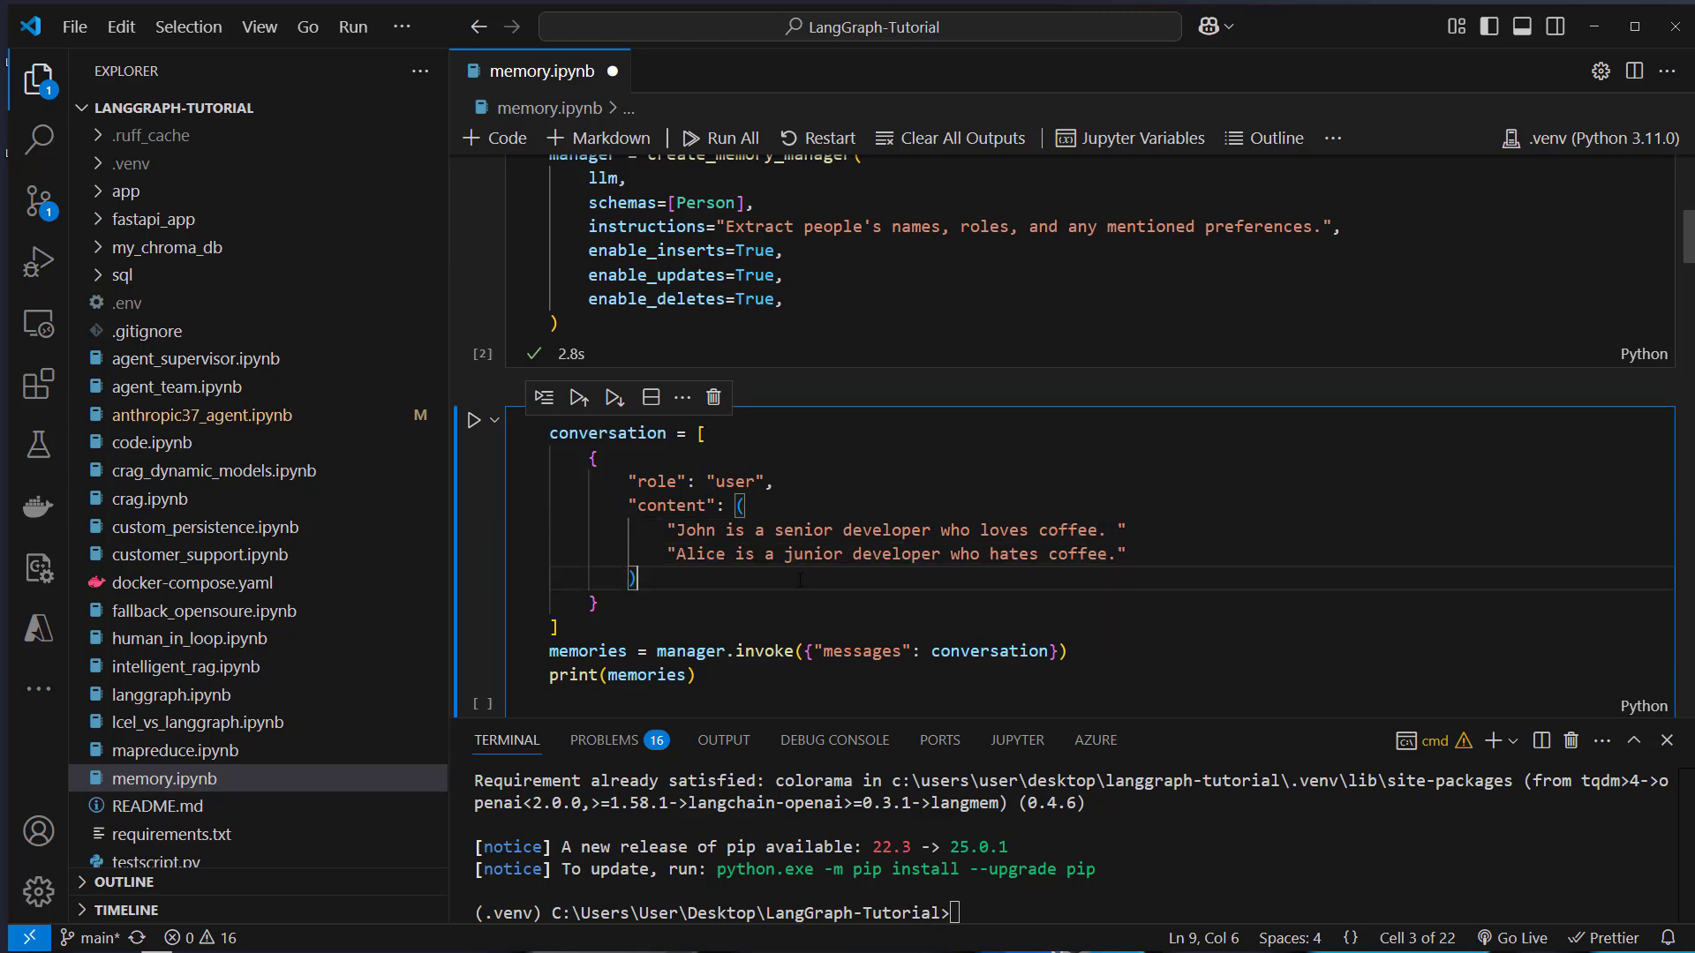
pyautogui.doubleClick(763, 652)
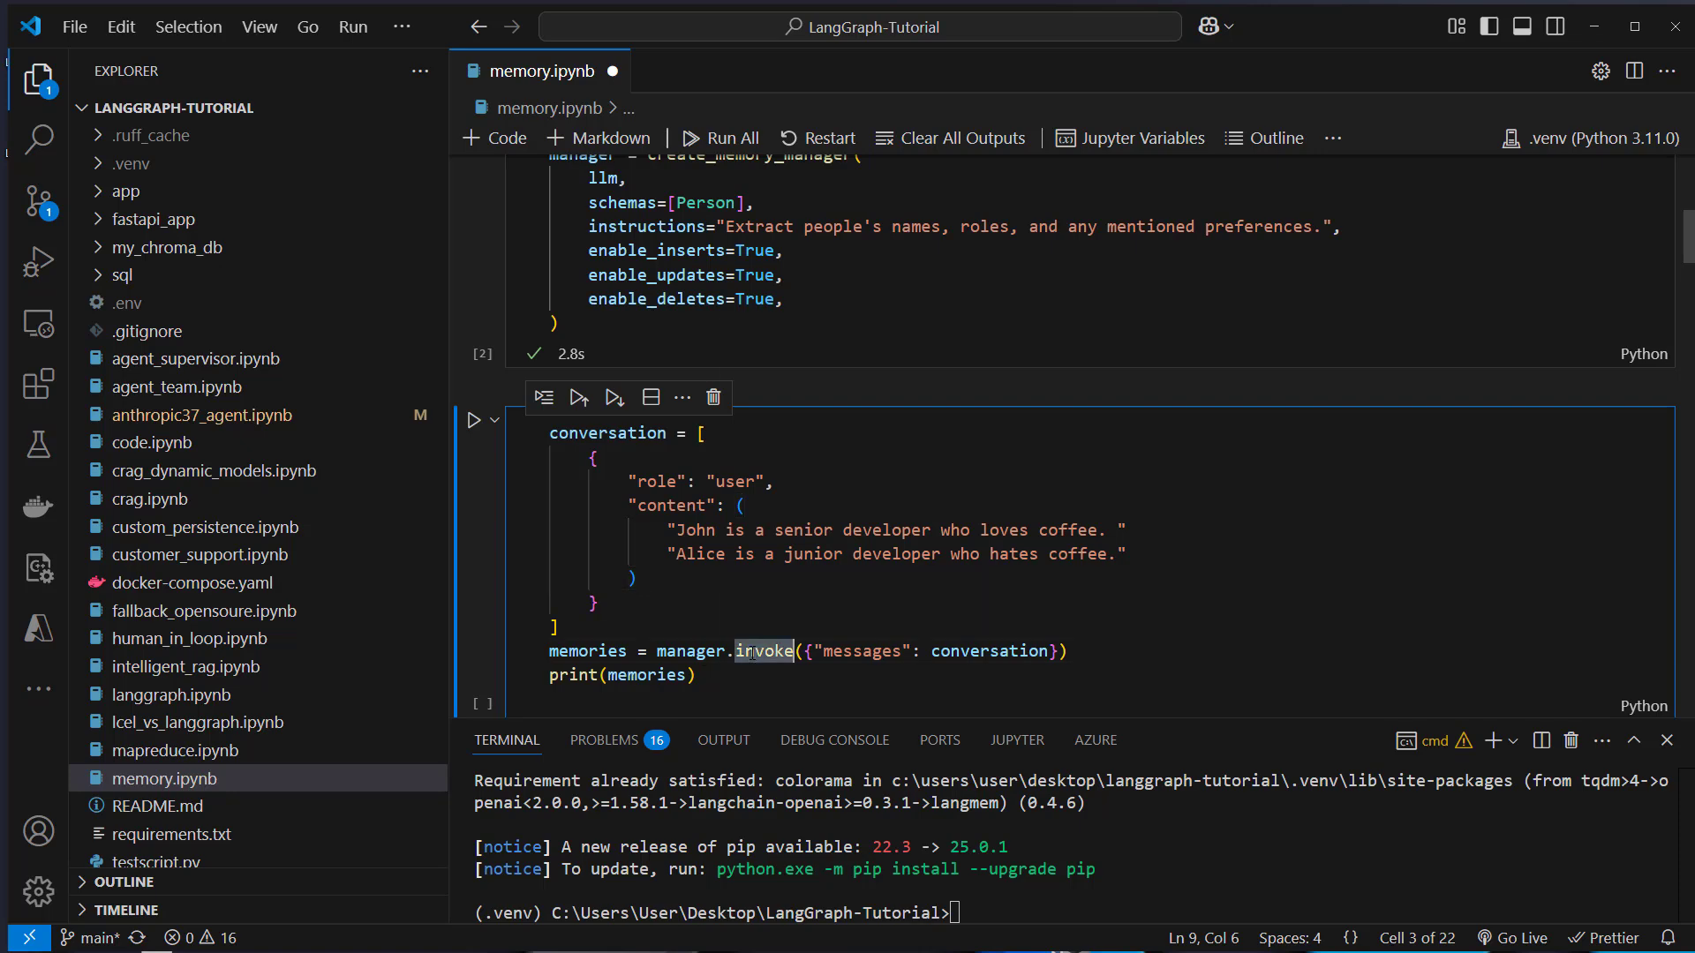
pyautogui.moveTo(763, 652)
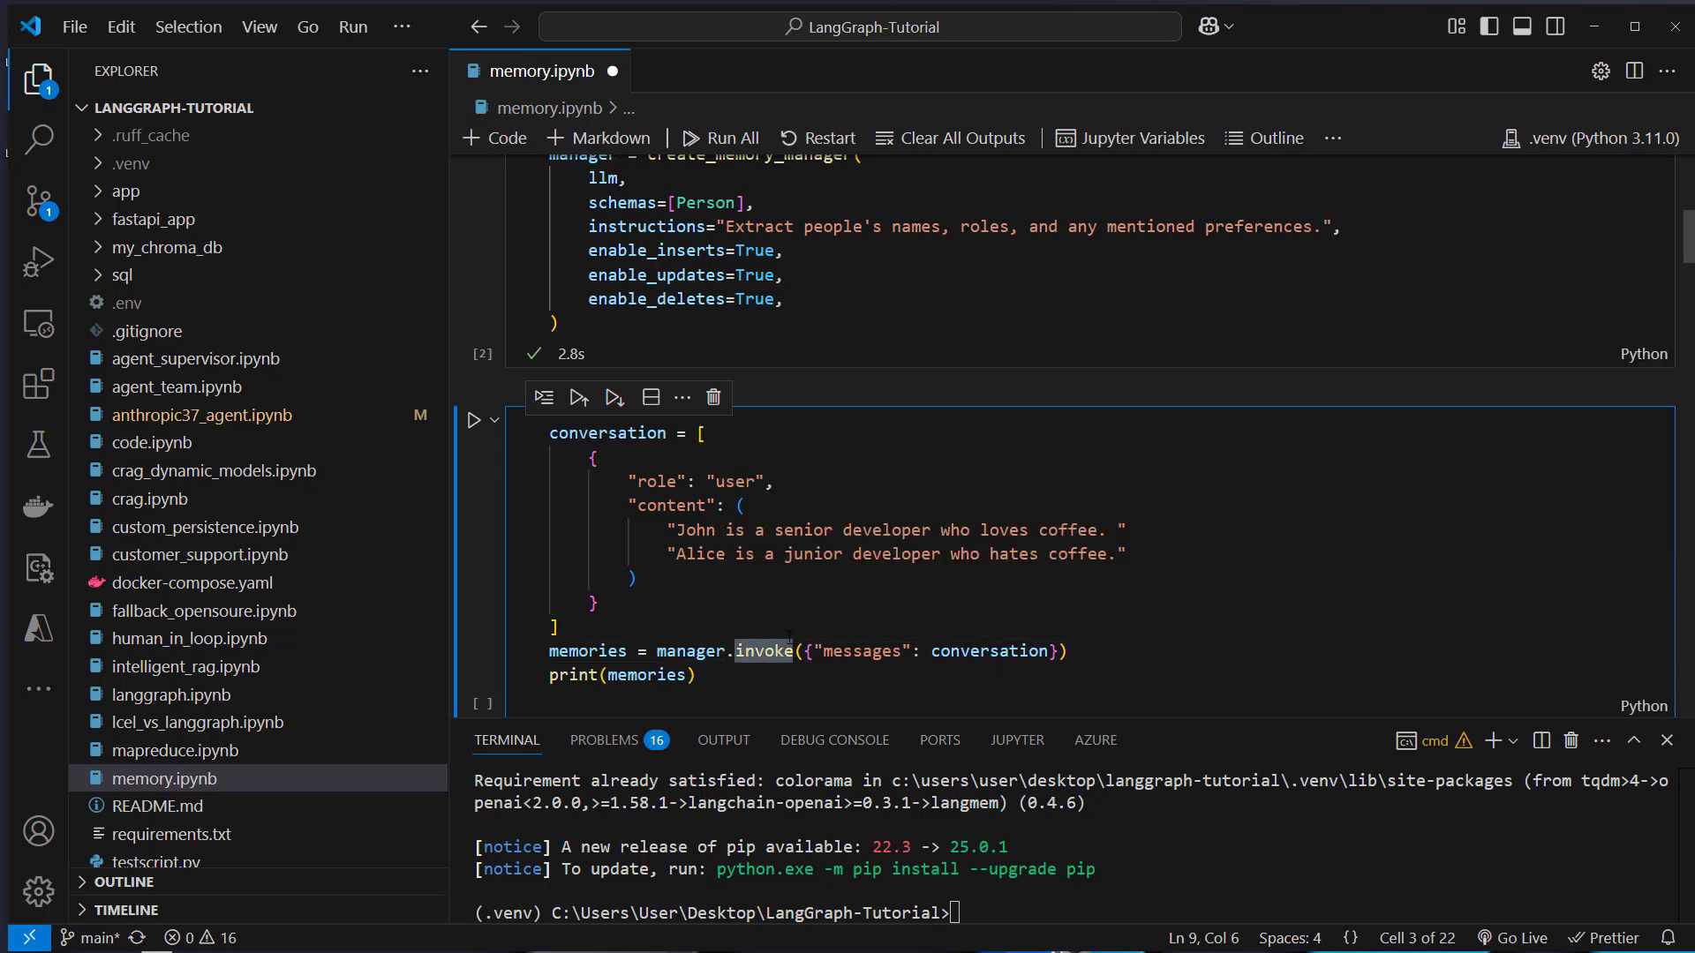
pyautogui.doubleClick(989, 652)
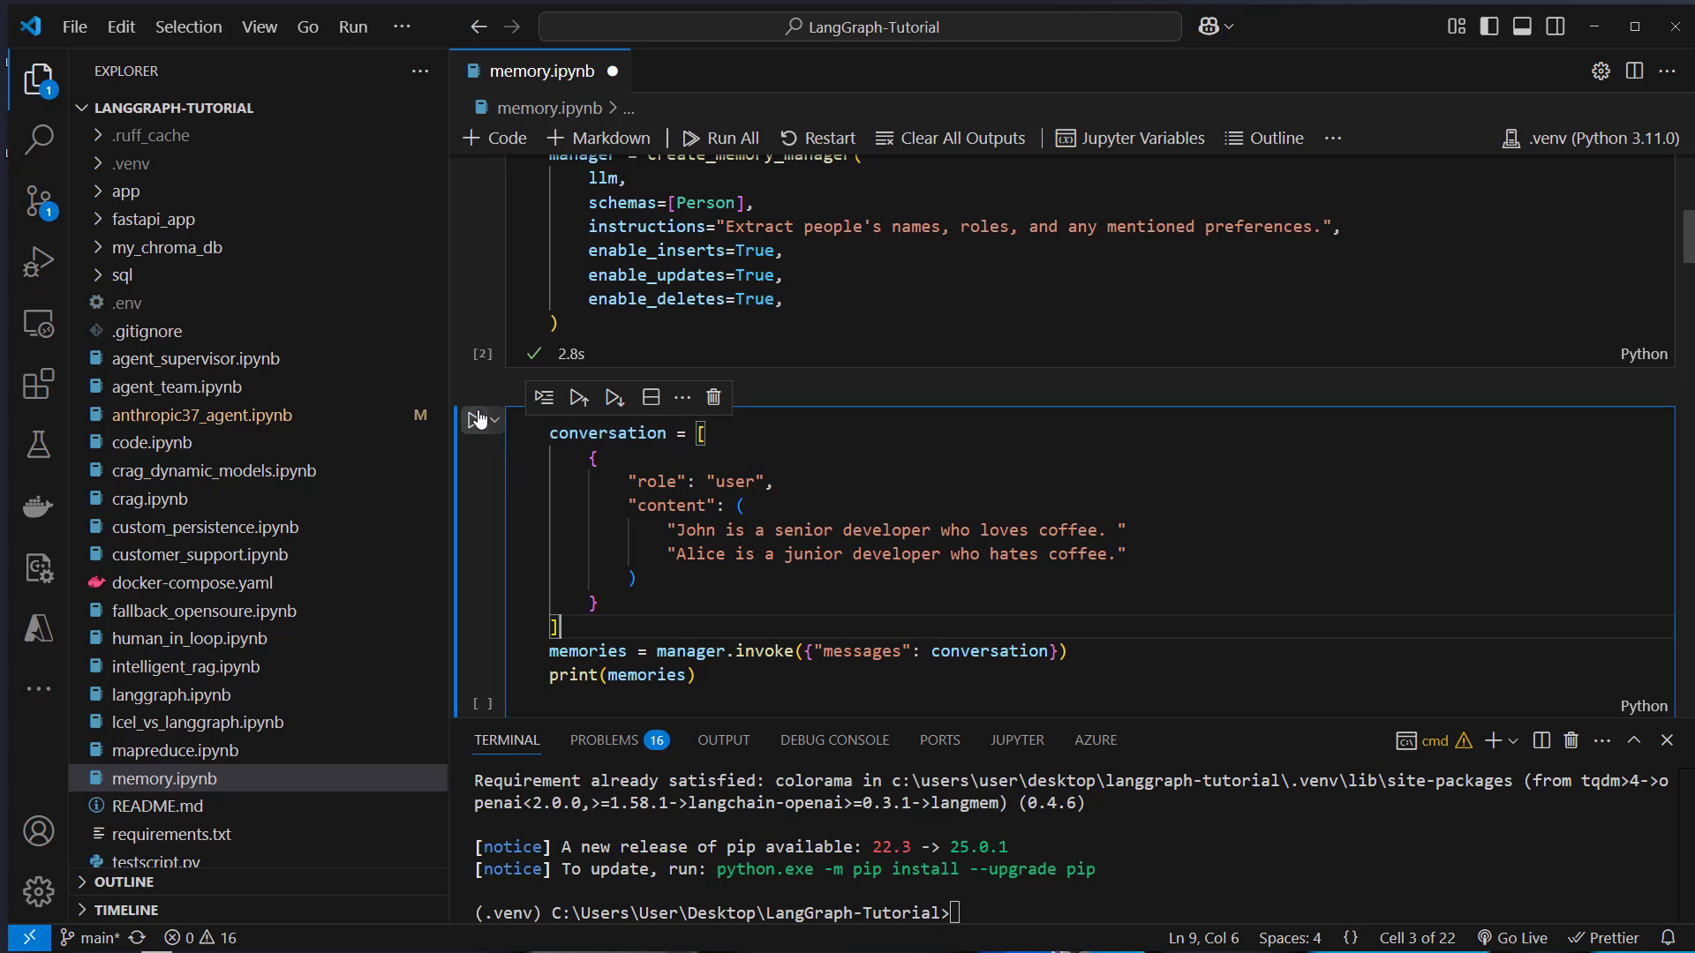
pyautogui.click(577, 397)
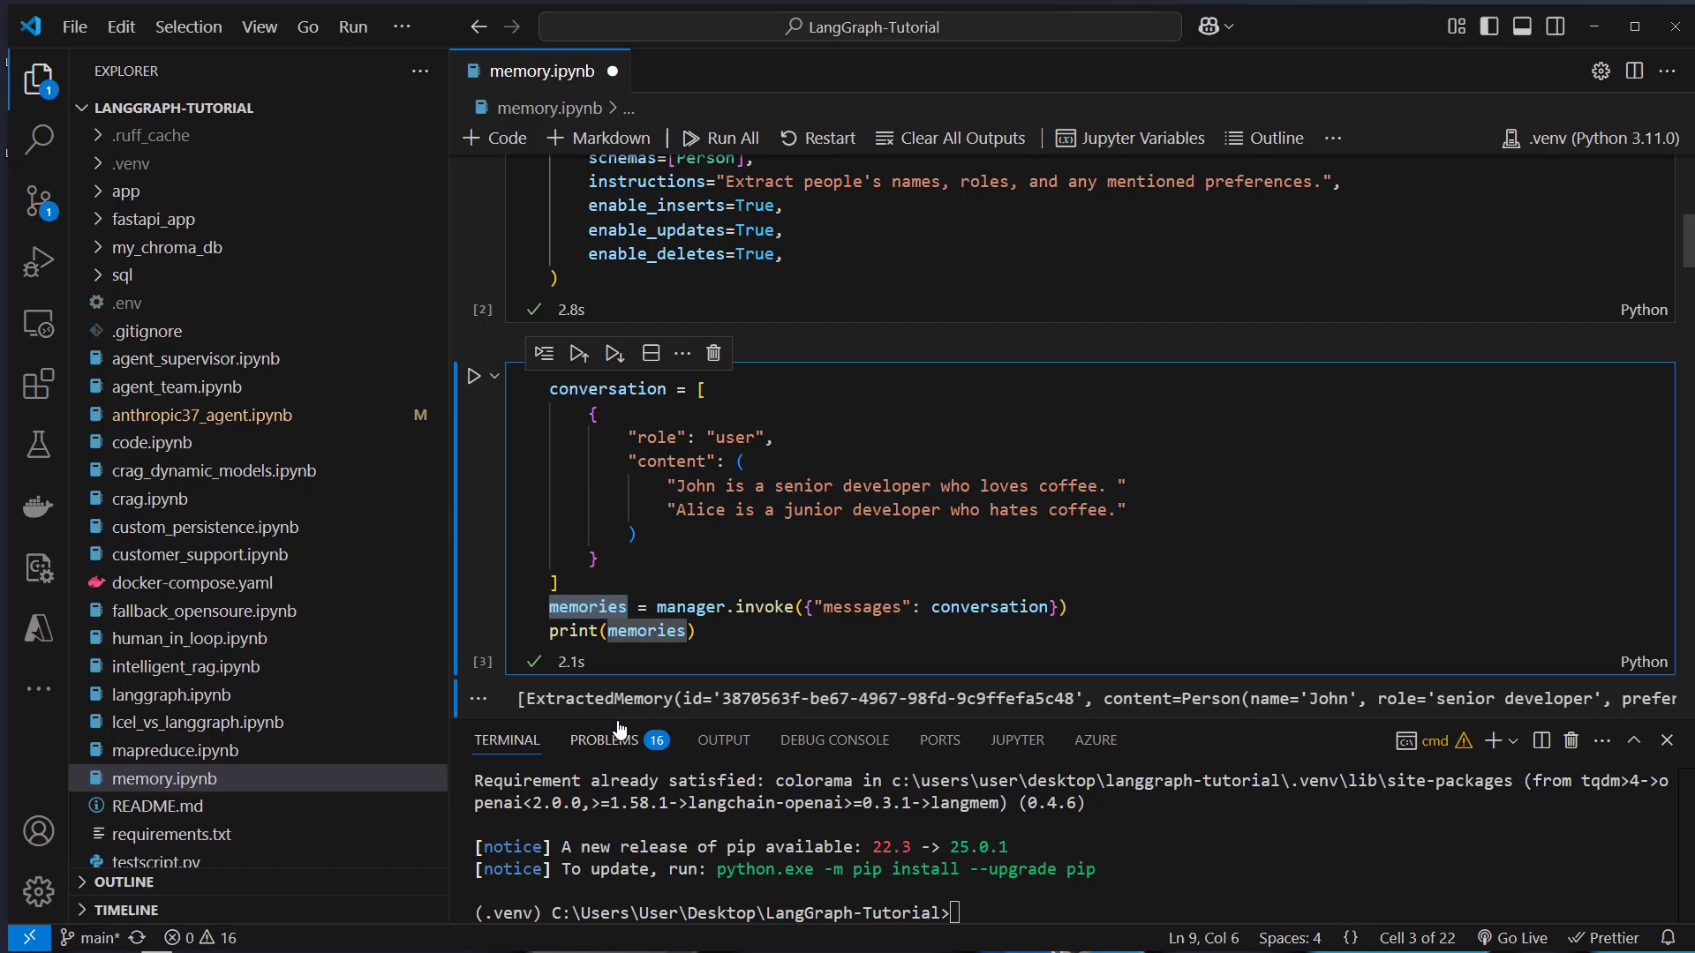
# - Review the printed ExtractedMemory entries for John and Alice and their coffee preferences
pyautogui.doubleClick(597, 699)
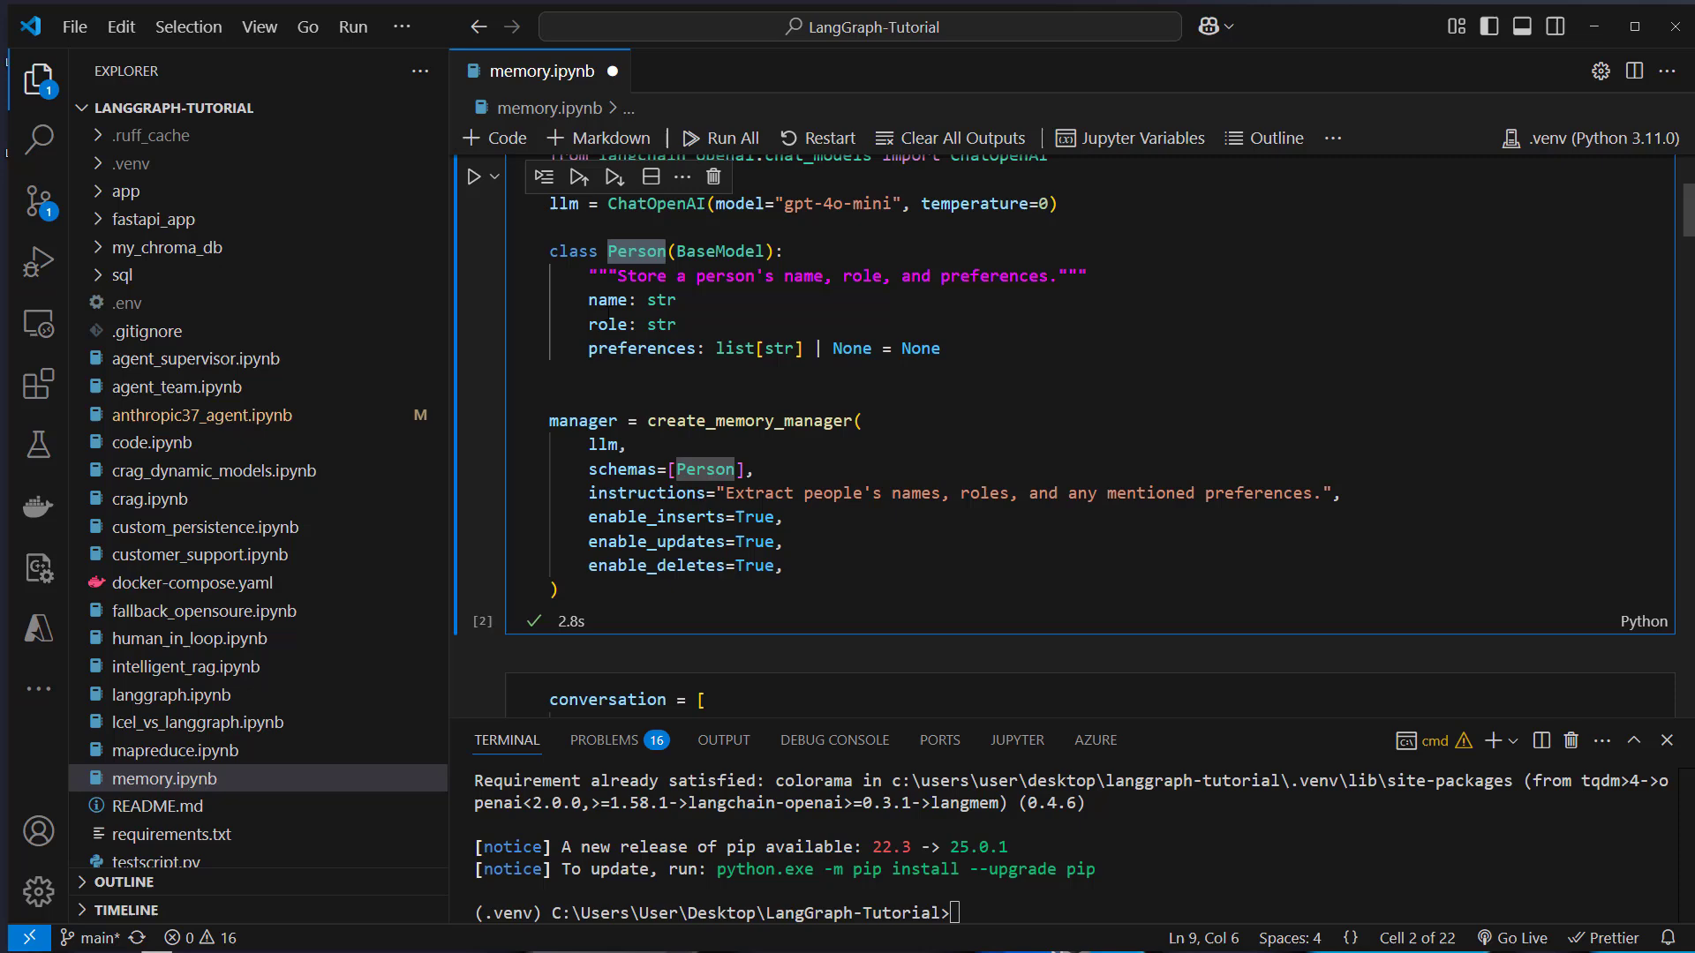
pyautogui.scroll(-3)
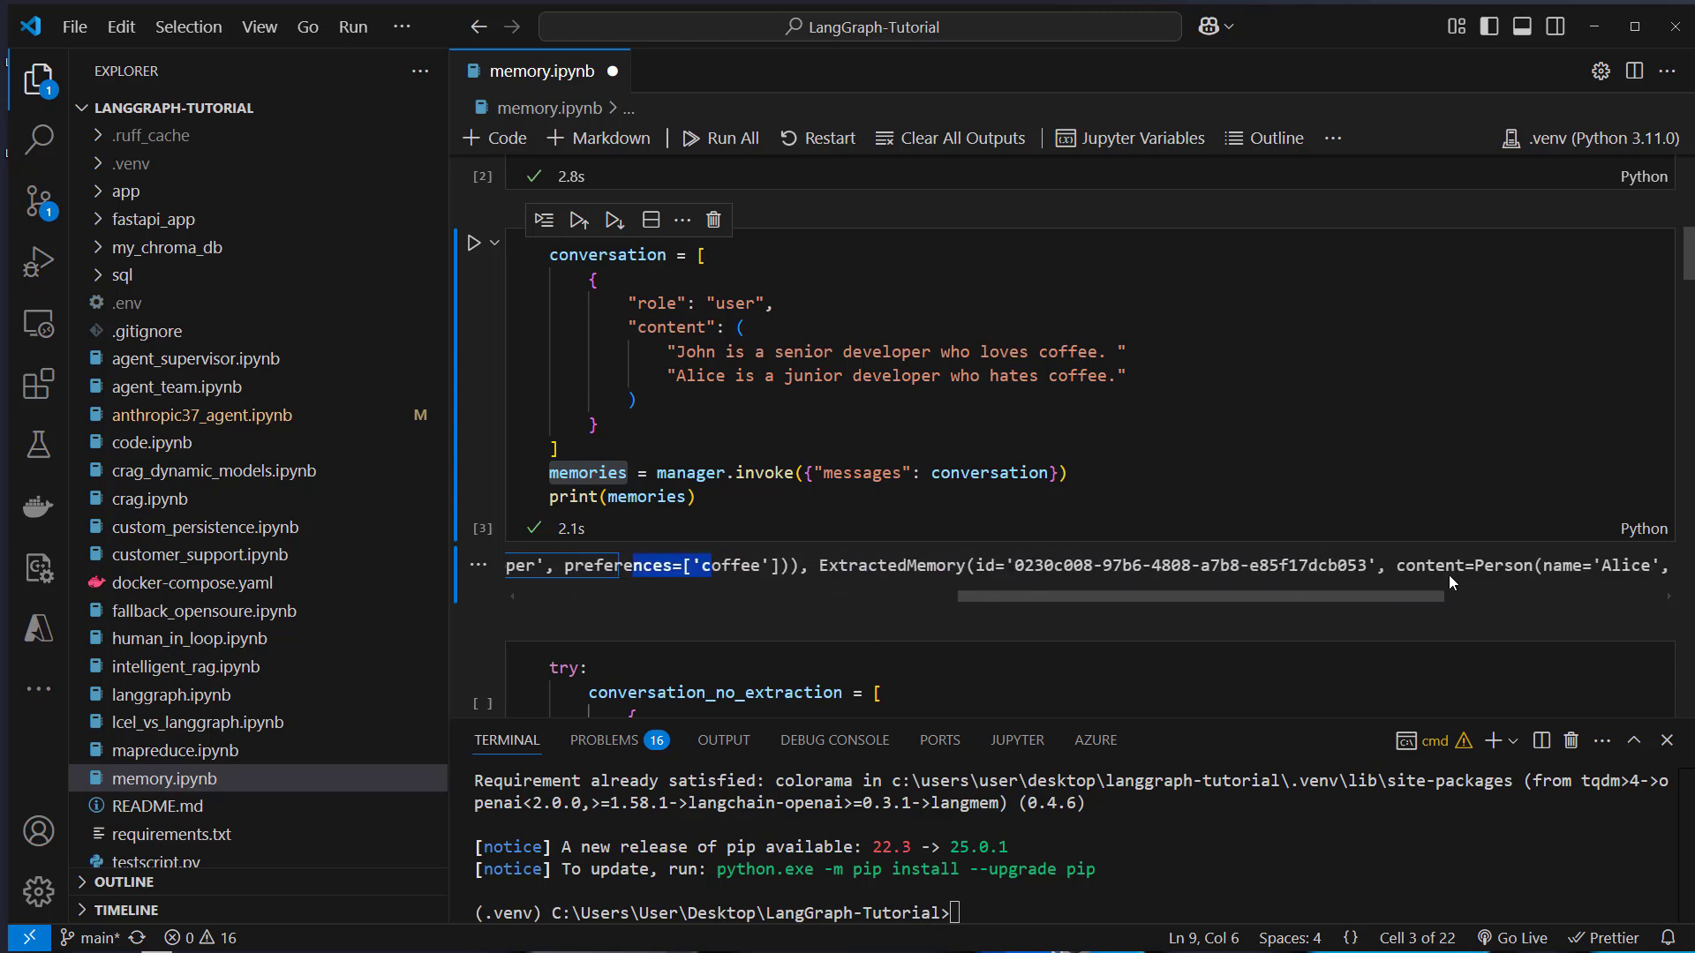
pyautogui.hscroll(3)
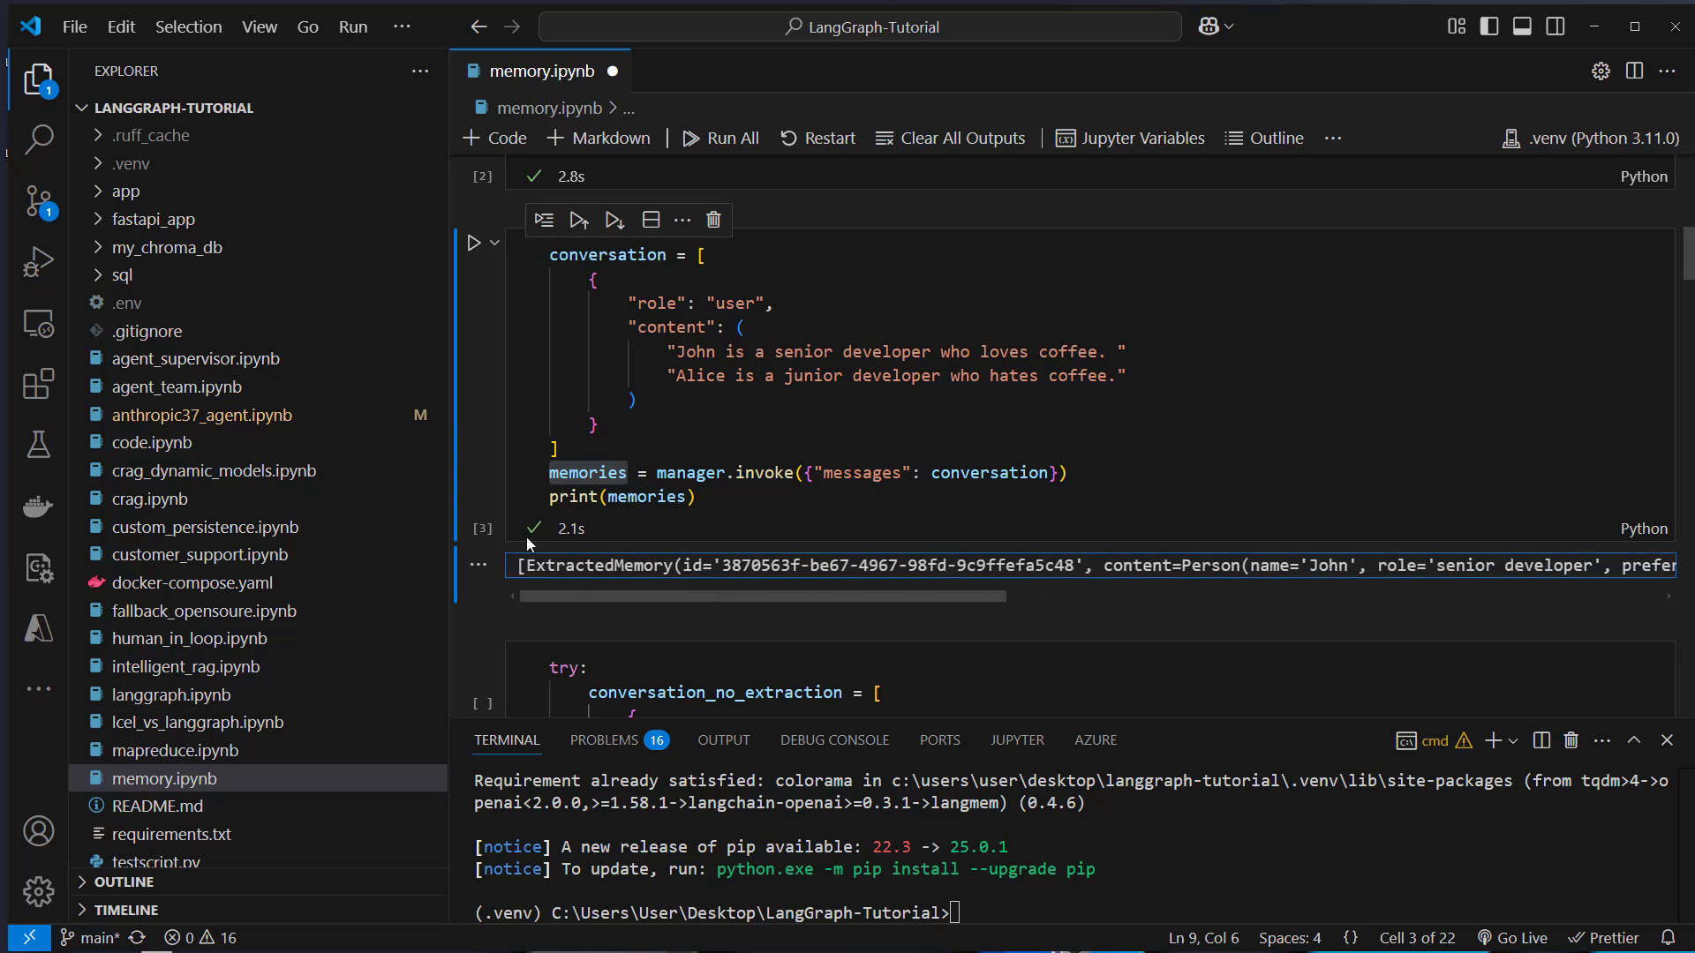
pyautogui.scroll(-3)
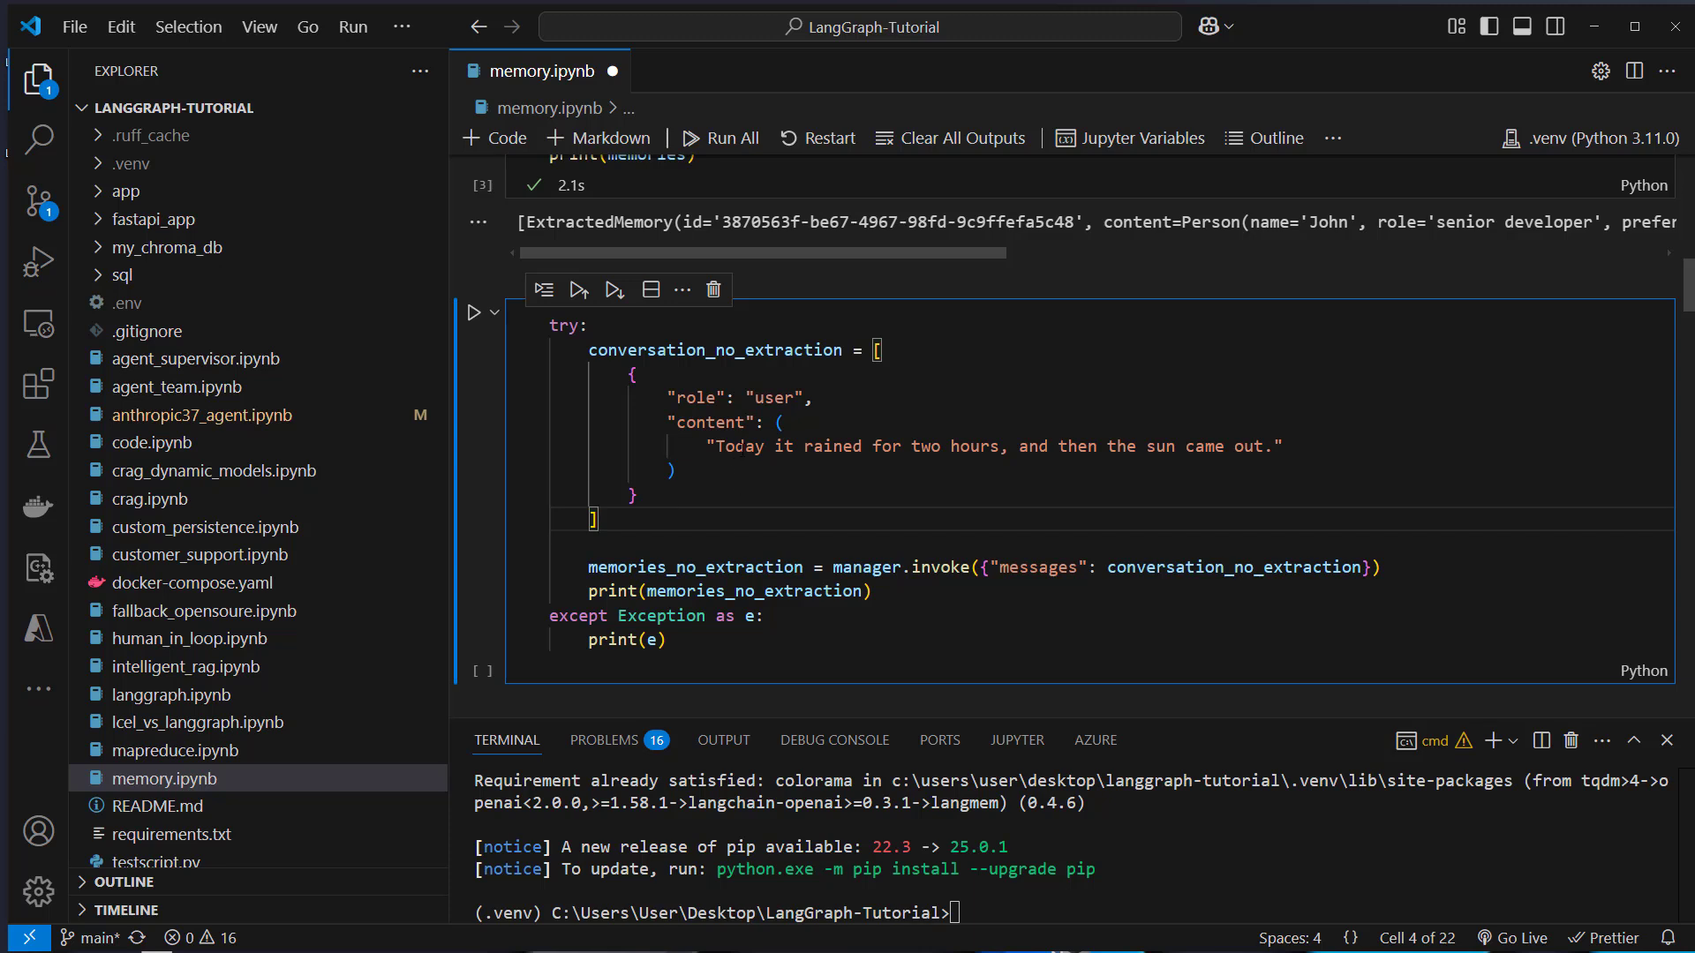
pyautogui.moveTo(473, 312)
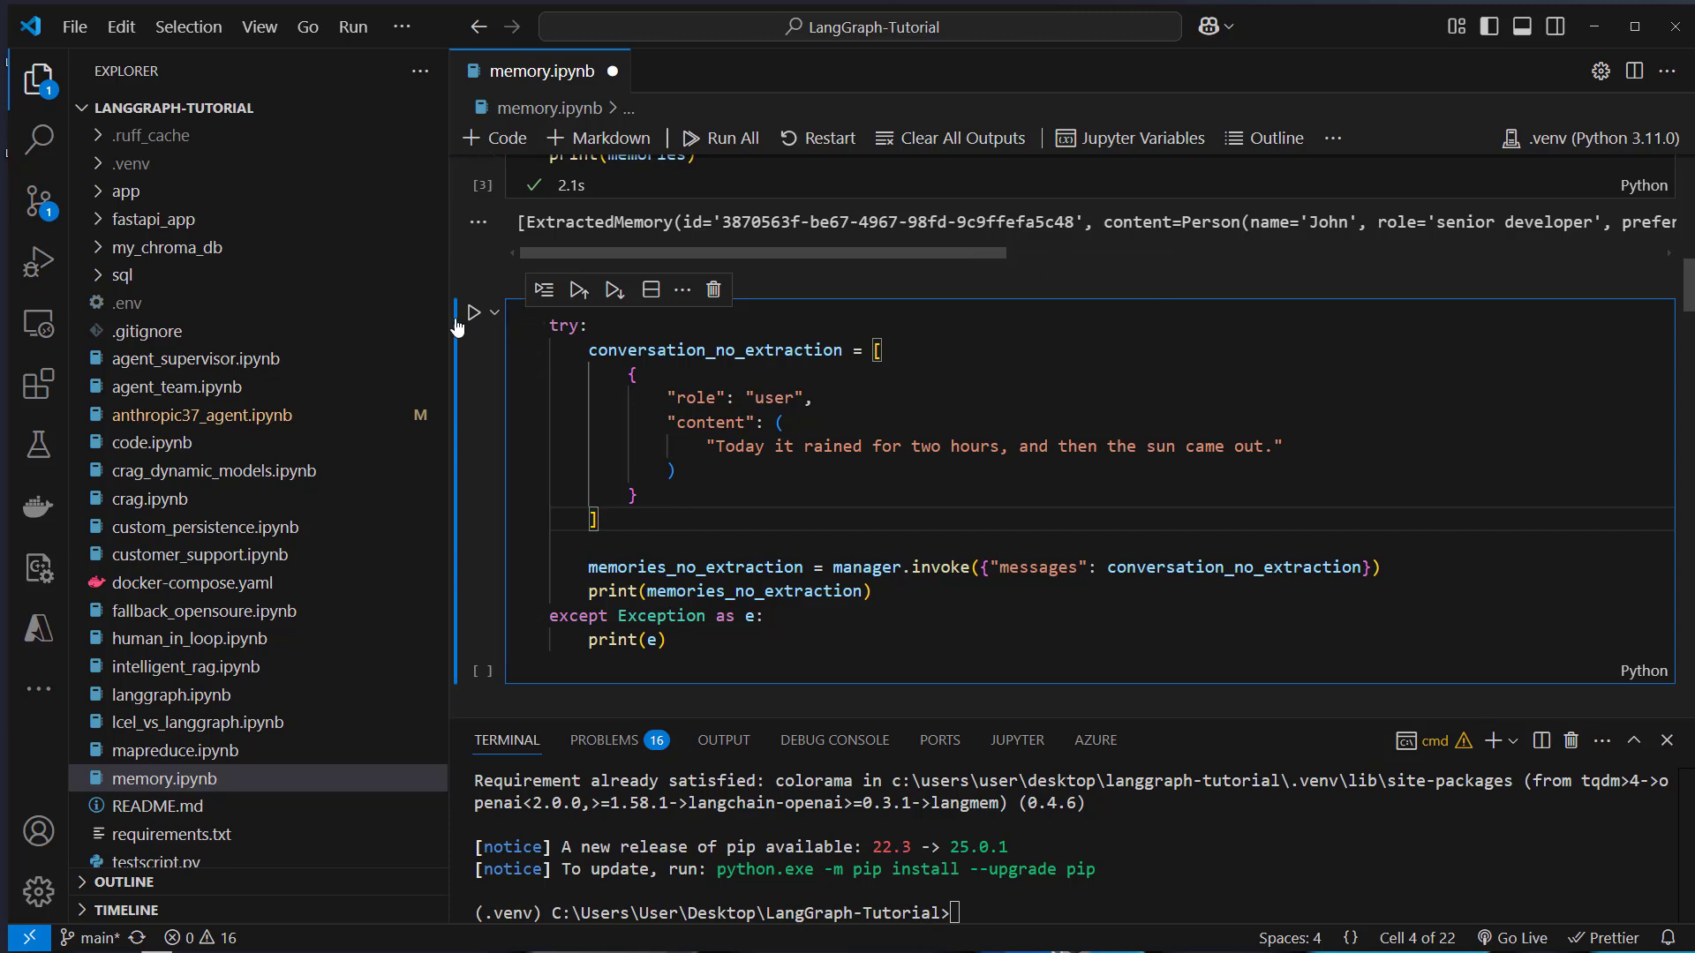
# - Run the conversation_no_extraction cell and highlight the Error code 500 invalid-content message
pyautogui.click(473, 313)
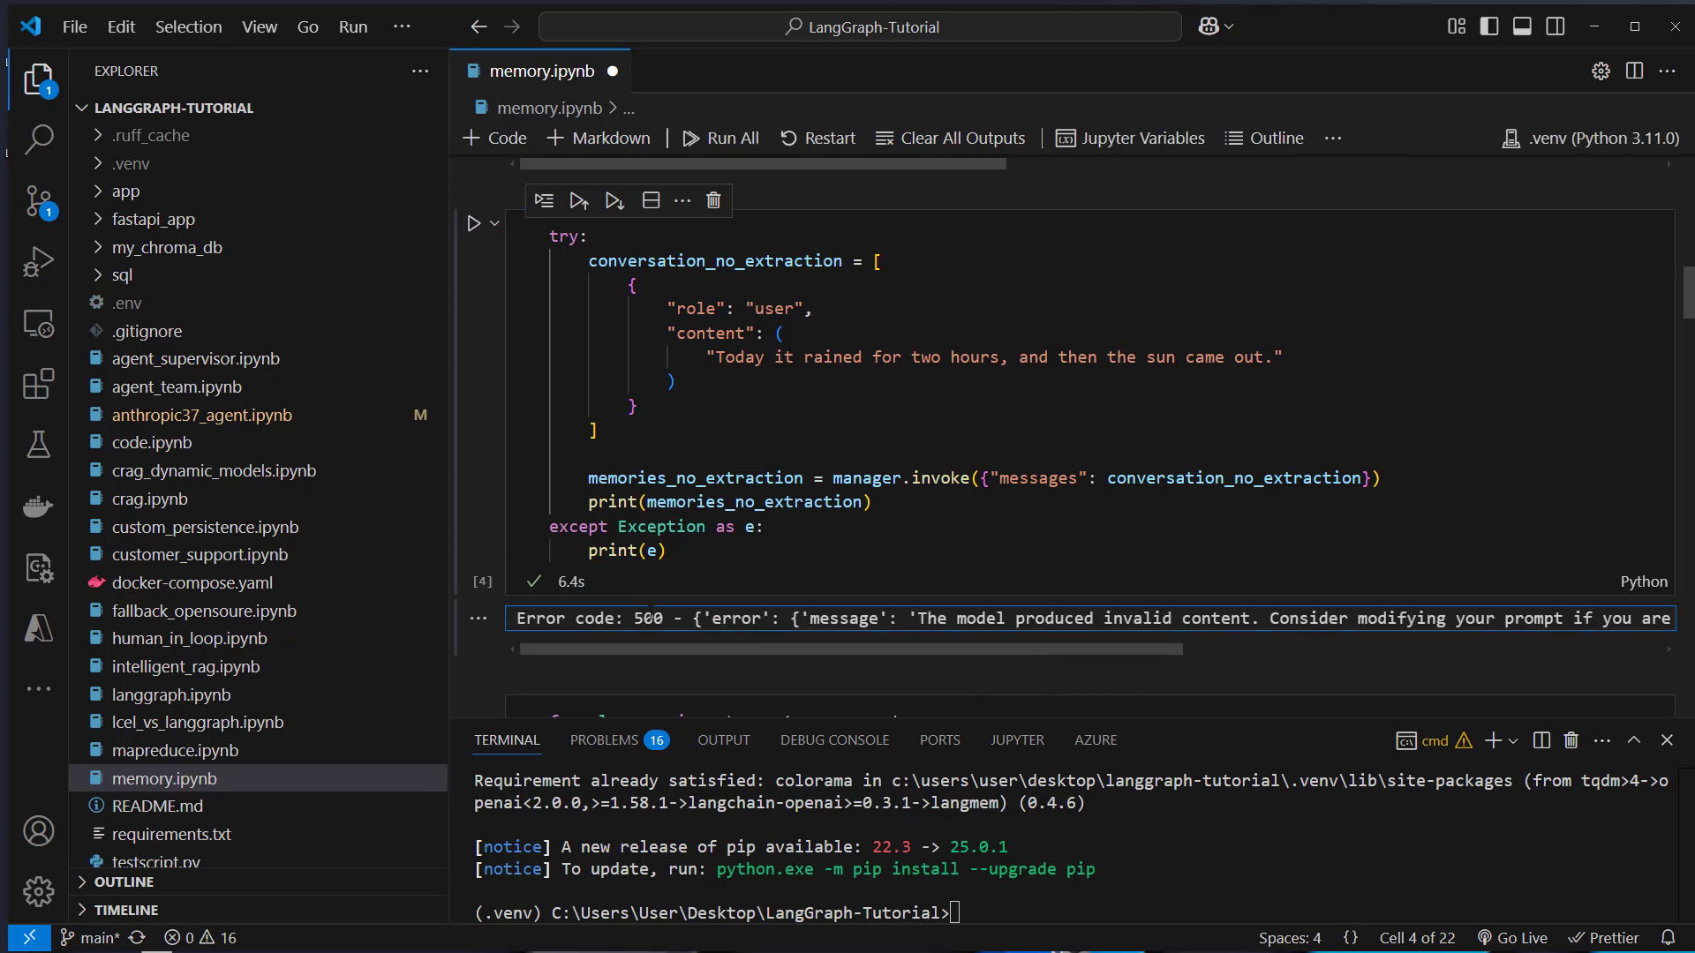
pyautogui.moveTo(924, 618); pyautogui.dragTo(1227, 618)
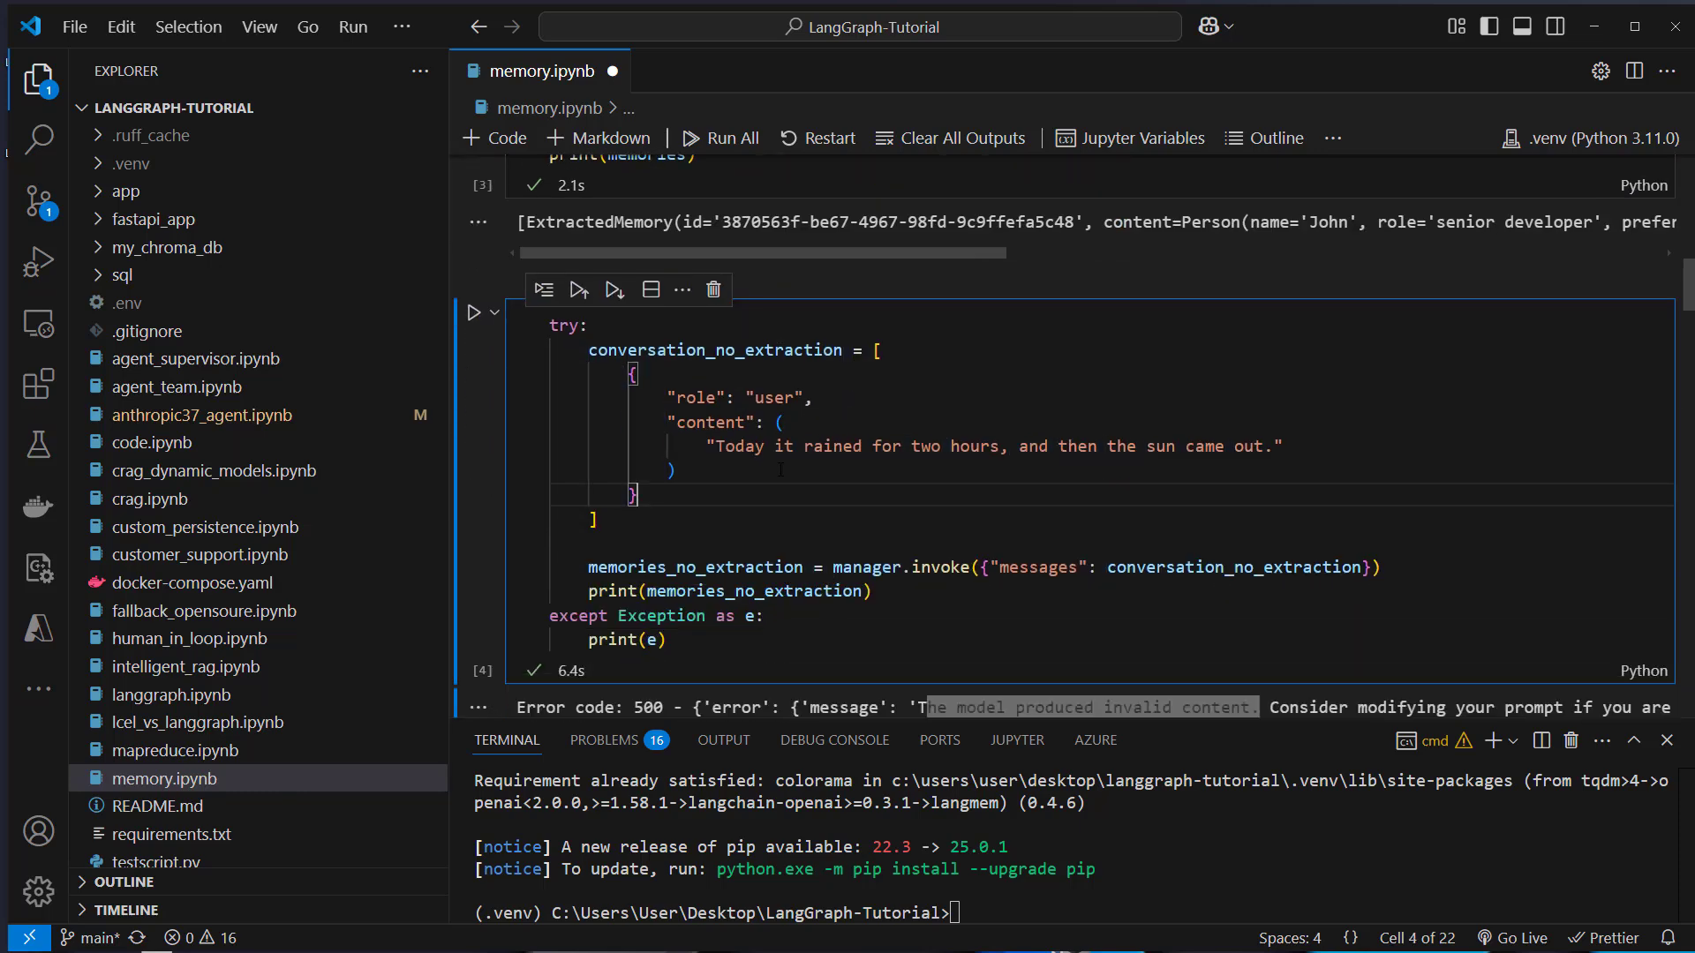
pyautogui.scroll(-3)
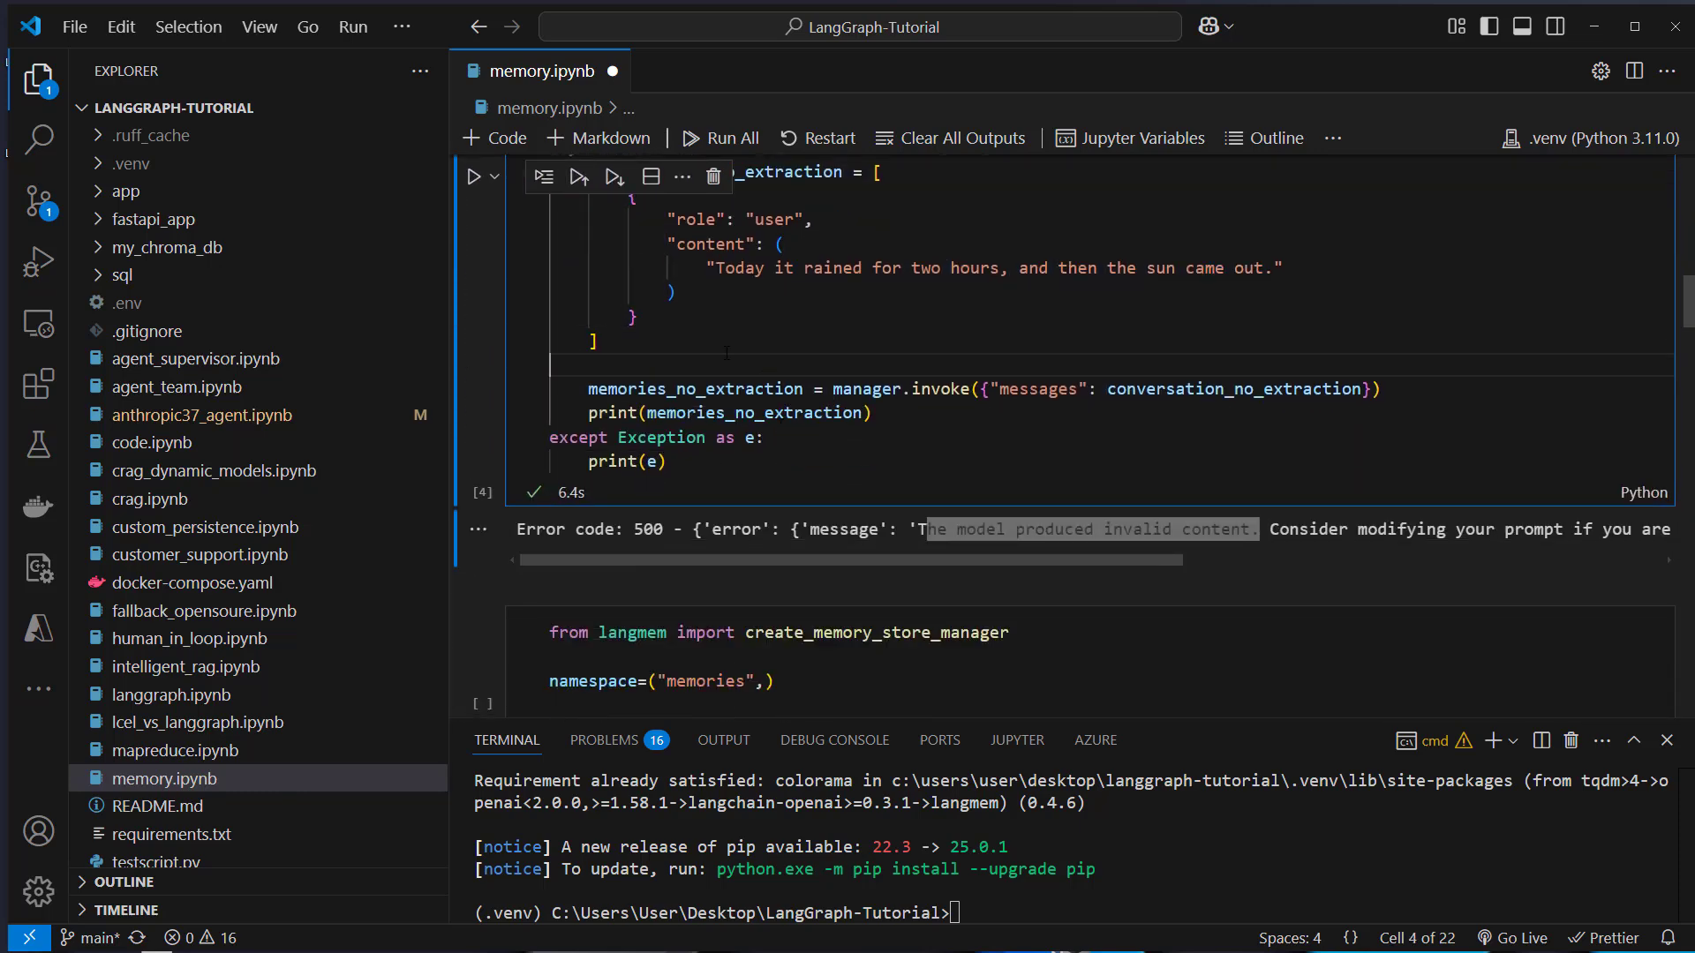
pyautogui.scroll(-3)
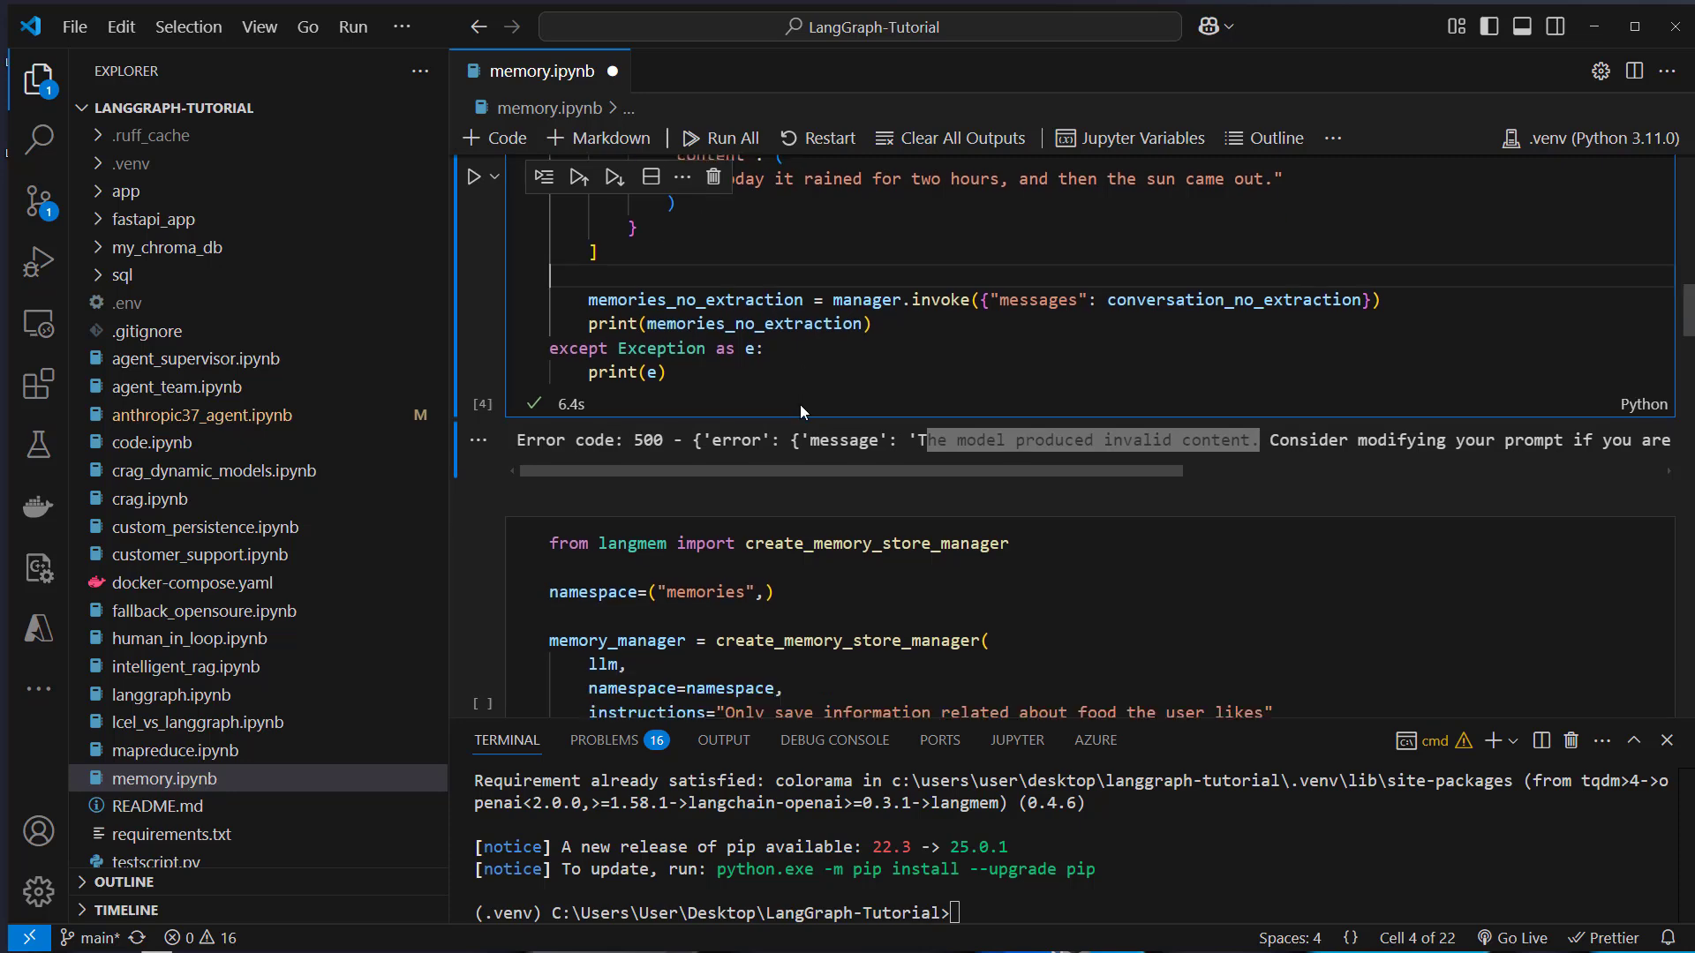
pyautogui.scroll(-3)
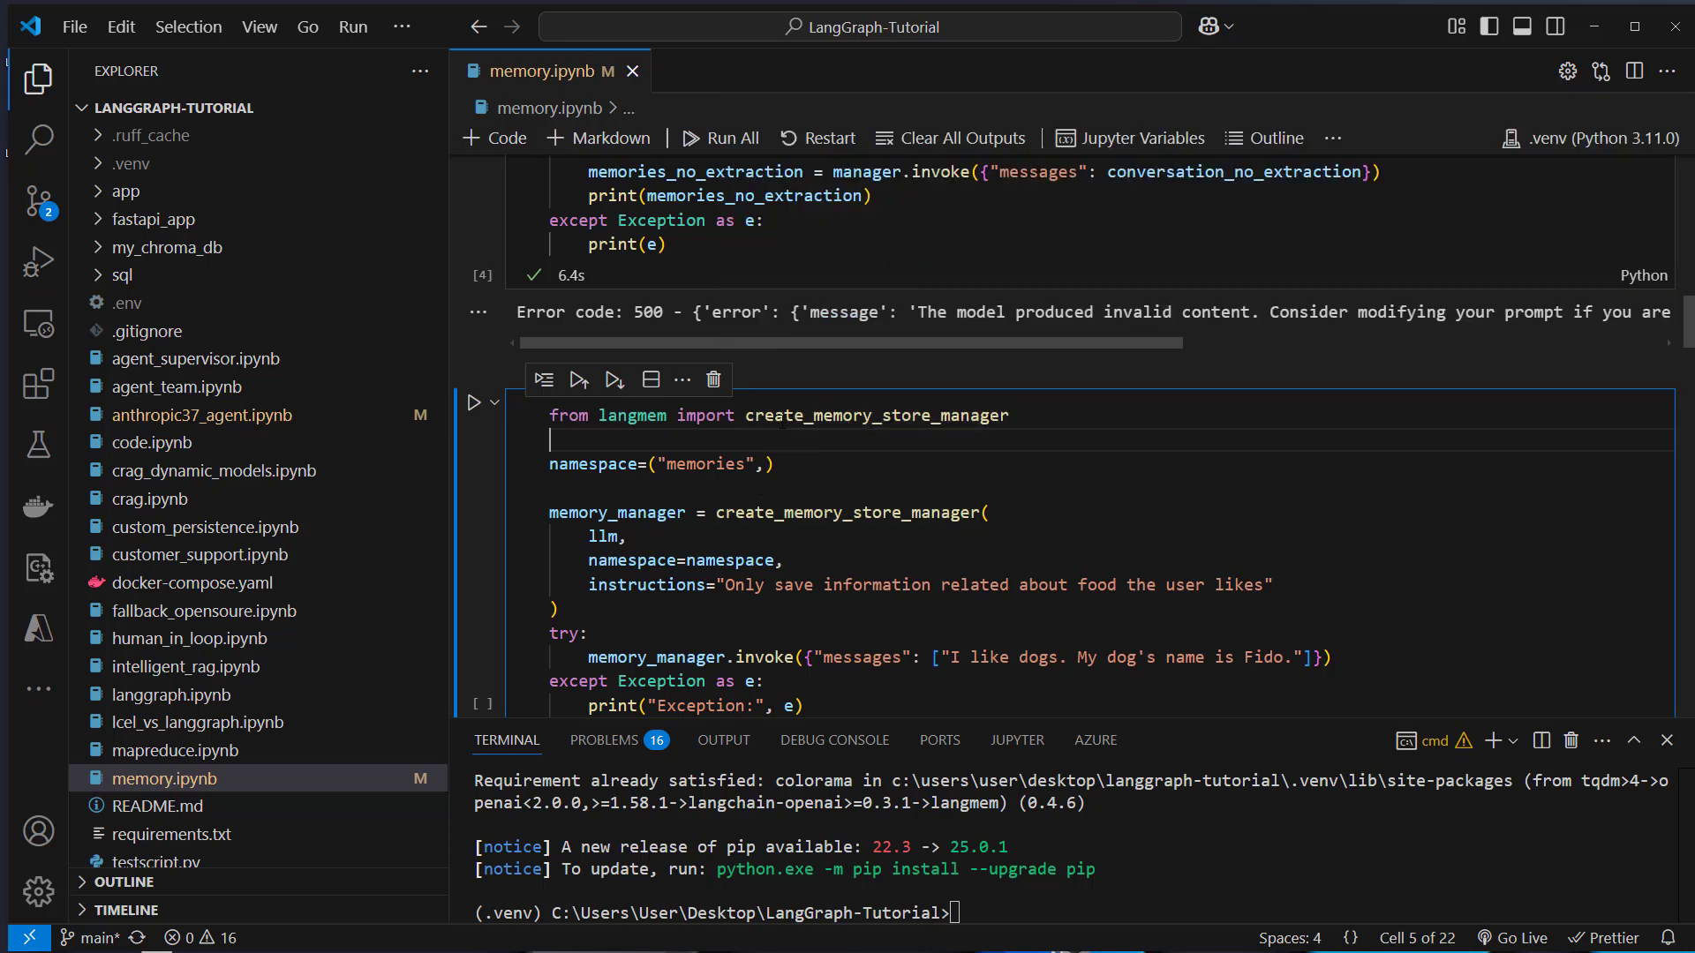
# - Run the create_memory_store_manager cell, which reports get_config called outside a runnable context
pyautogui.doubleClick(876, 415)
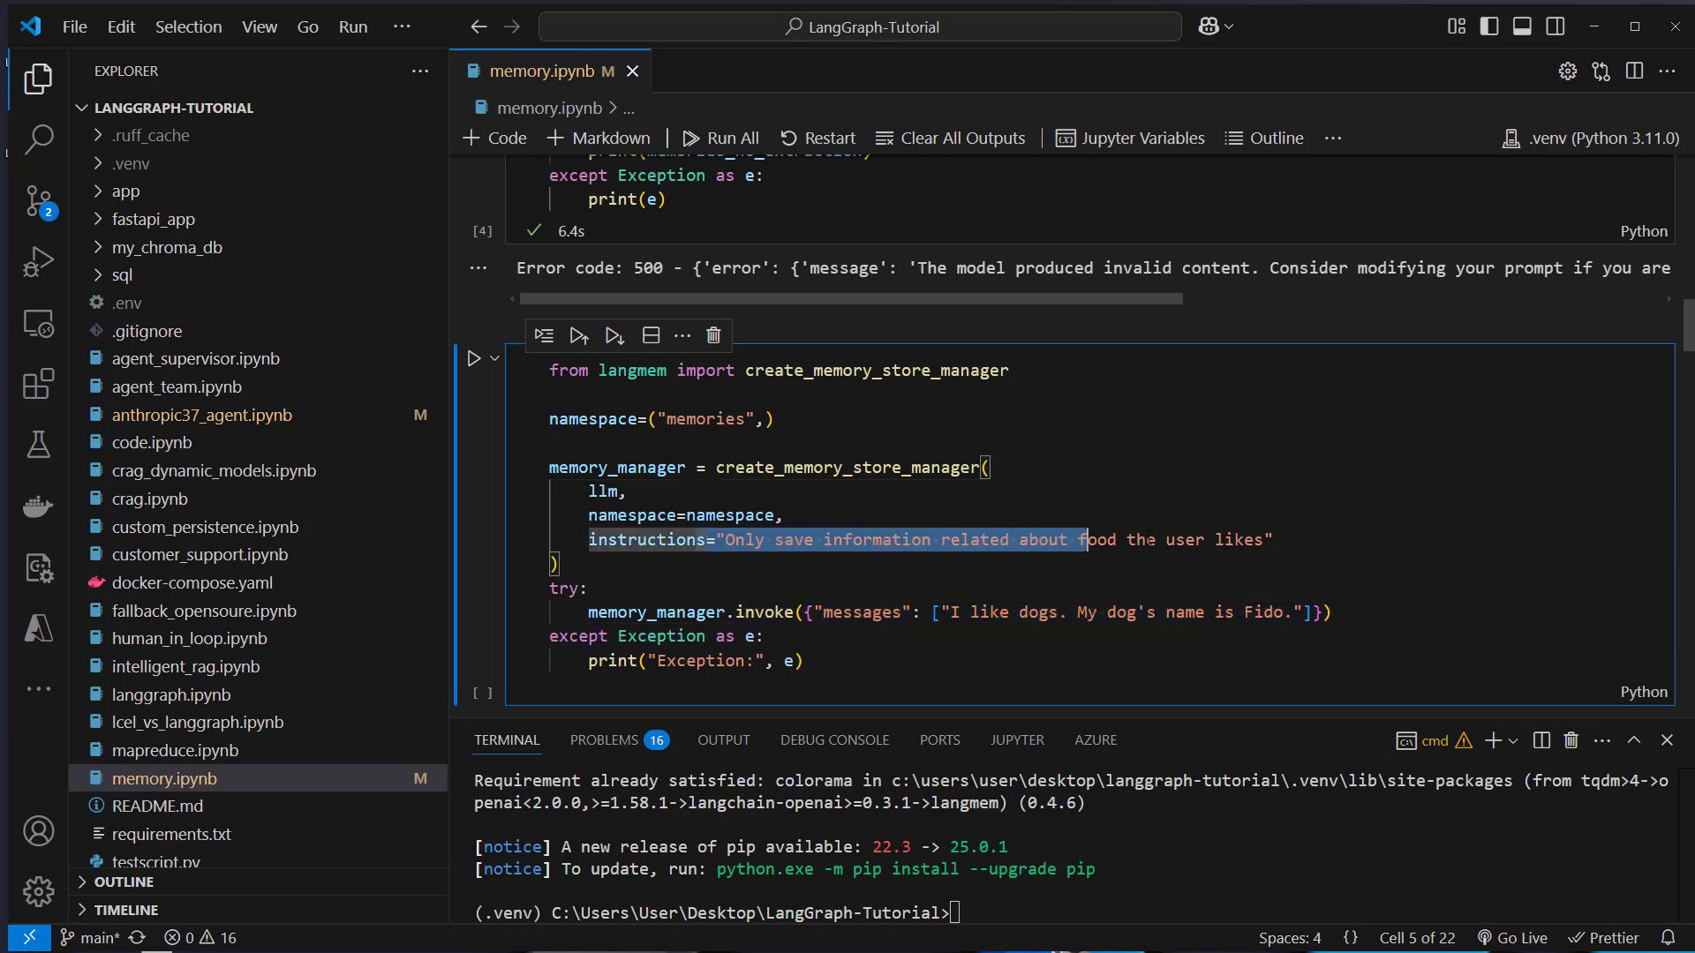
pyautogui.click(782, 514)
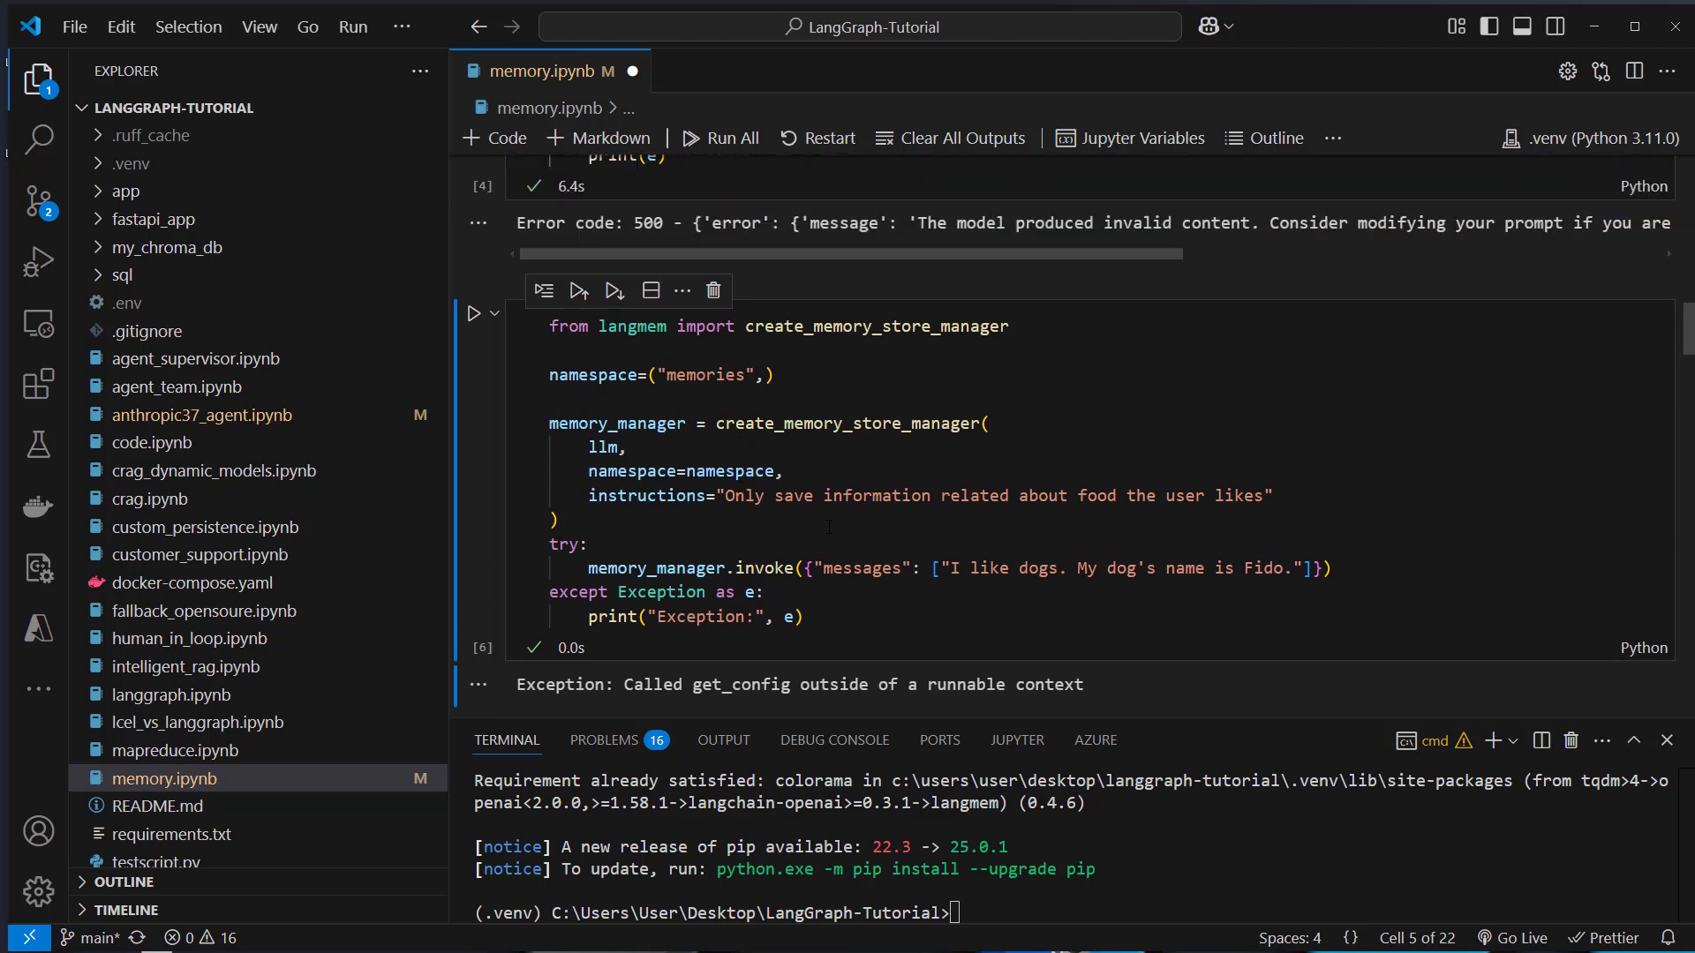
pyautogui.scroll(-3)
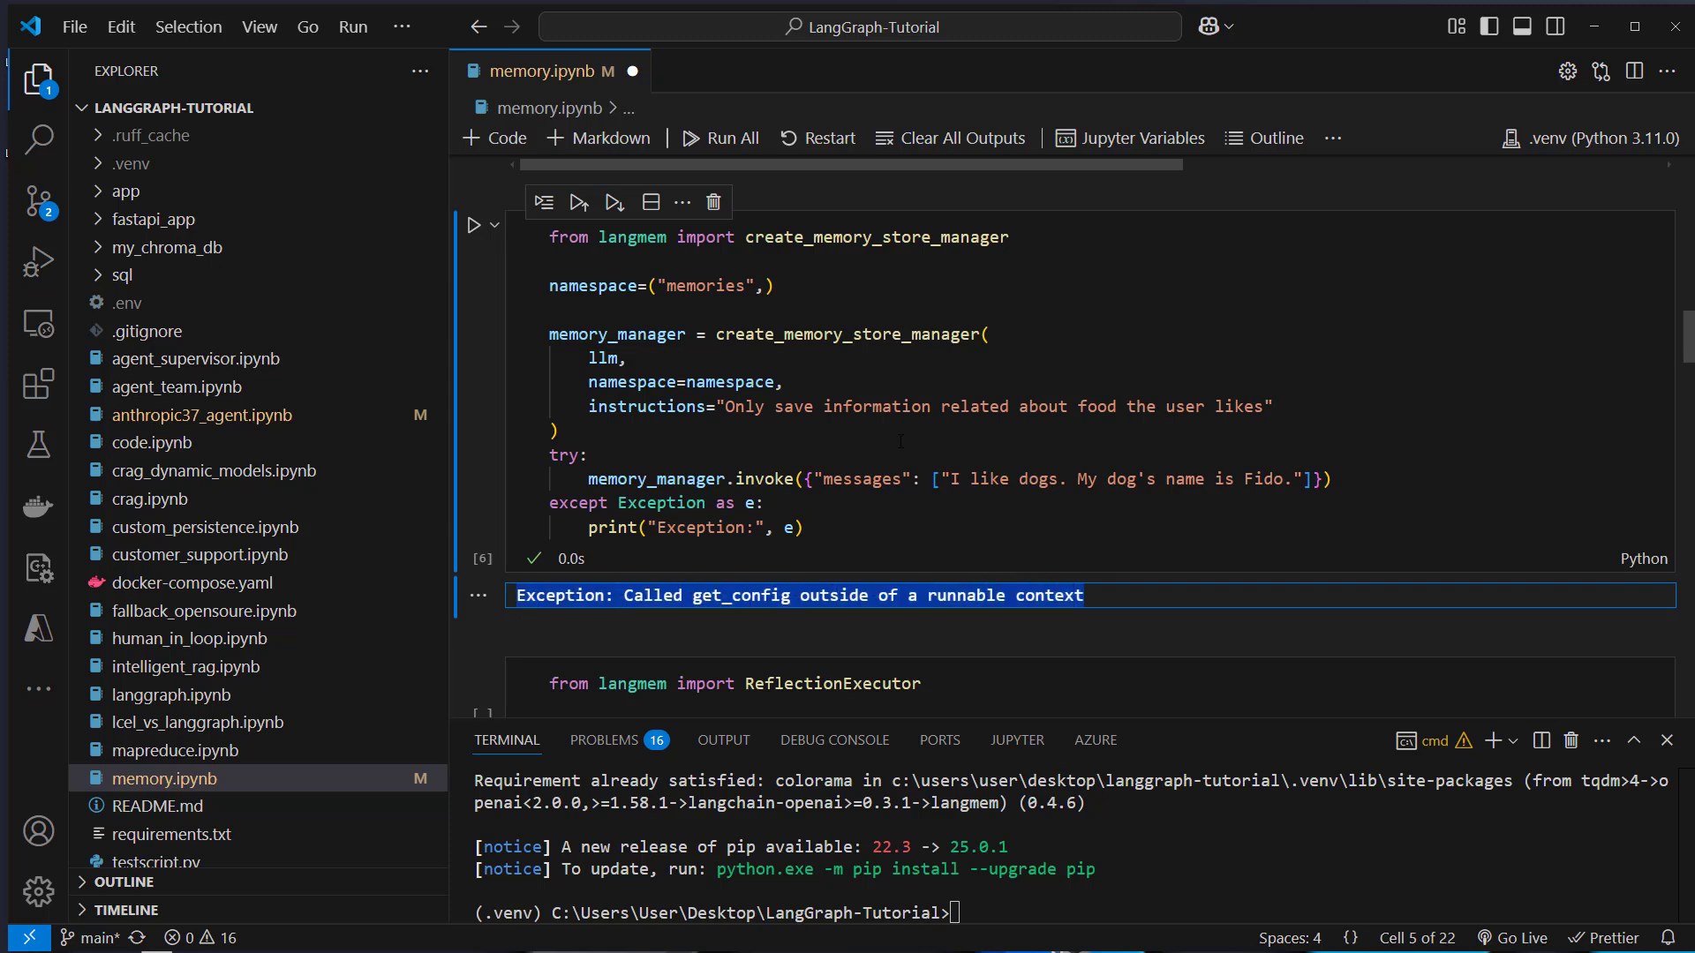
# - Switch the chat function from memory_manager.ainvoke to executor.submit and run the store/chat cell
pyautogui.scroll(-3)
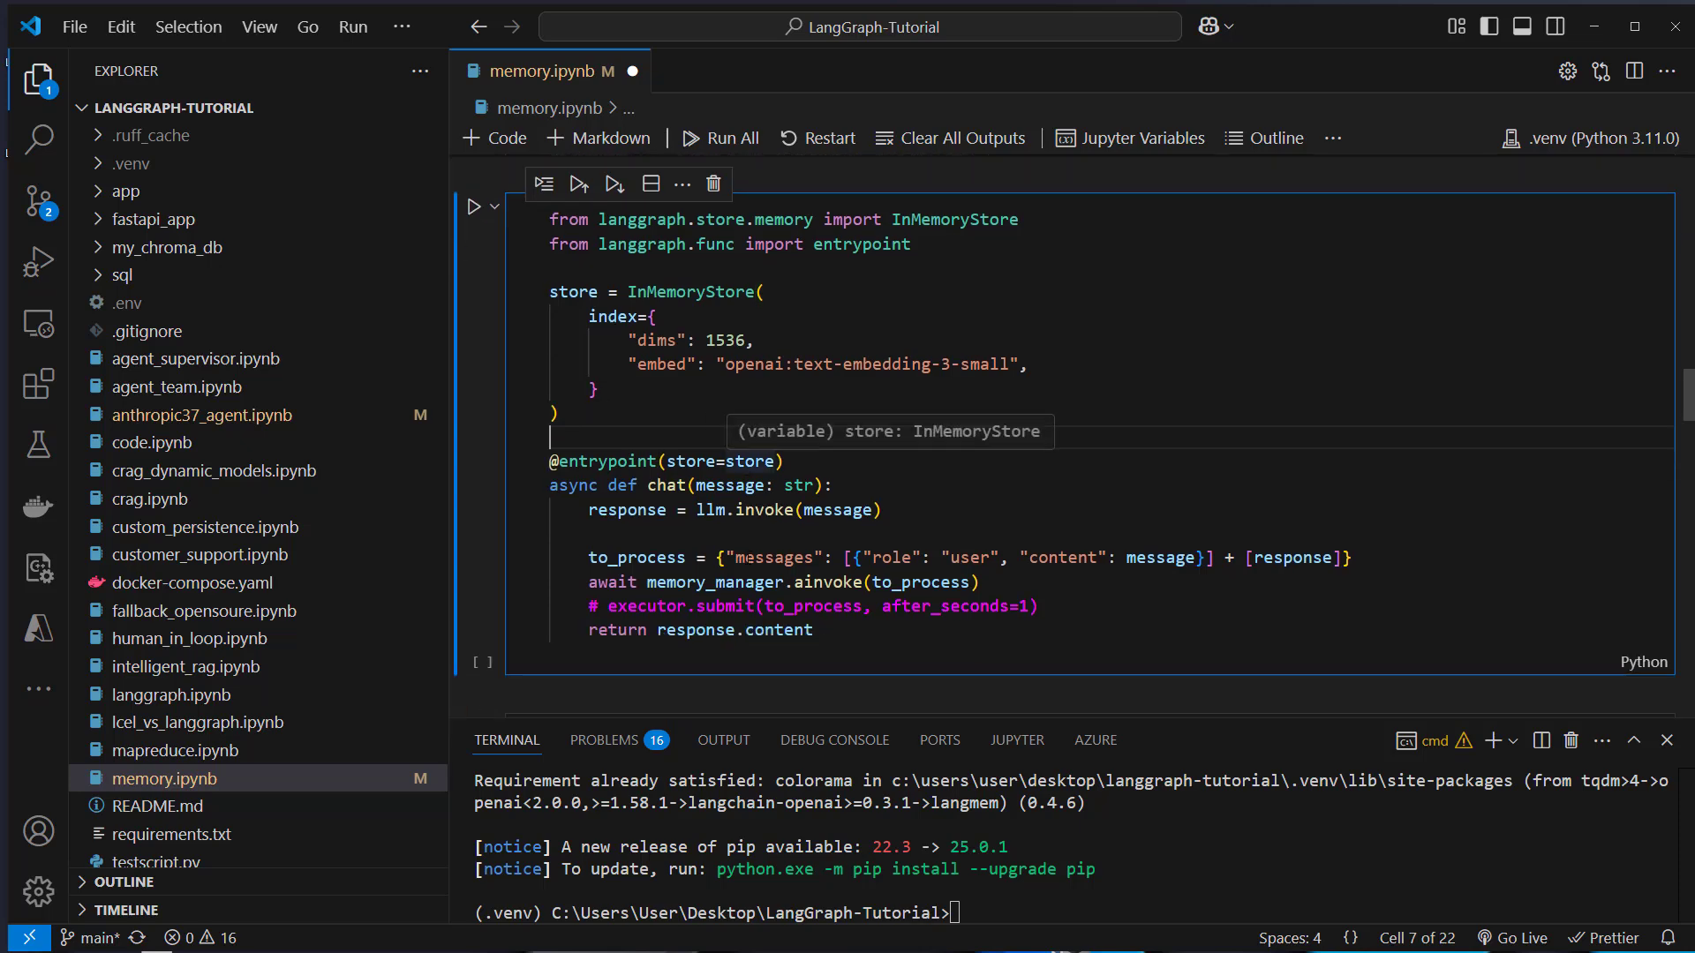
pyautogui.doubleClick(715, 581)
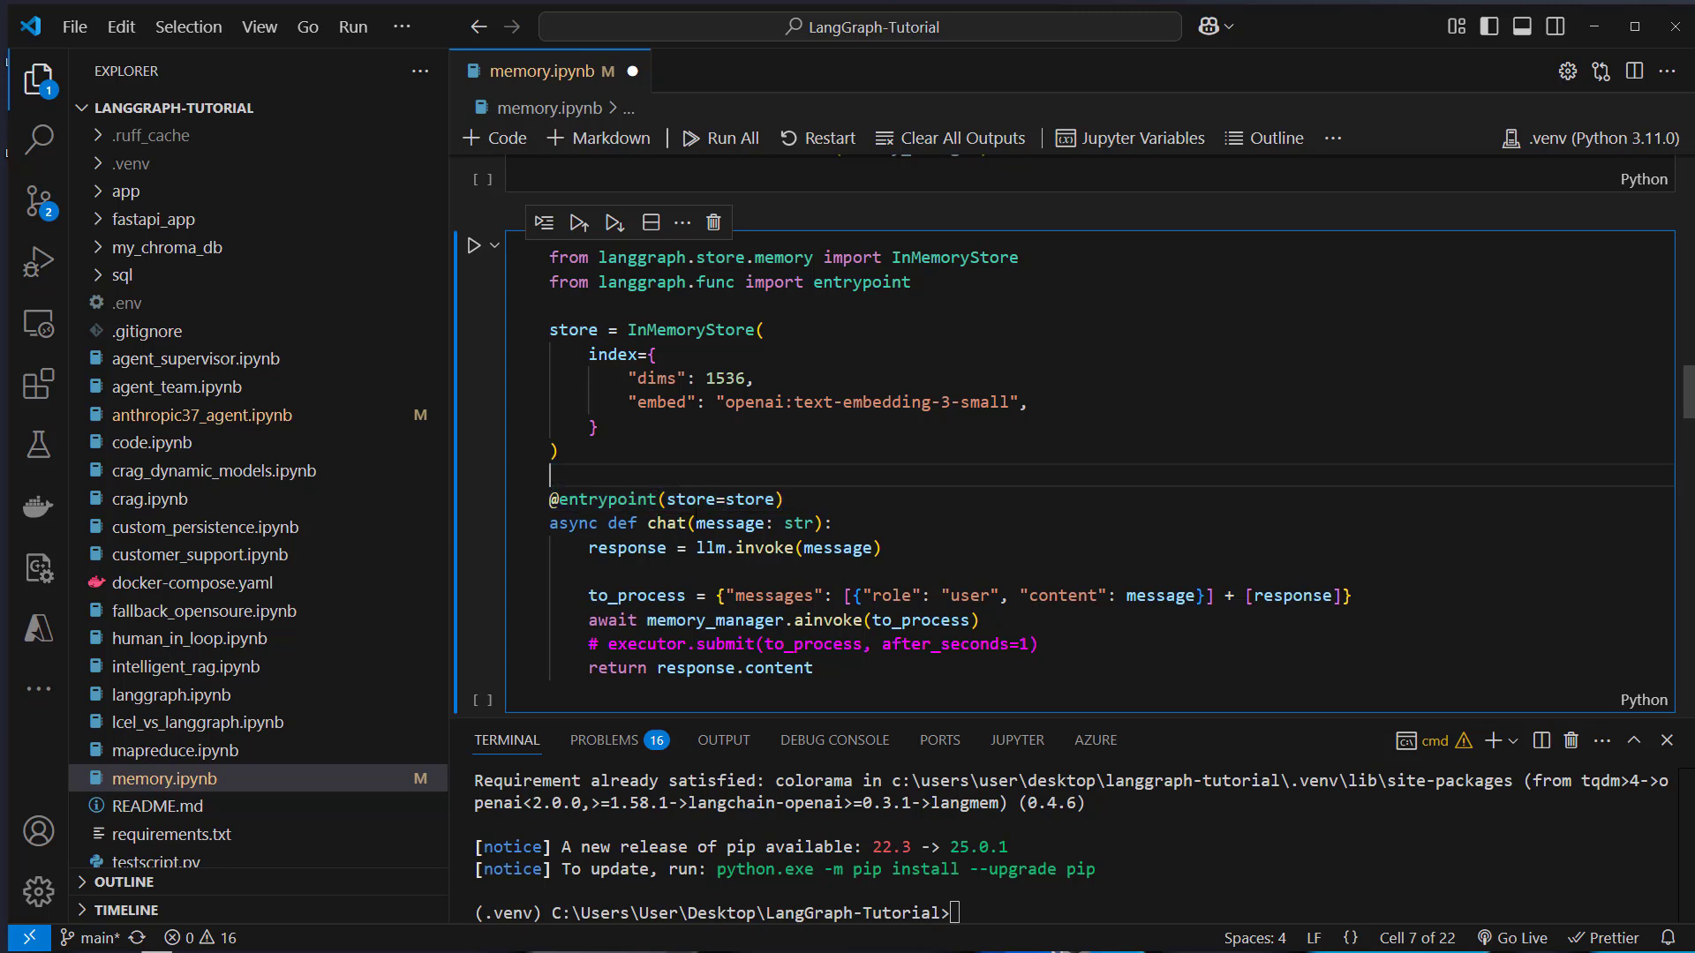
pyautogui.doubleClick(713, 620)
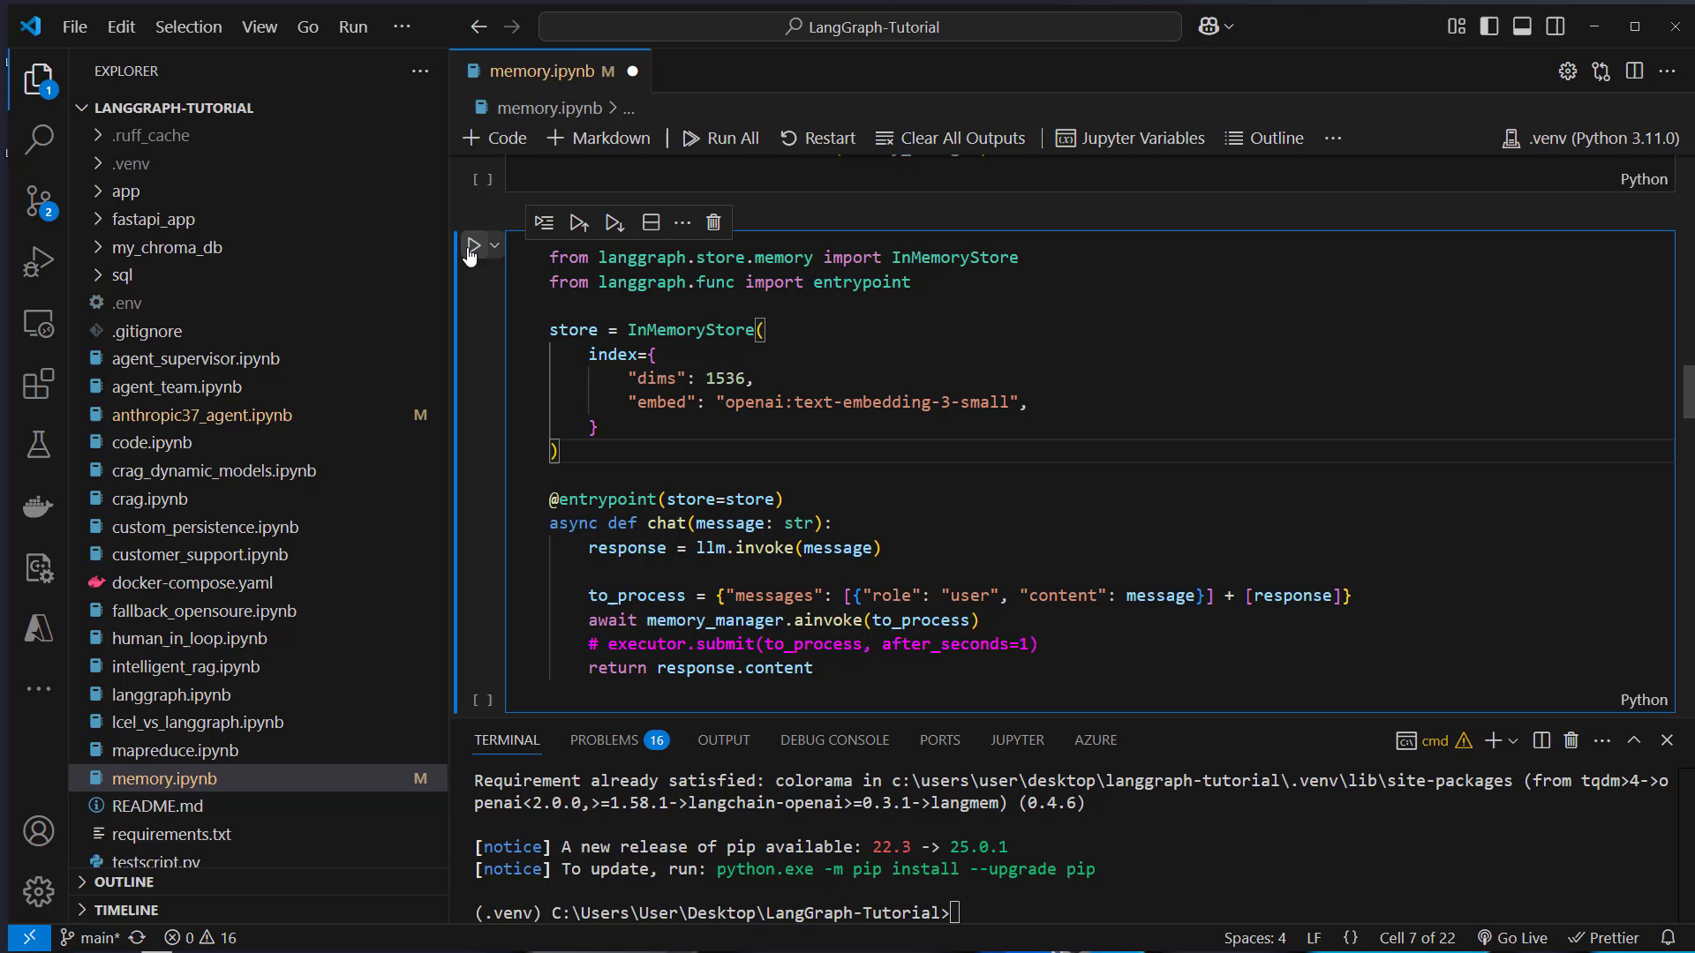
pyautogui.click(471, 246)
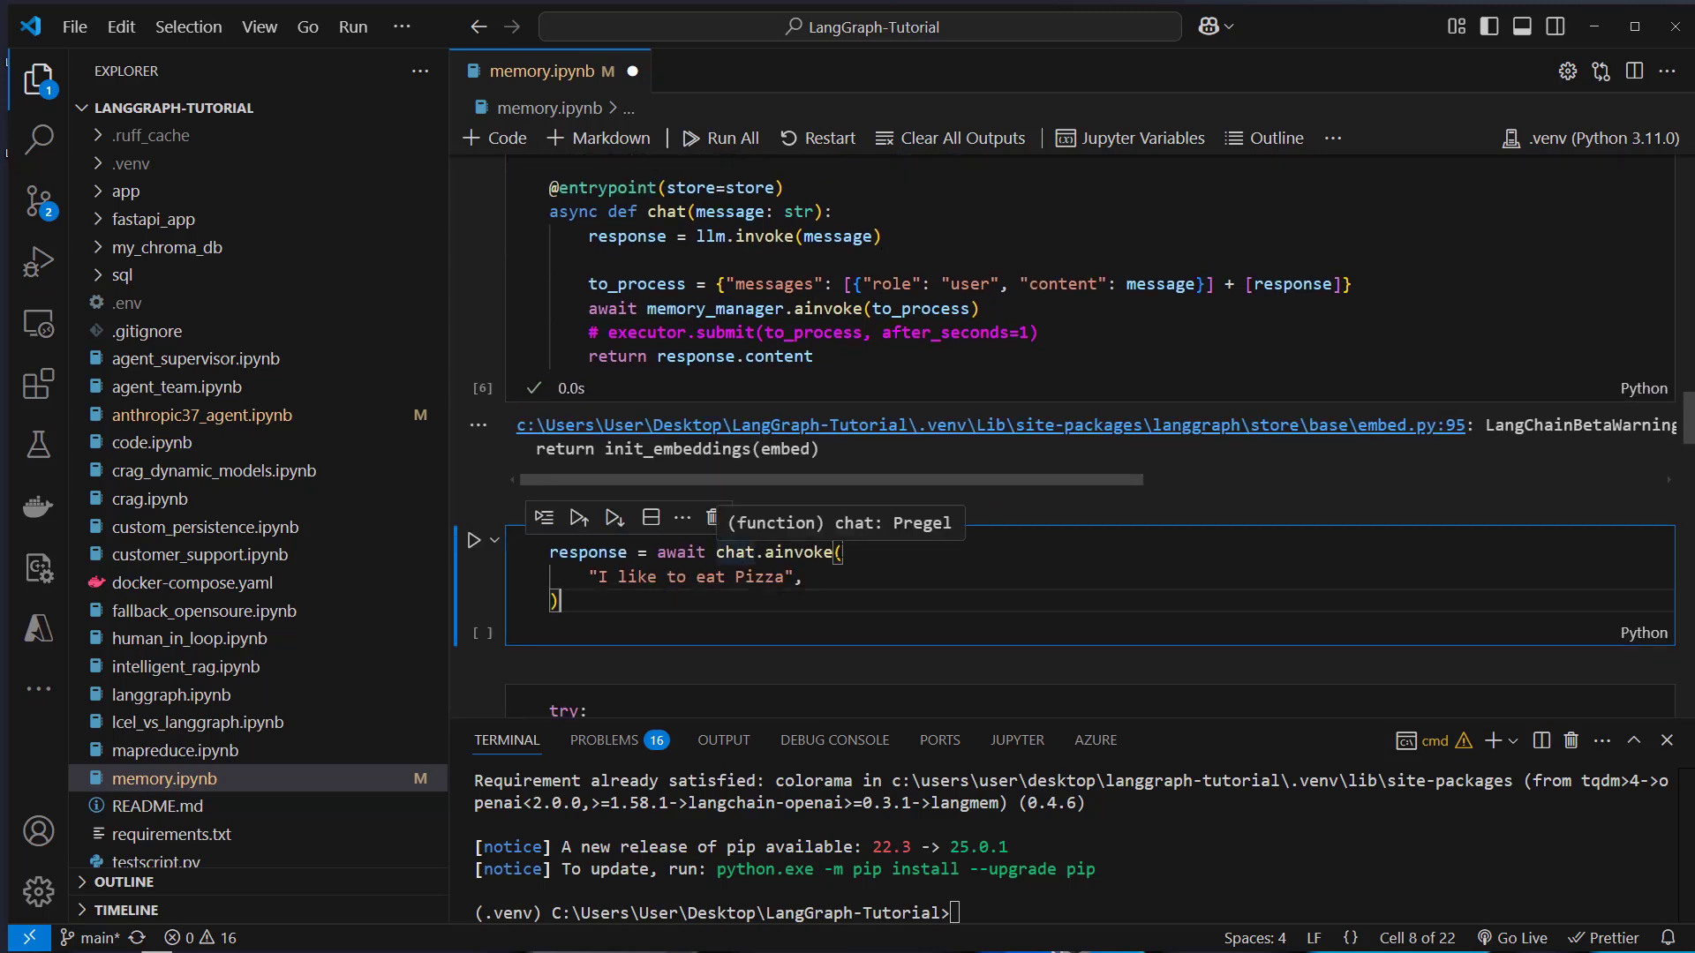
pyautogui.click(474, 540)
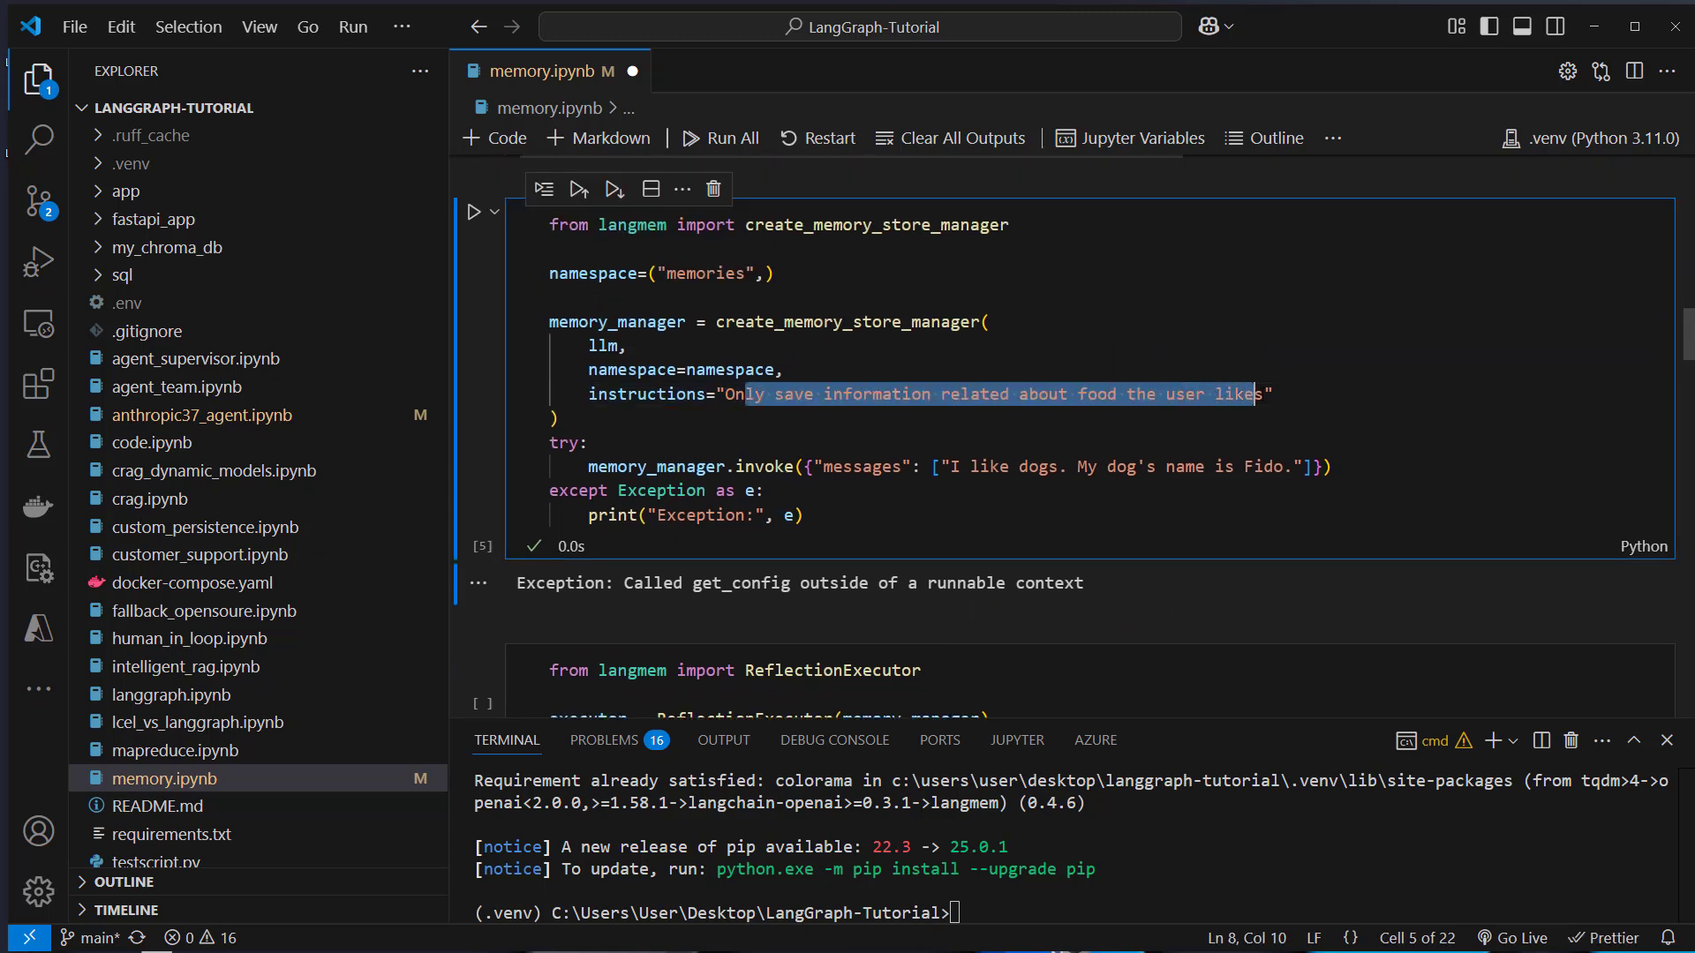
# - Run the pizza and dog Fido chat.ainvoke cells, rerunning the store cell after the error until both succeed
pyautogui.scroll(-3)
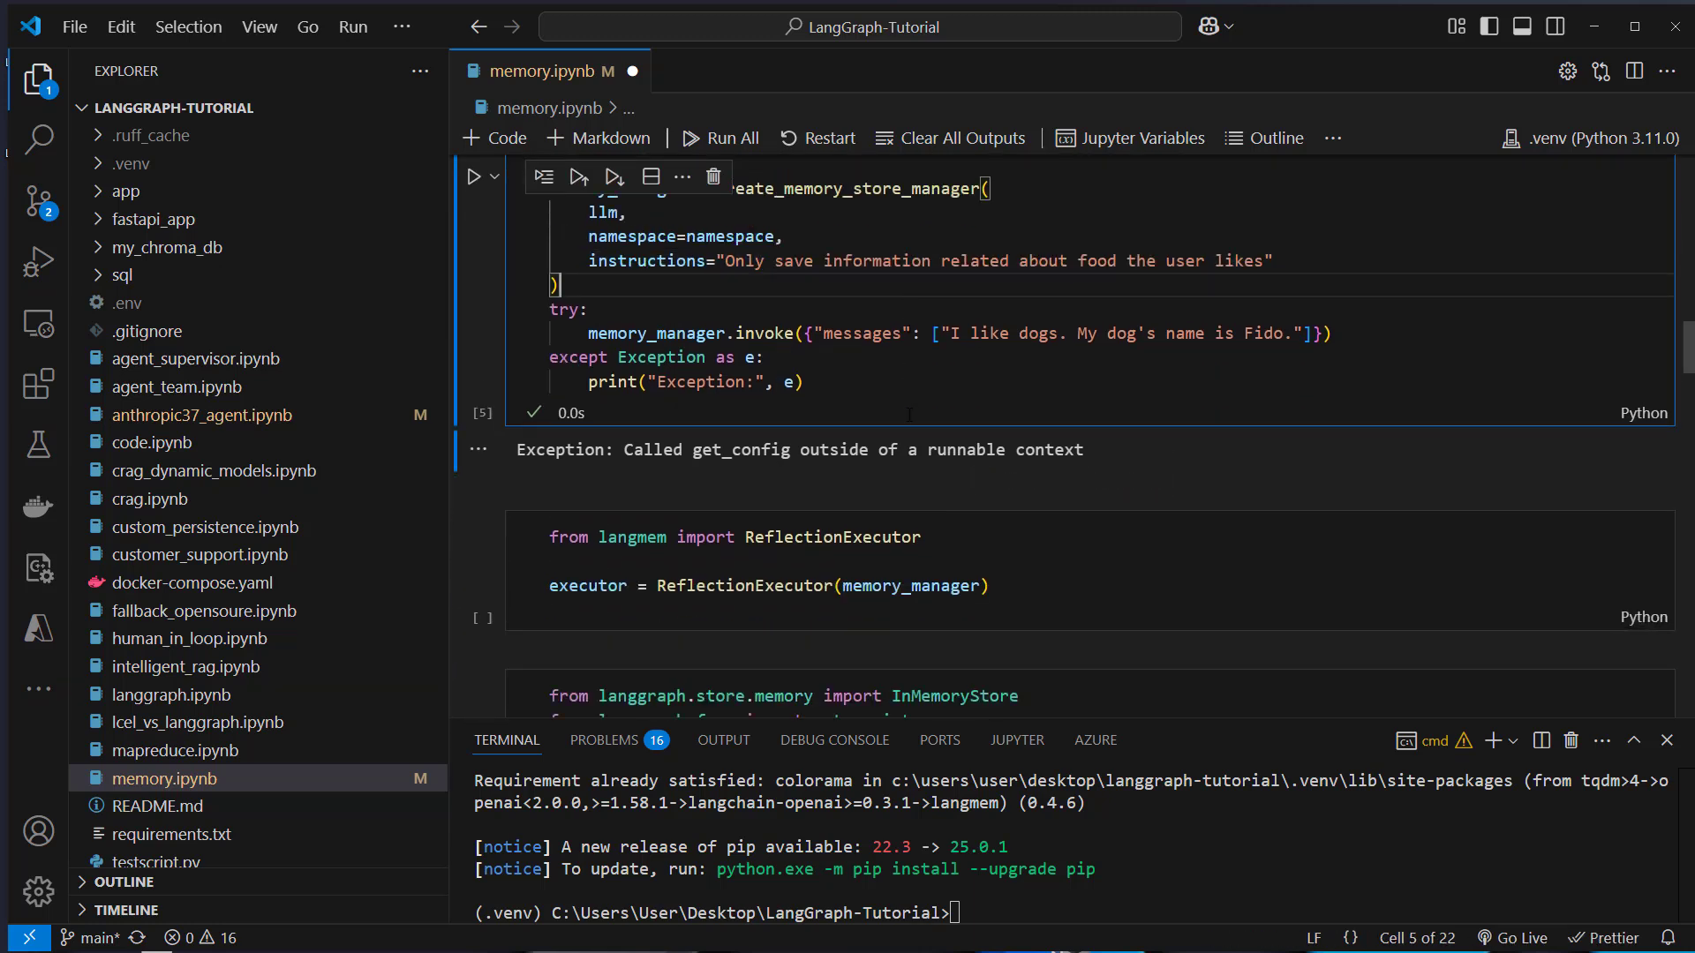
pyautogui.click(757, 562)
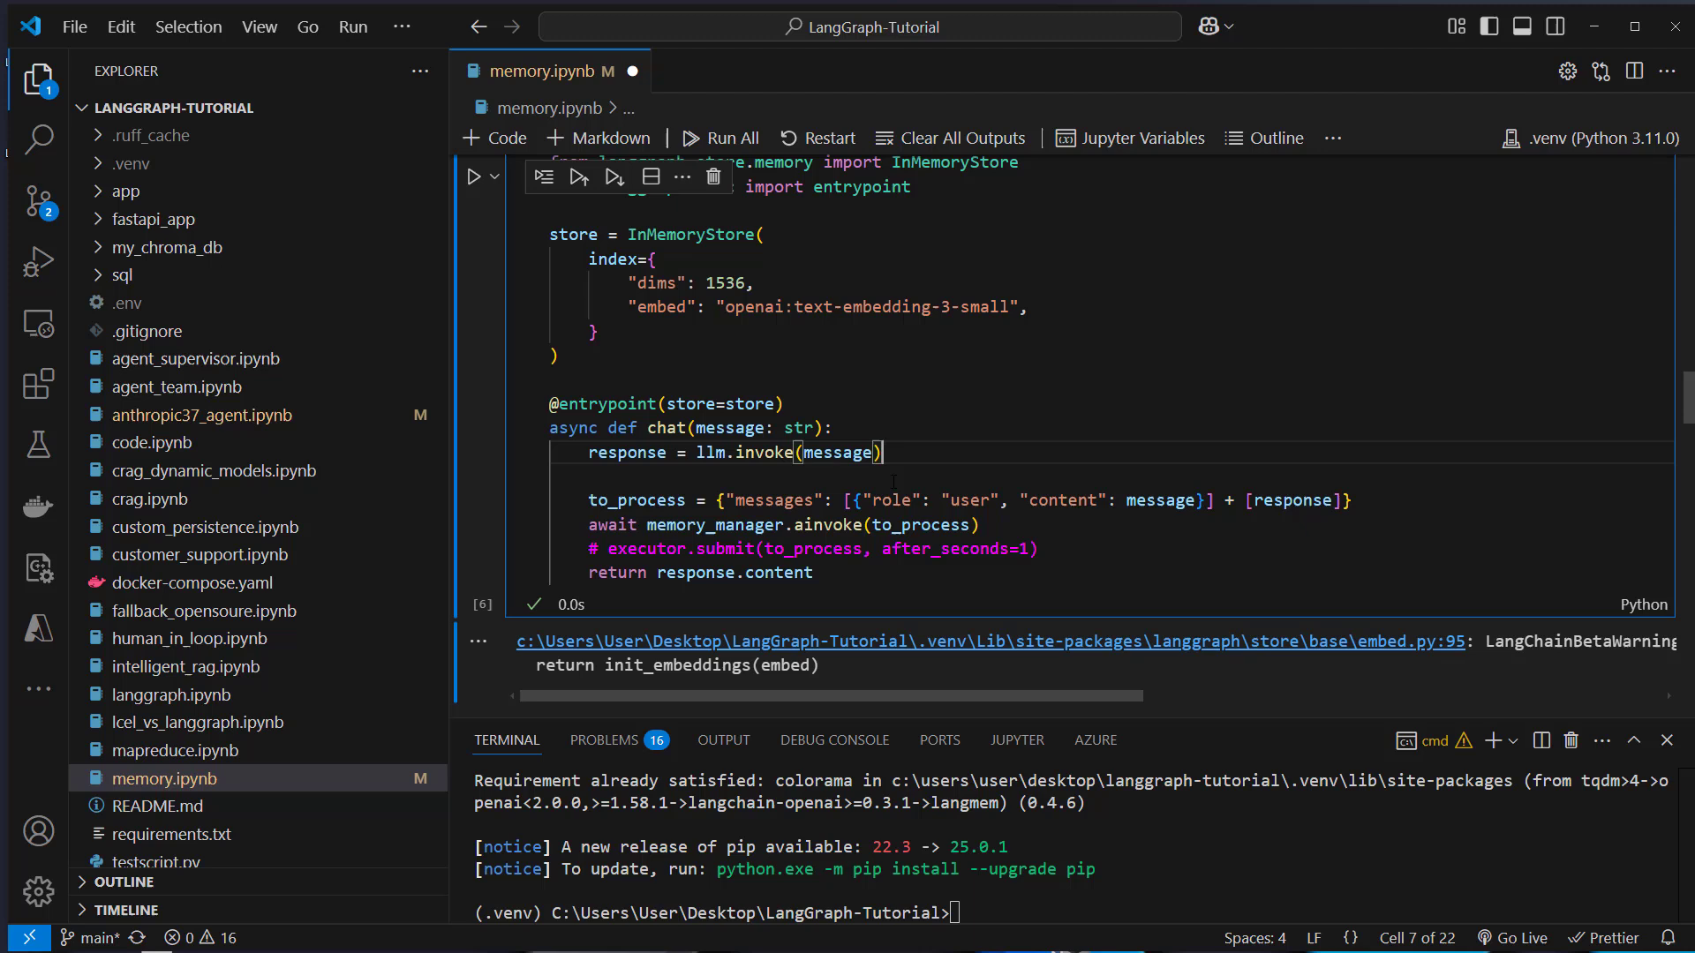
pyautogui.doubleClick(712, 527)
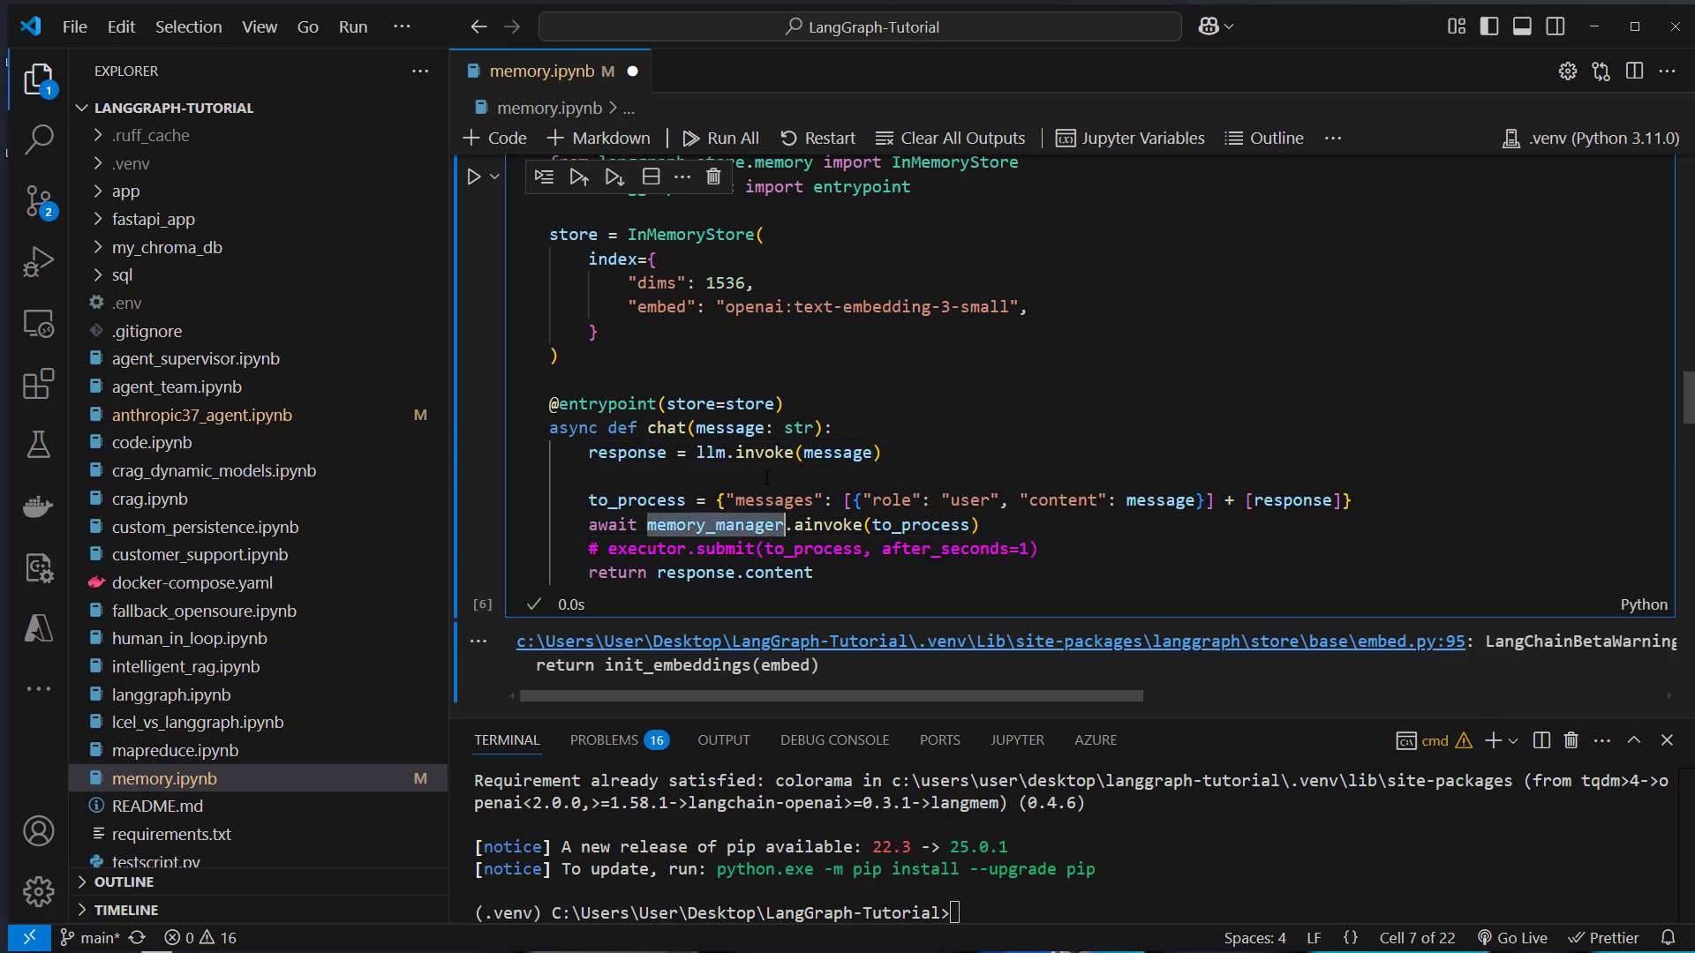
pyautogui.moveTo(768, 548); pyautogui.dragTo(813, 572)
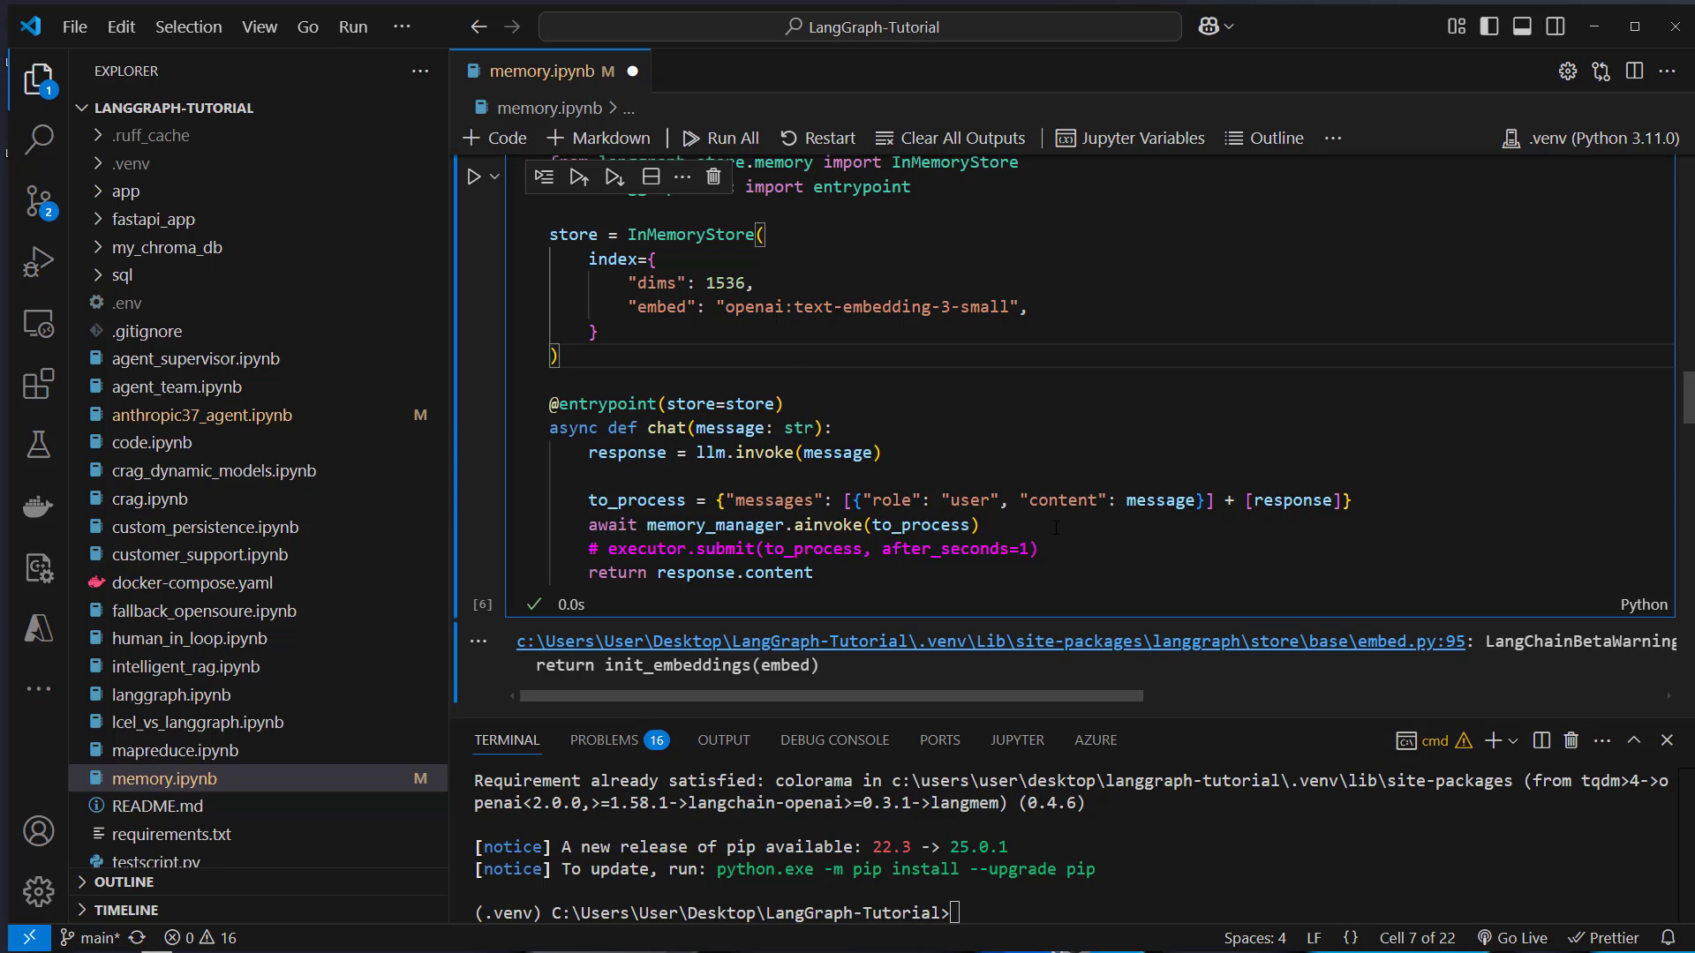
pyautogui.doubleClick(643, 549)
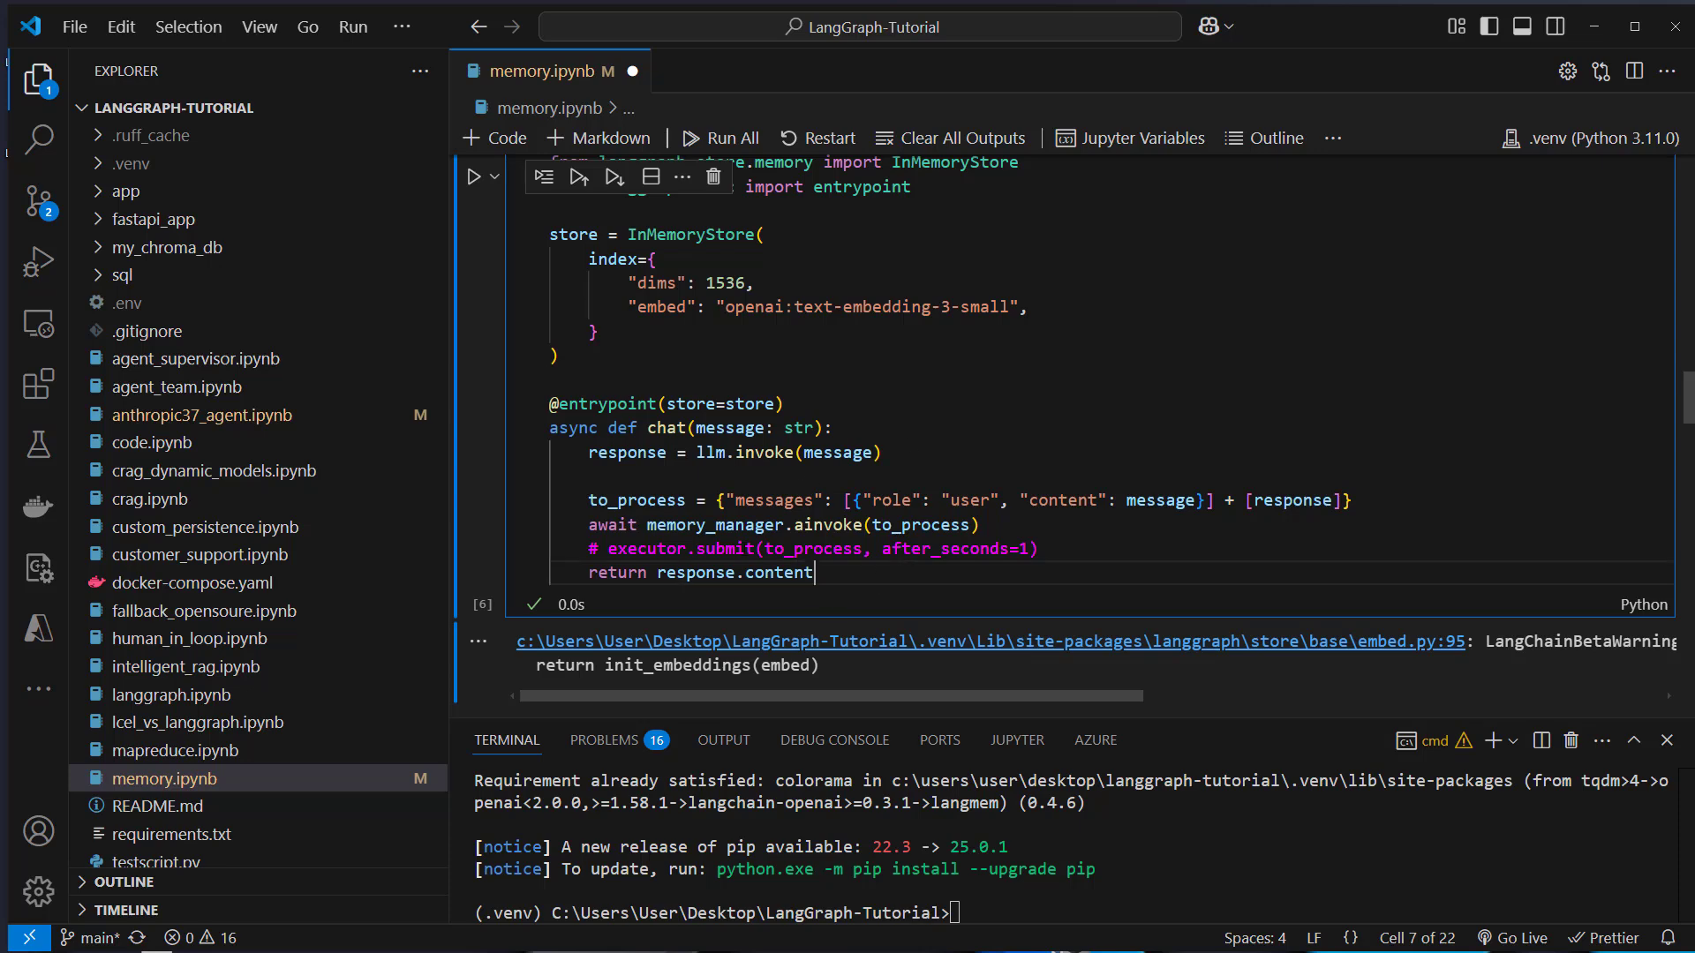
pyautogui.moveTo(551, 402); pyautogui.dragTo(811, 572)
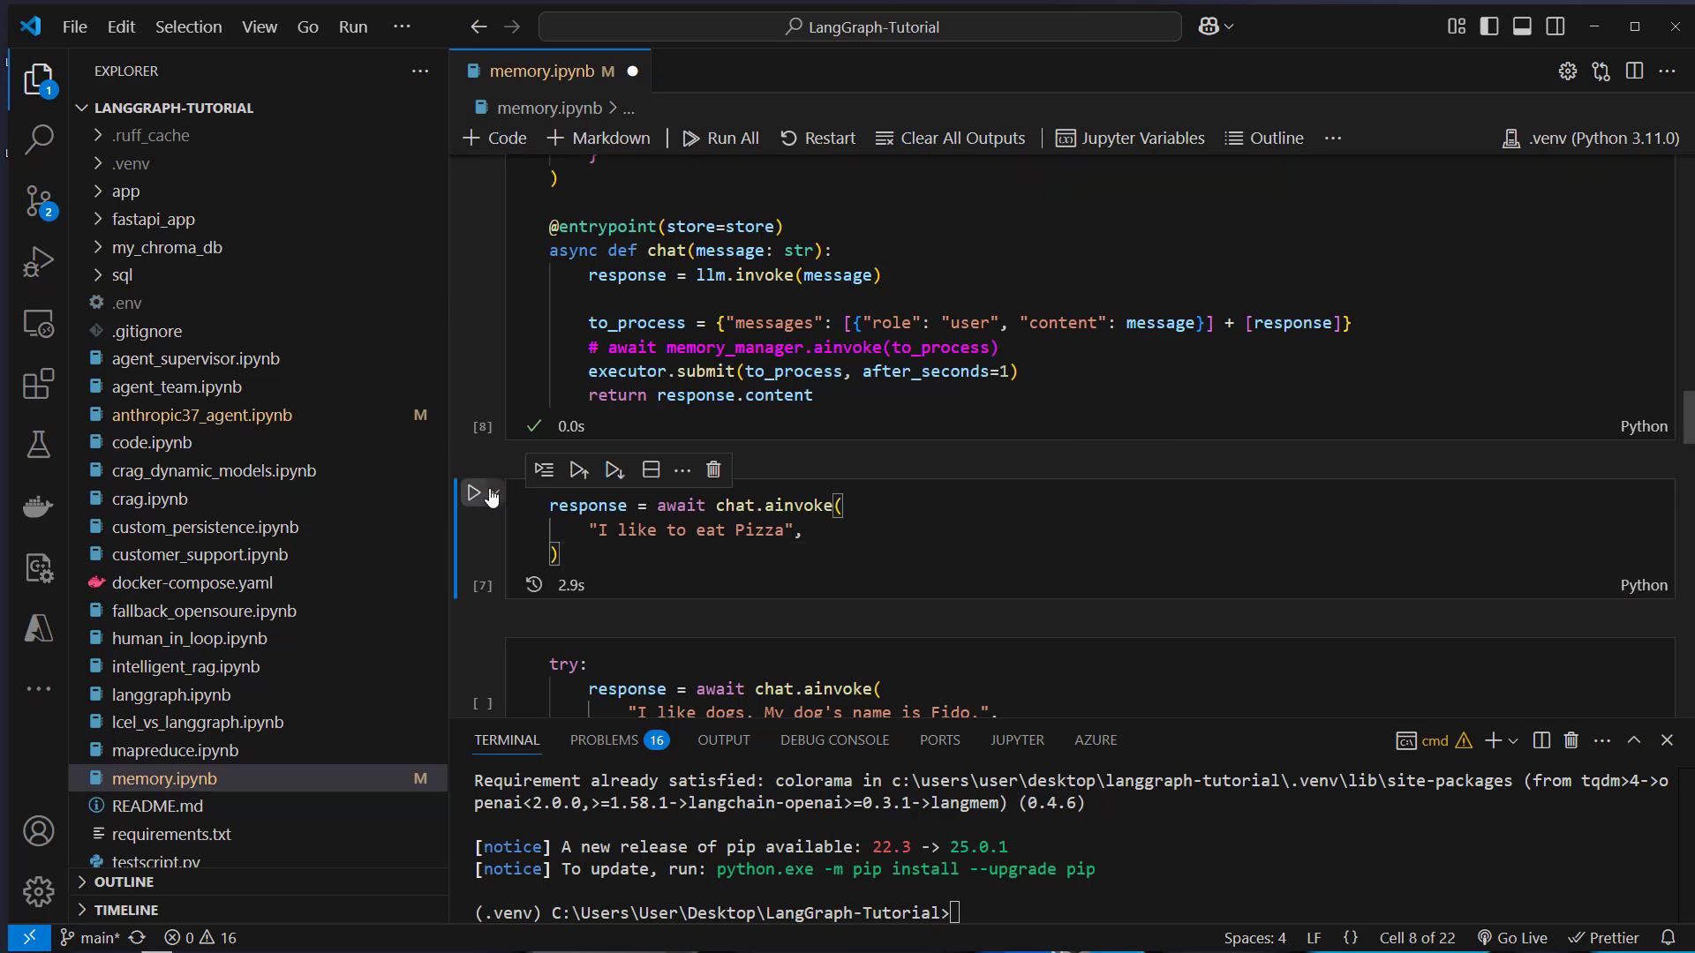
pyautogui.click(473, 494)
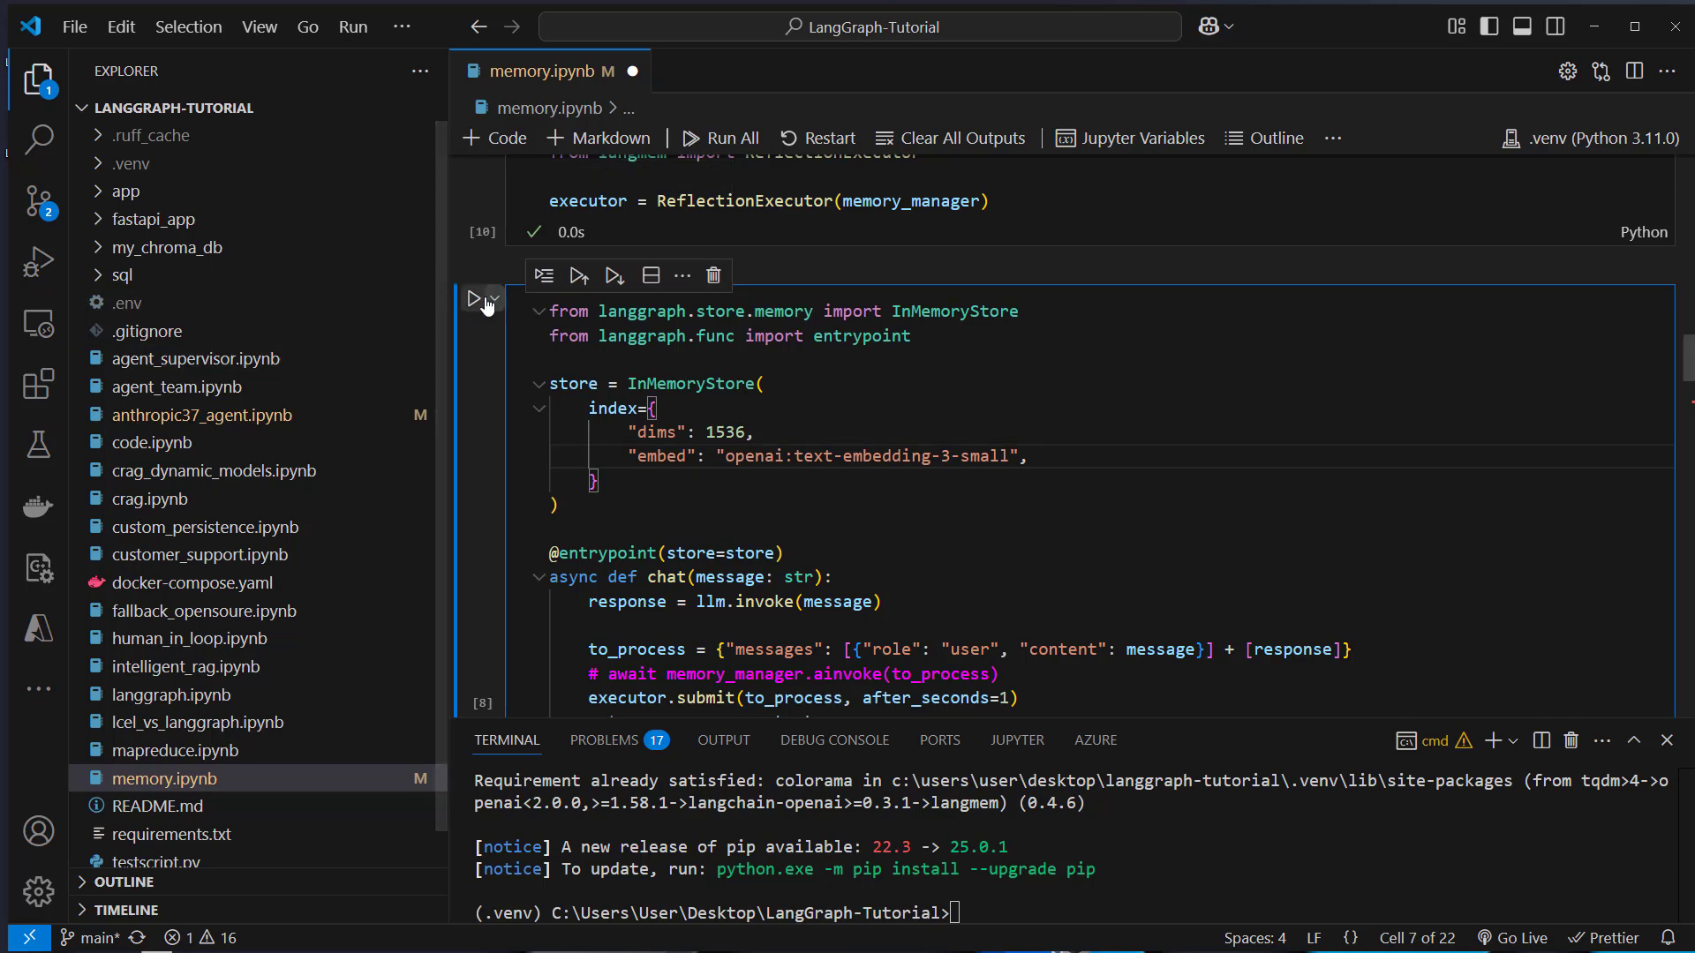
pyautogui.click(475, 298)
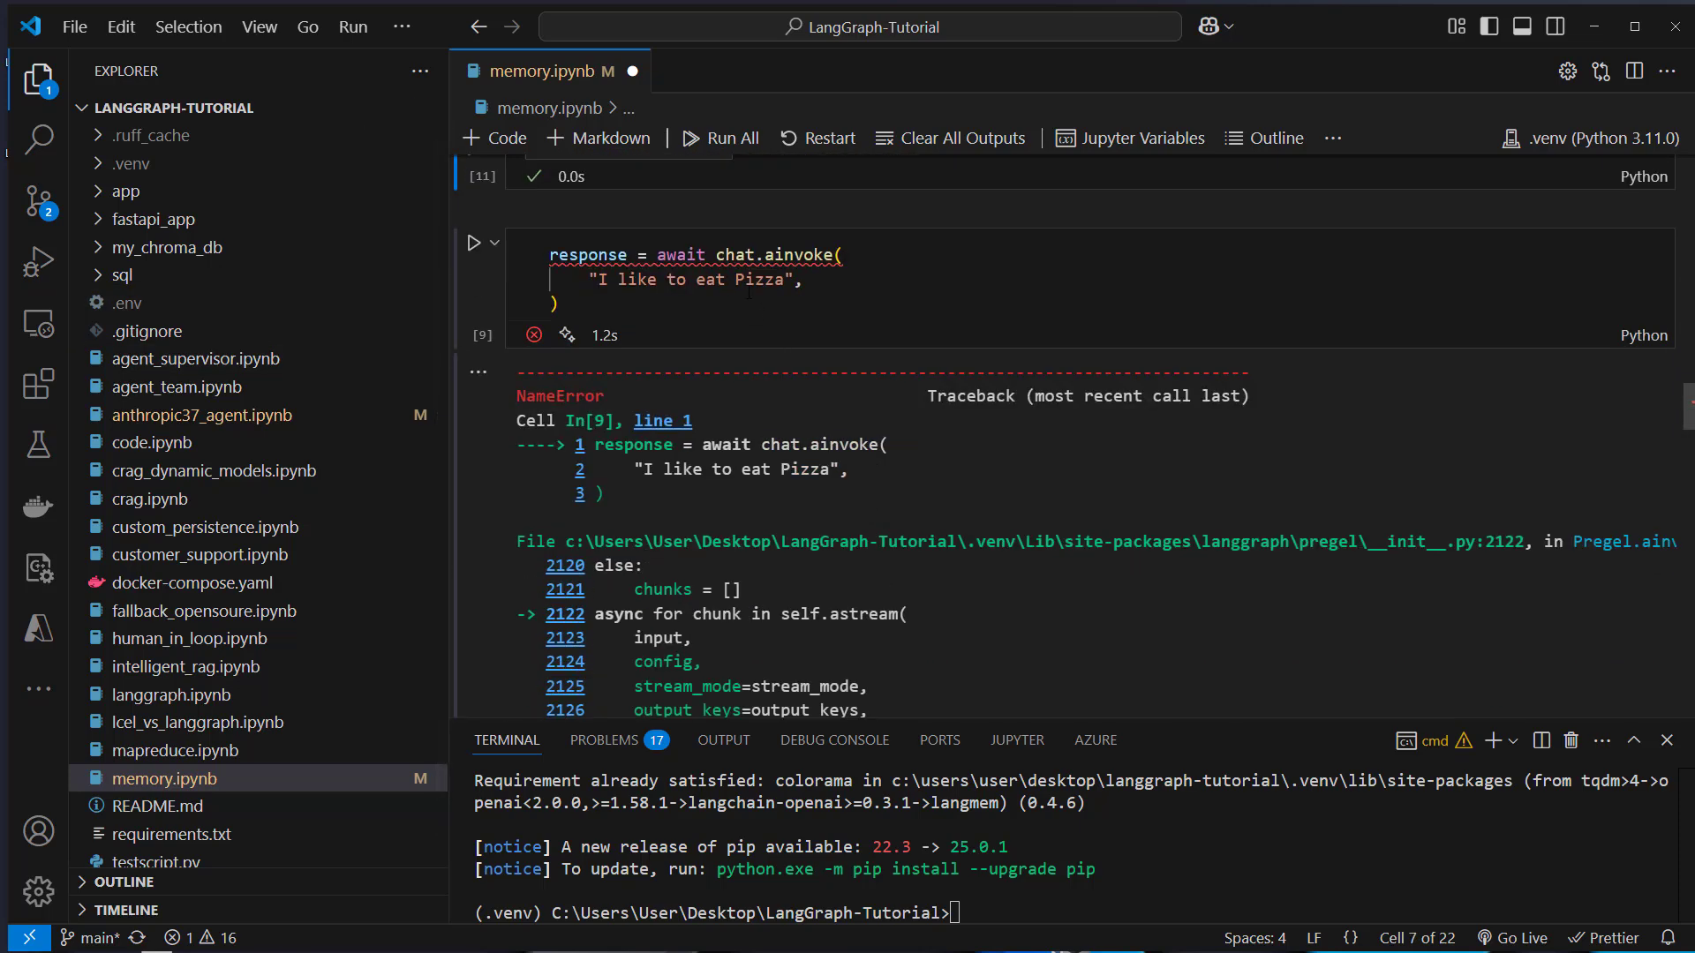
pyautogui.click(473, 242)
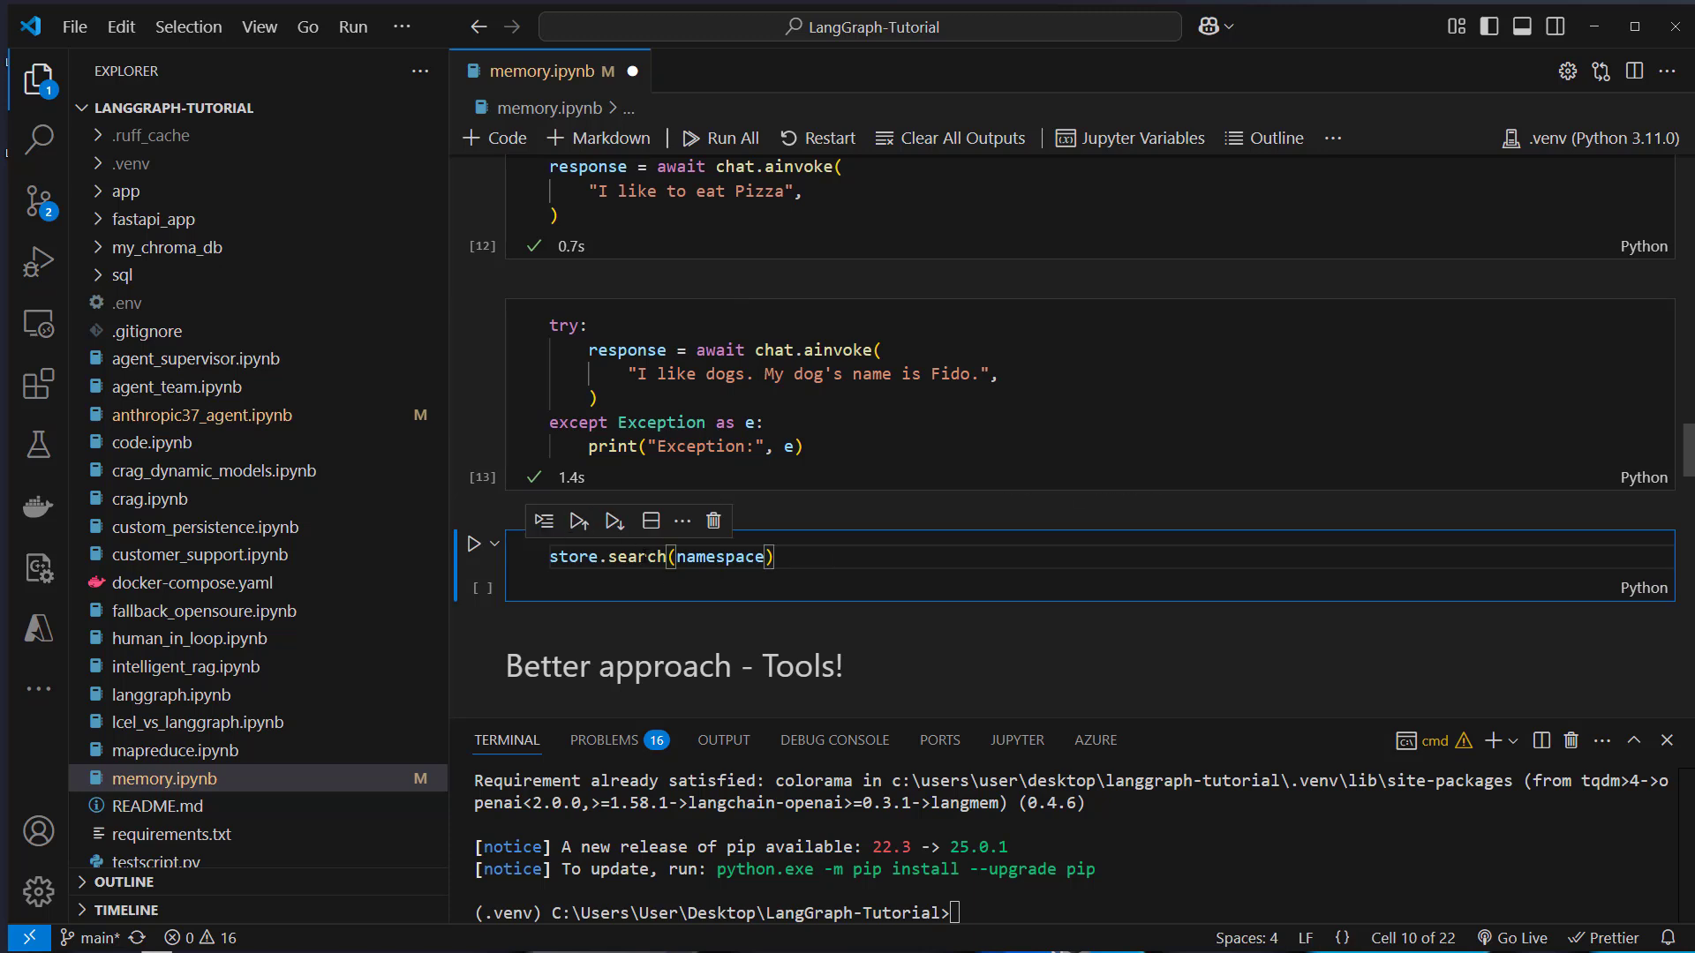
# - Run store.search on the memories namespace, returning a saved Memory Item
pyautogui.doubleClick(572, 556)
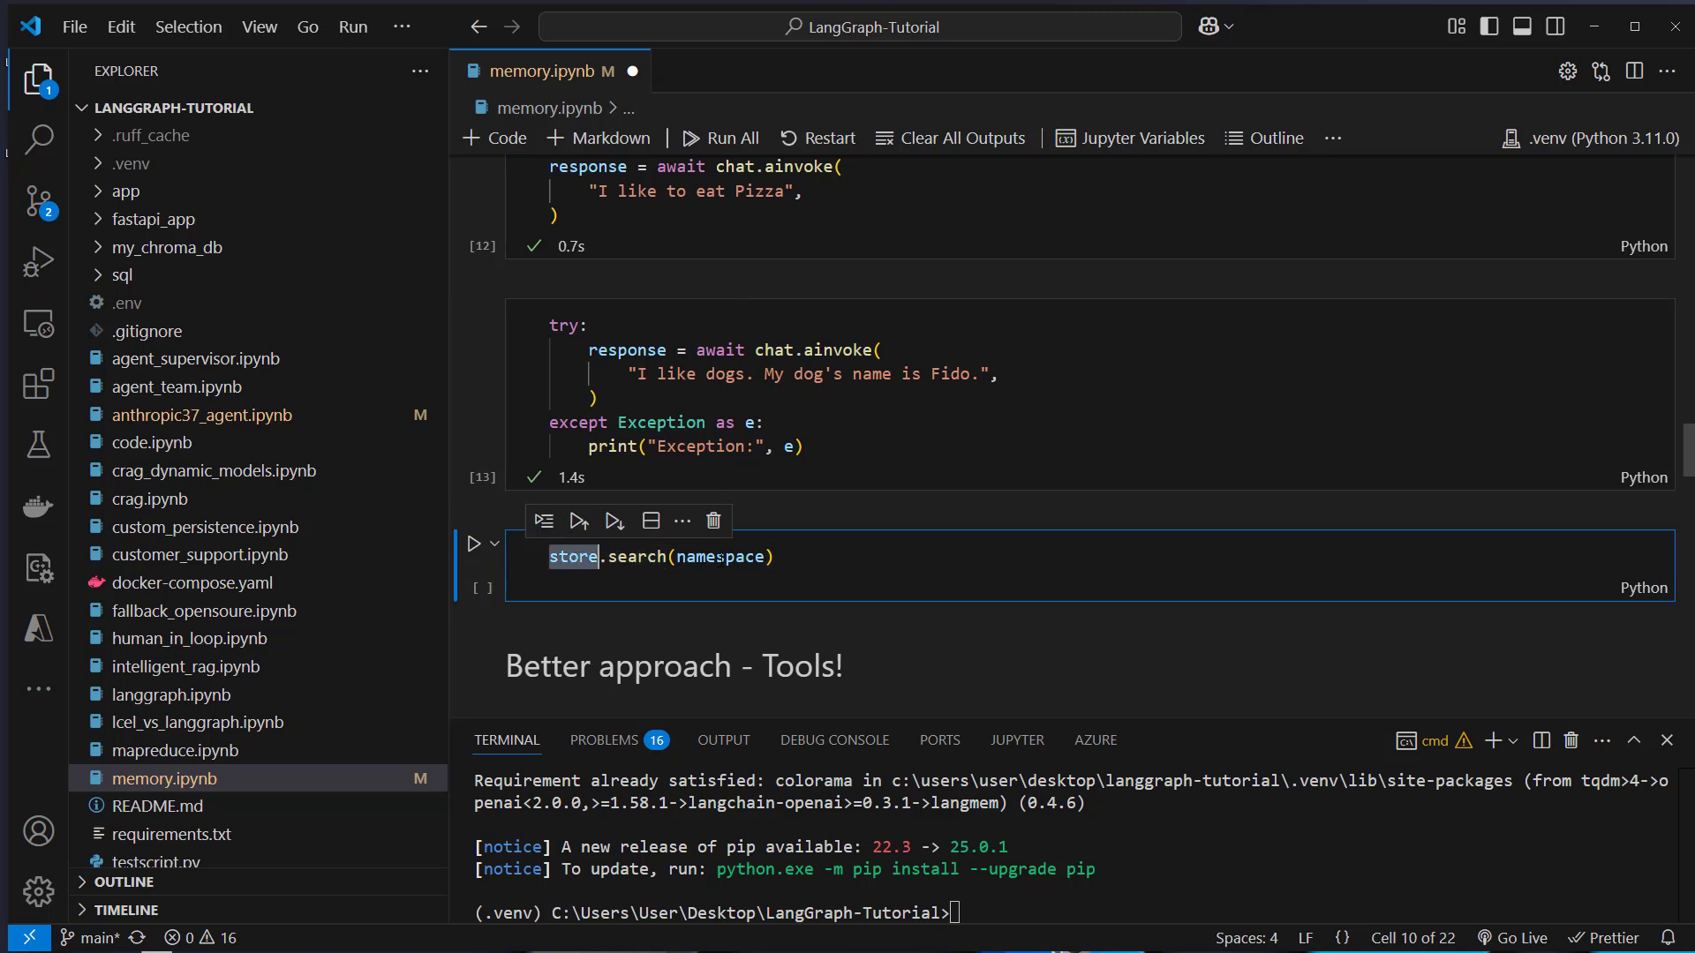
pyautogui.click(473, 542)
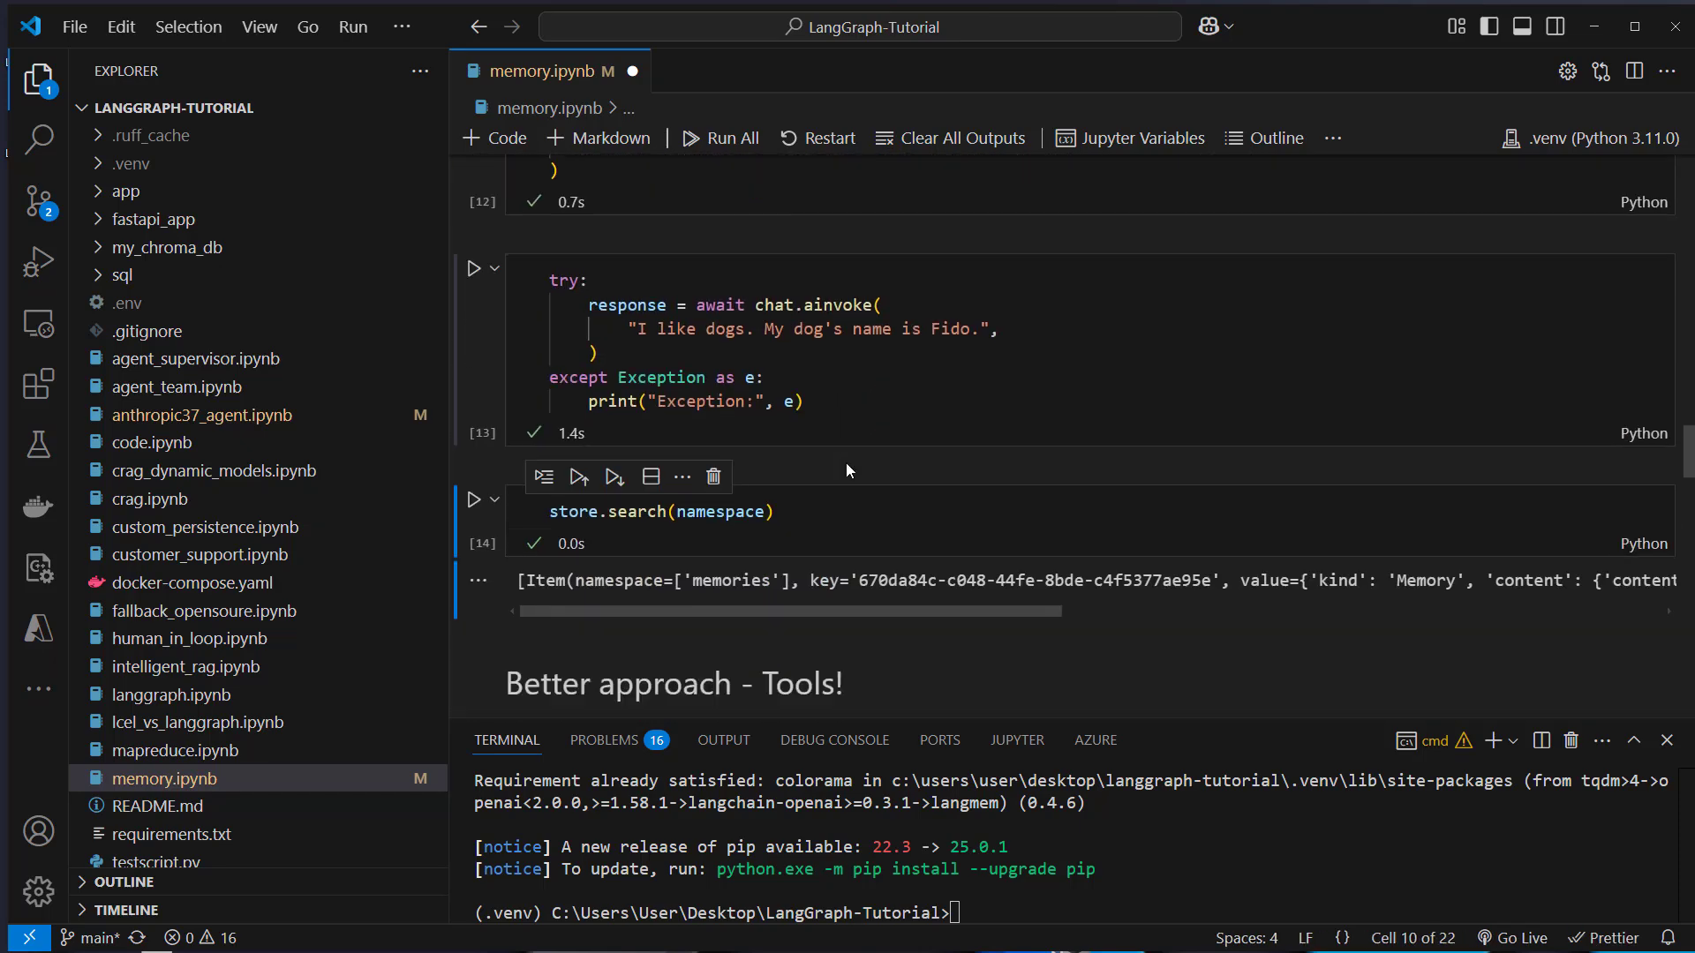
pyautogui.scroll(-3)
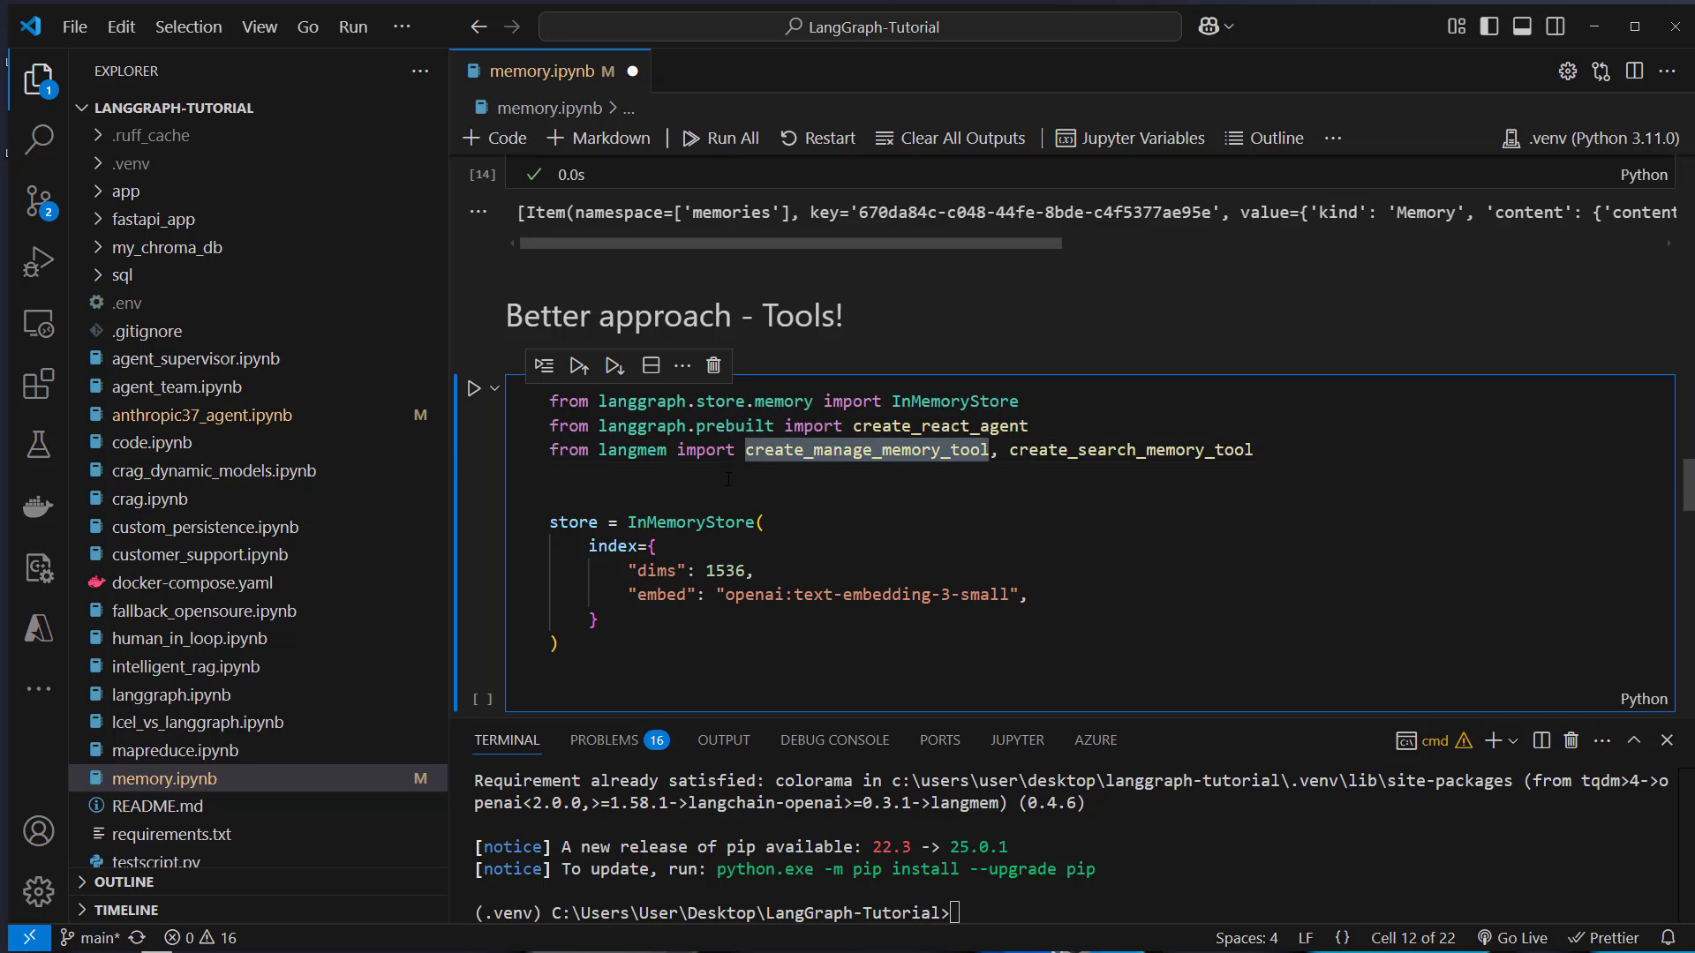
pyautogui.scroll(-3)
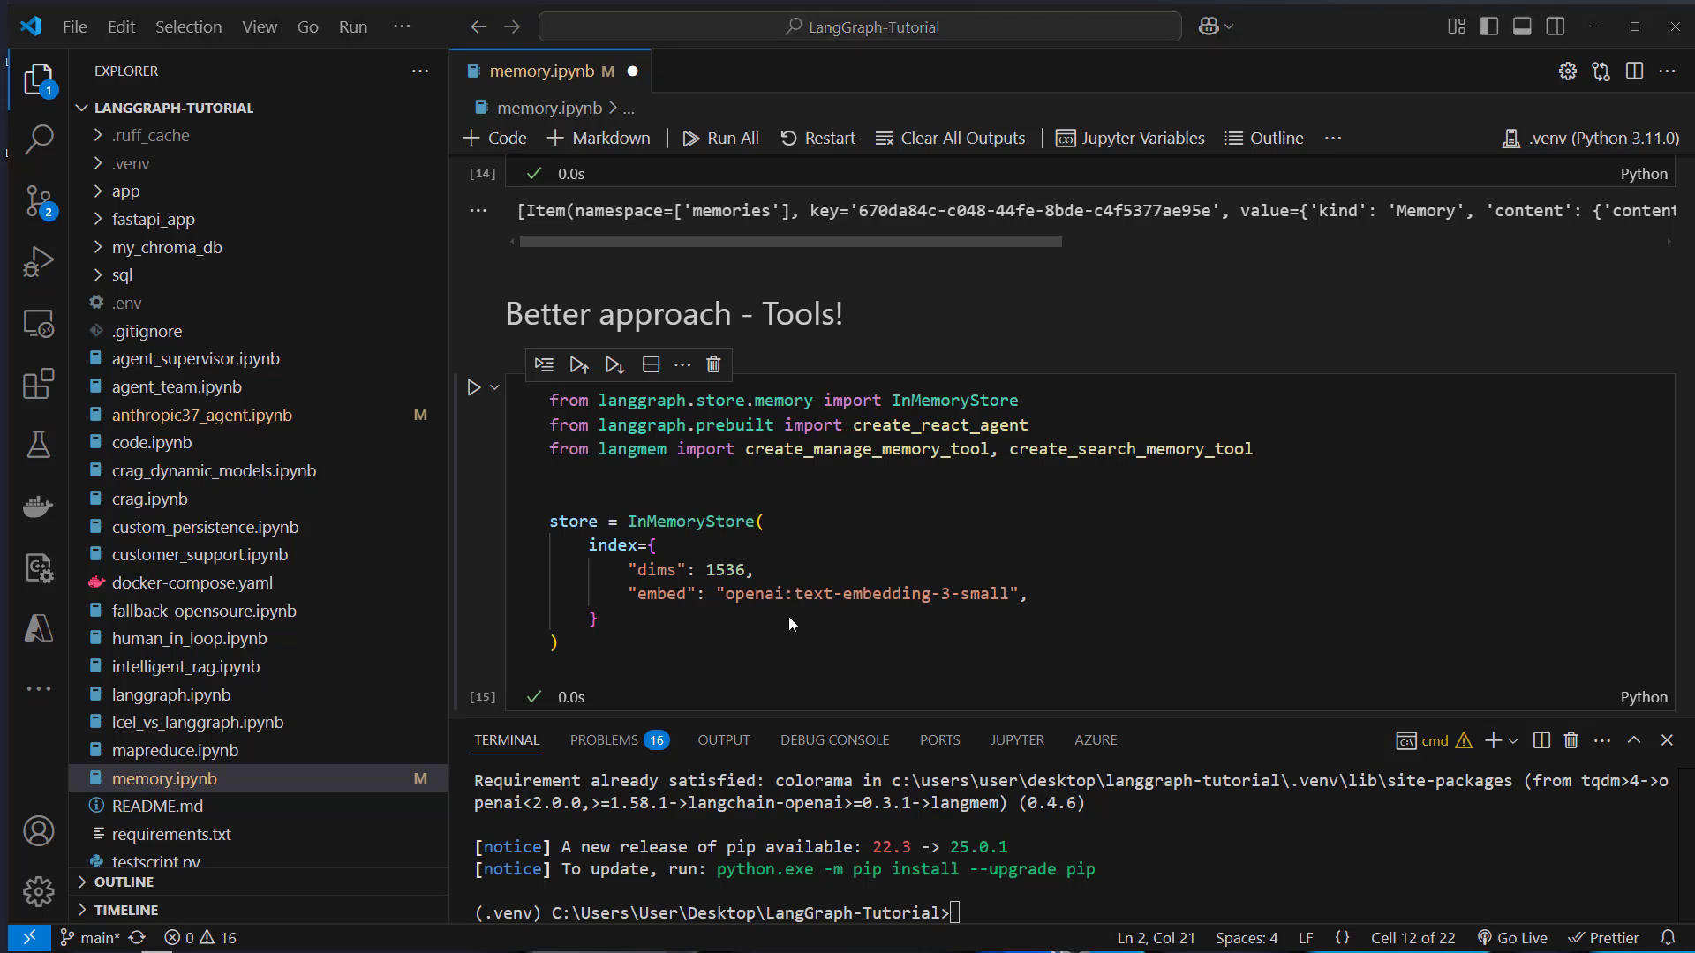
# - Review the create_react_agent, create_manage_memory_tool and create_search_memory_tool imports
pyautogui.doubleClick(572, 520)
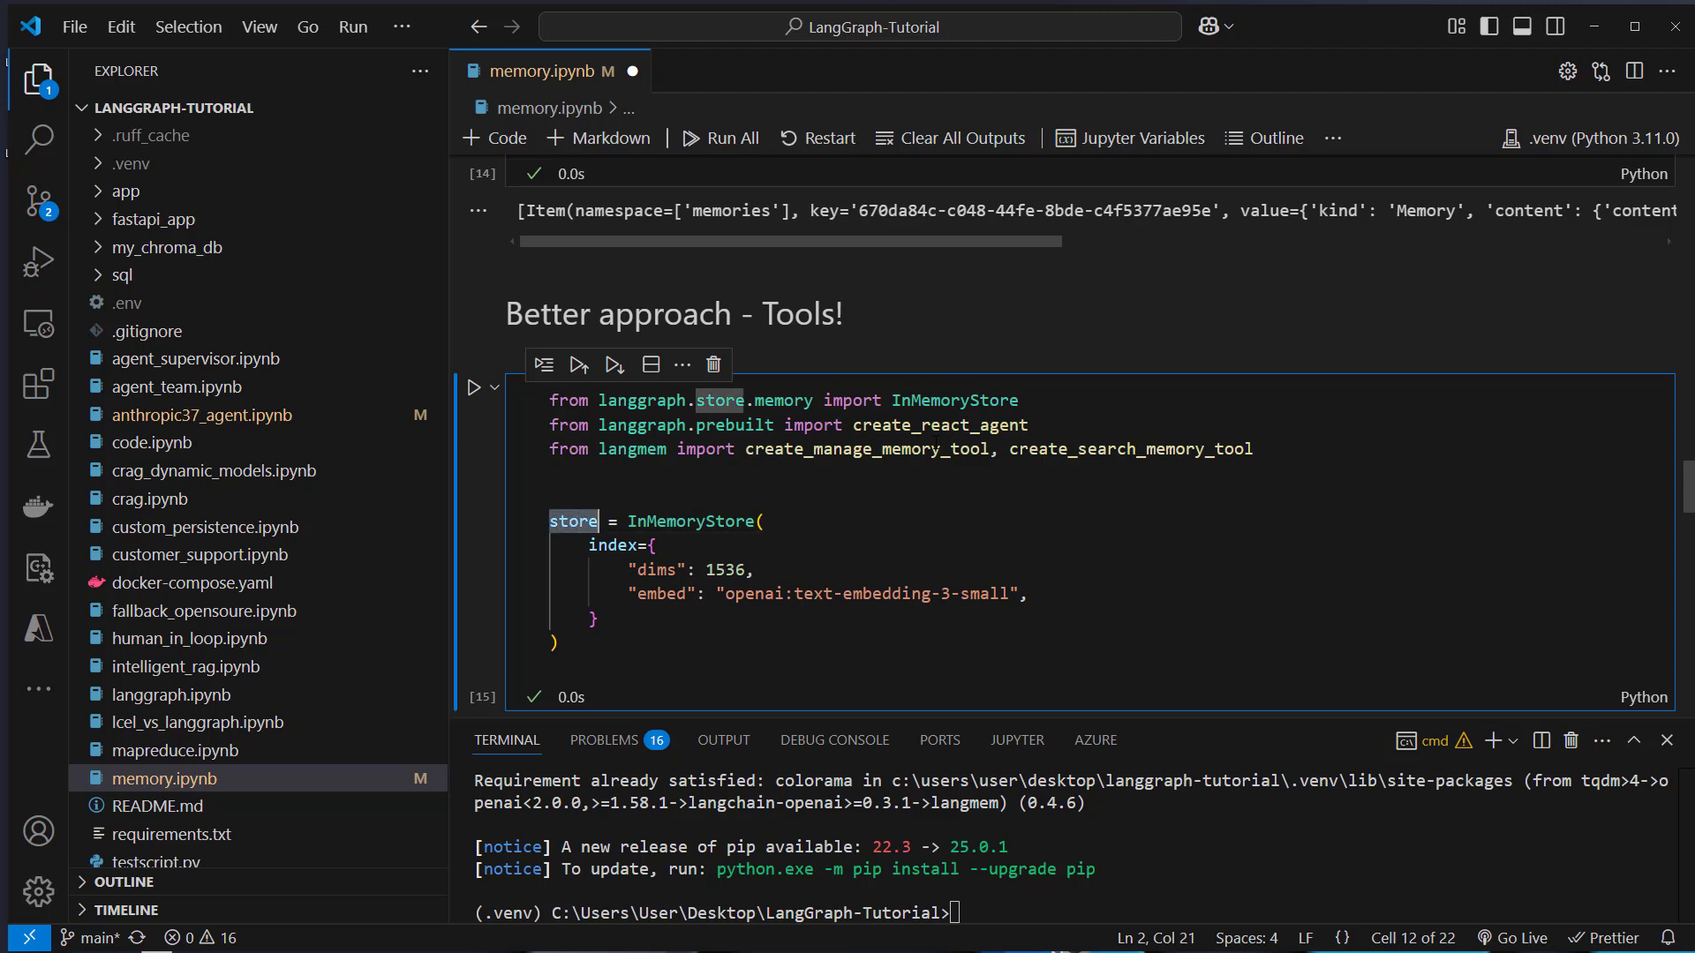
pyautogui.doubleClick(865, 448)
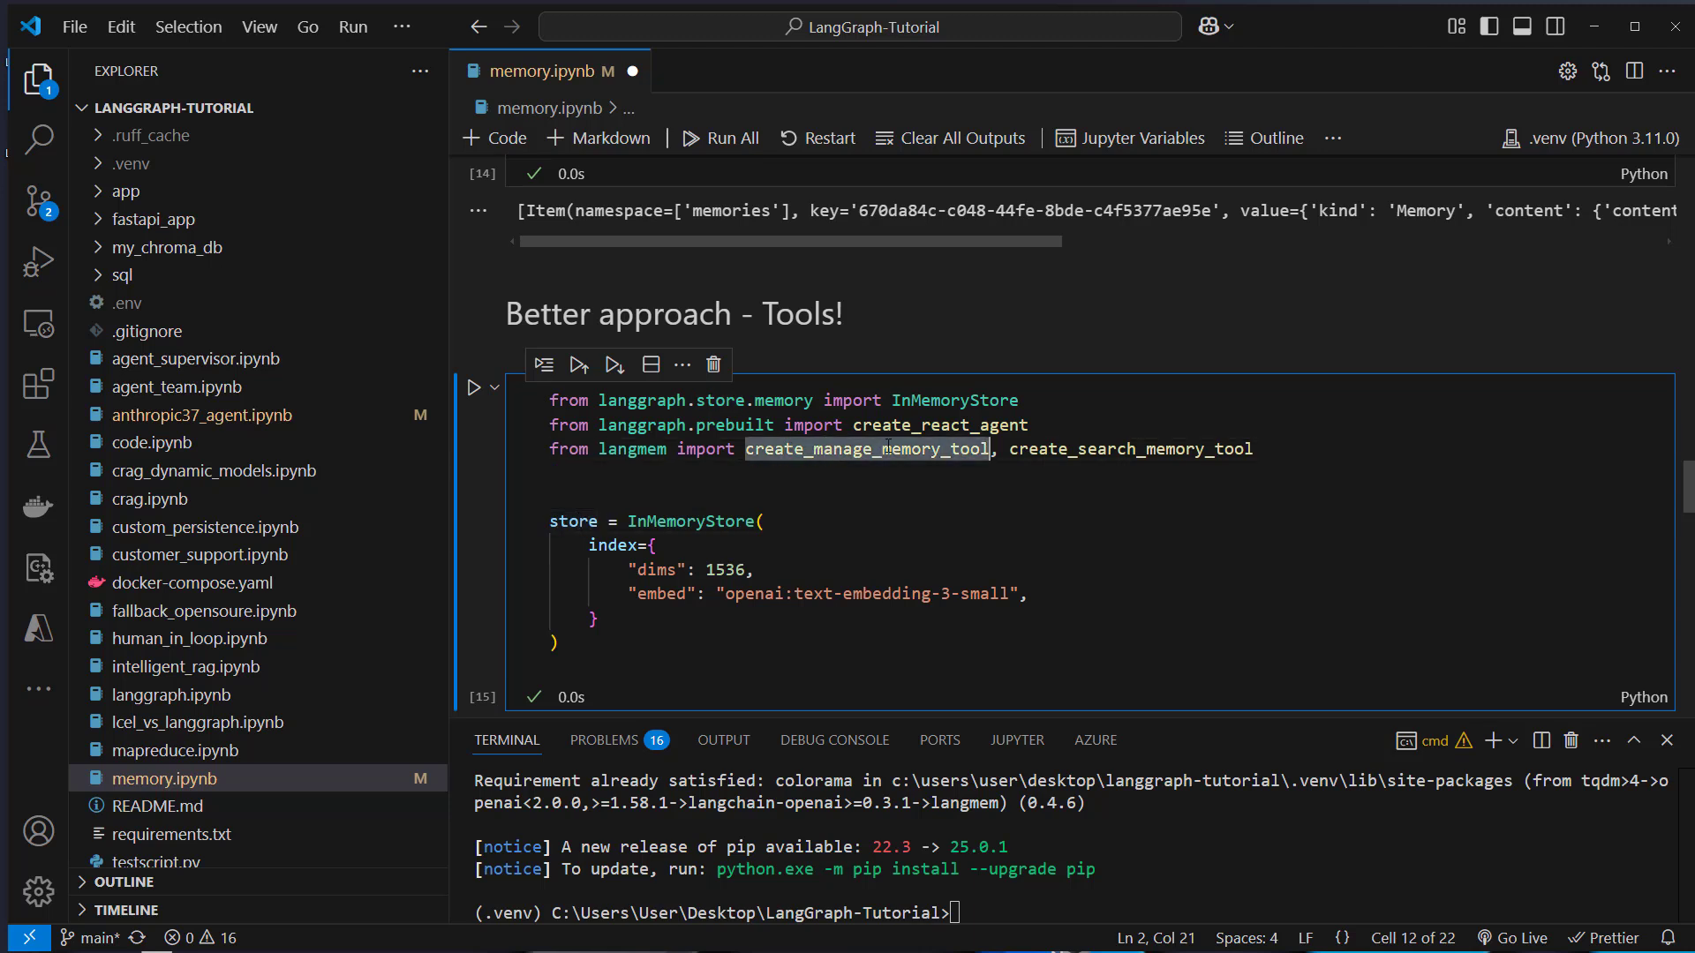
pyautogui.doubleClick(937, 423)
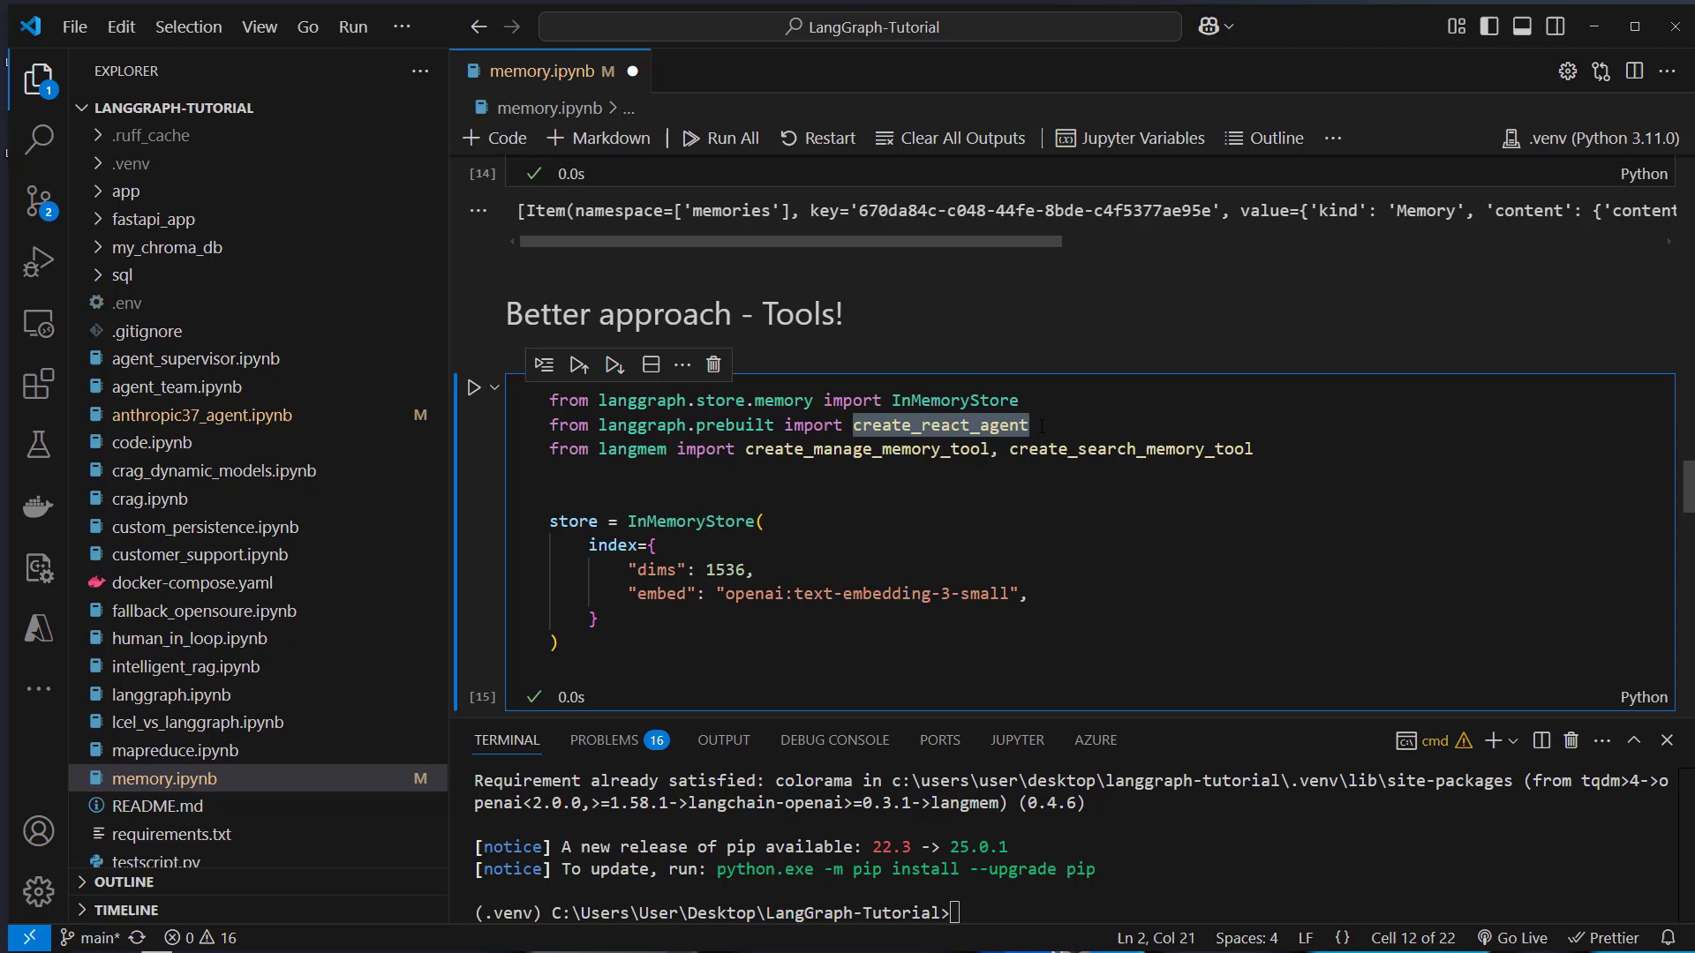
pyautogui.tripleClick(789, 424)
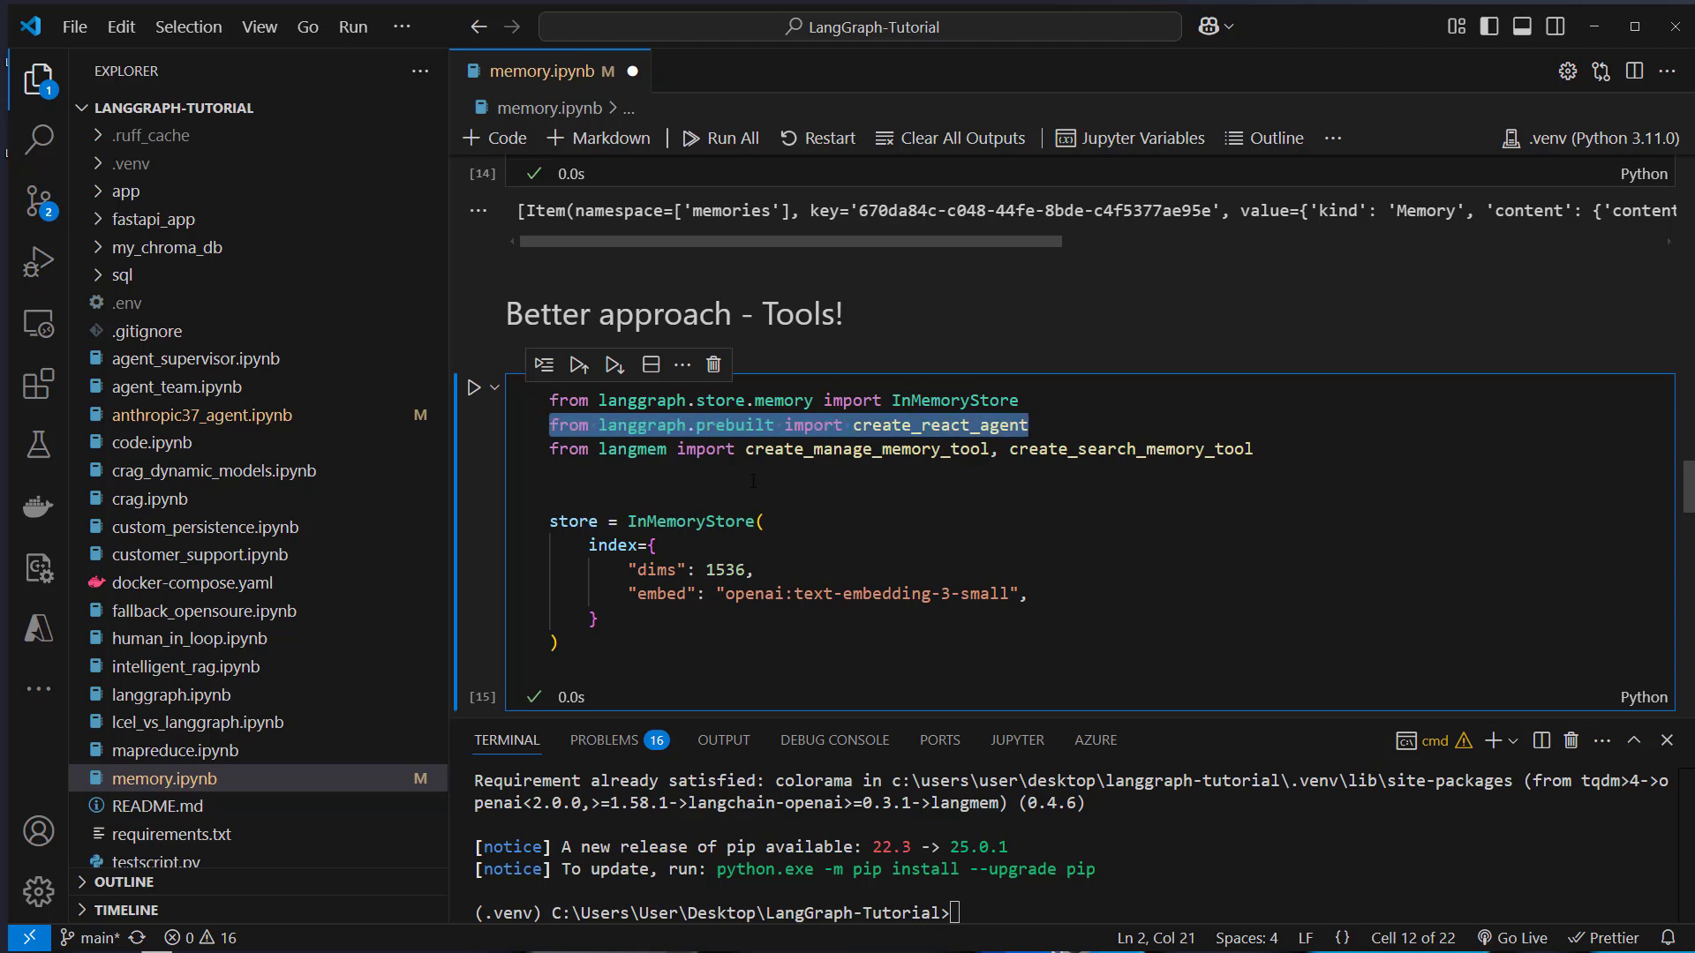
pyautogui.doubleClick(939, 424)
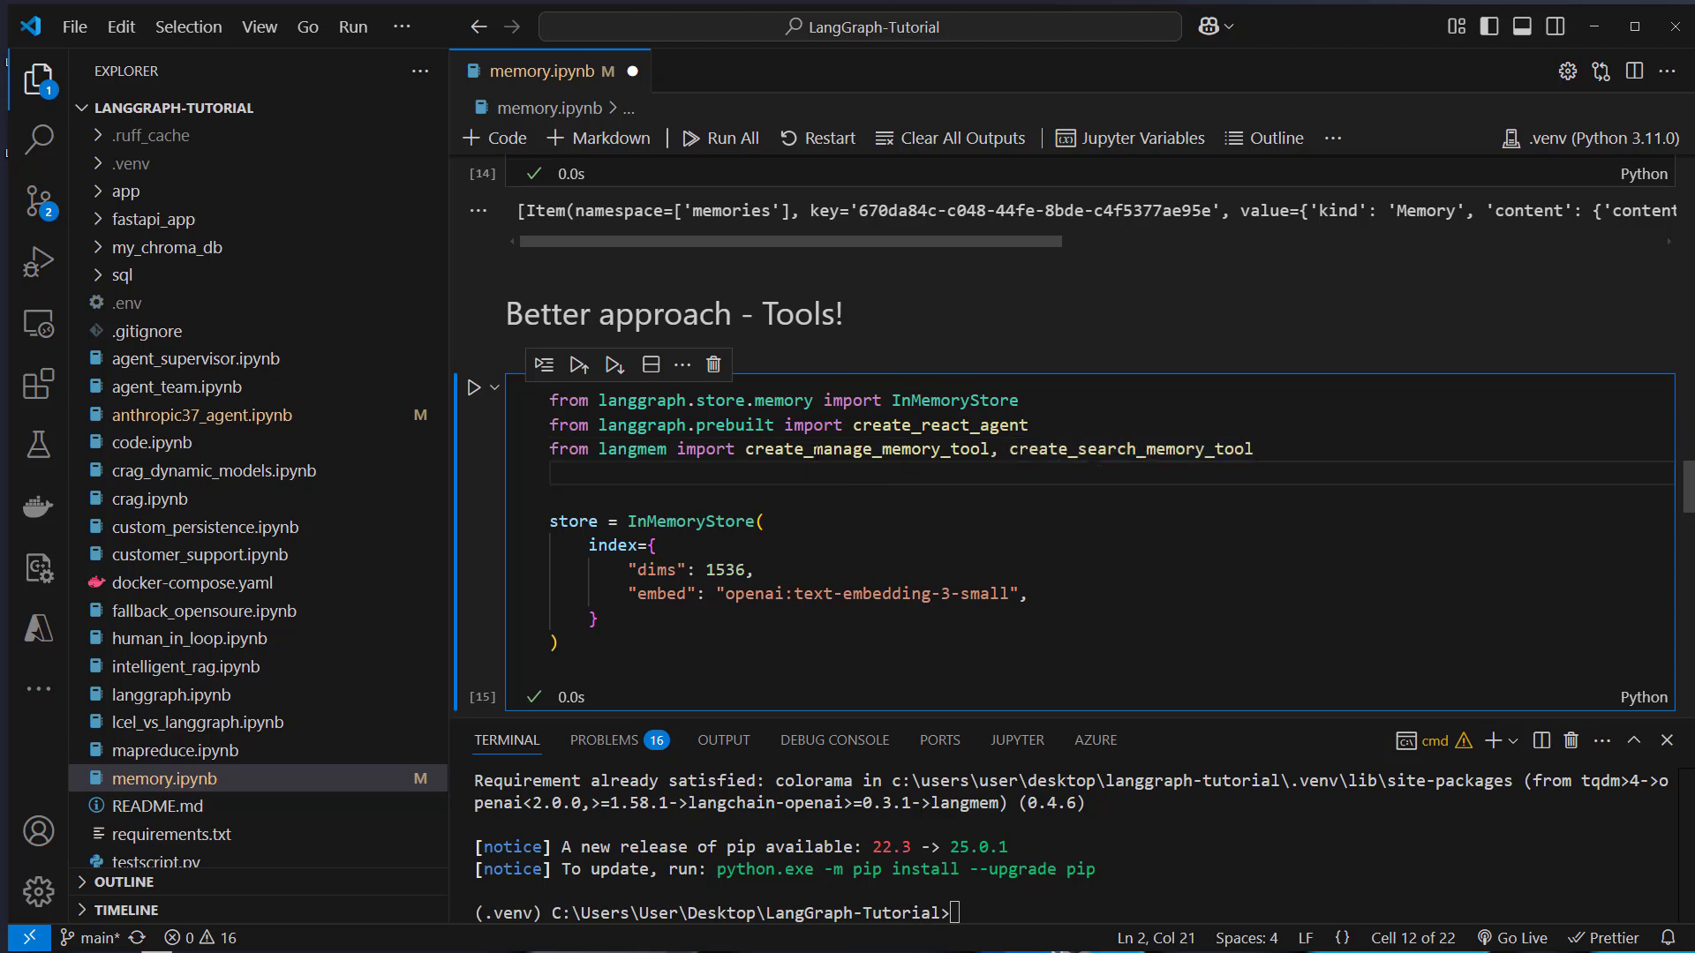
pyautogui.doubleClick(1130, 448)
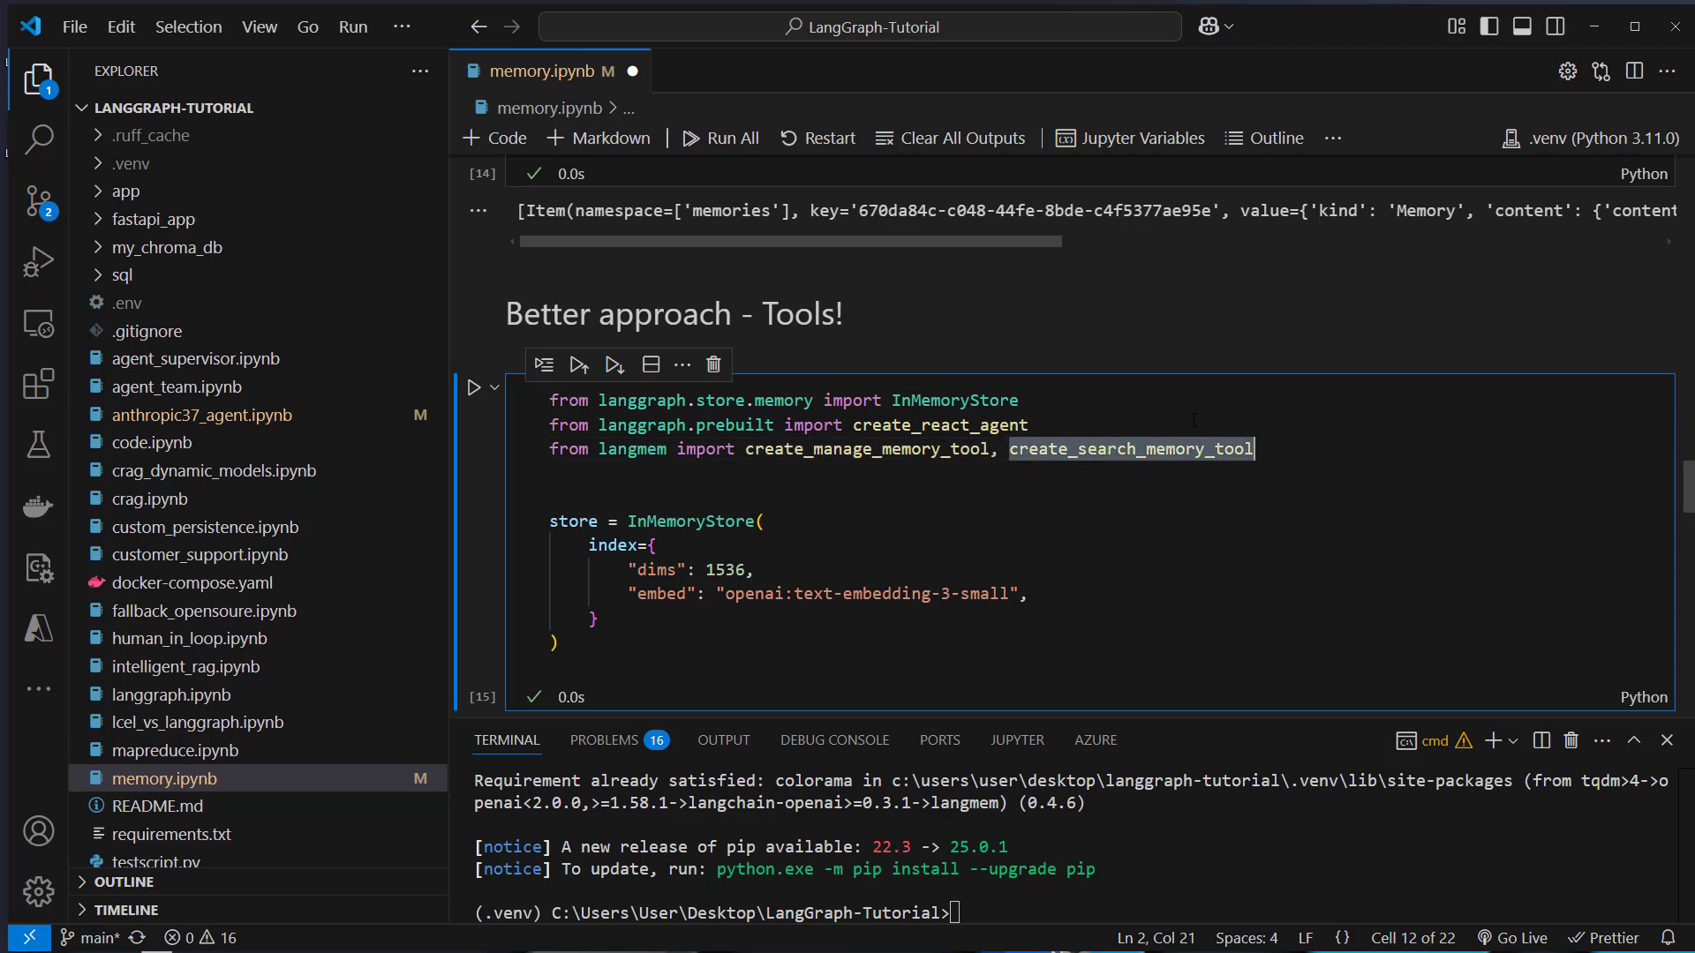
# - Execute the cell defining the gpt-4o-mini llm and memory tools with the user_id namespace
pyautogui.click(474, 387)
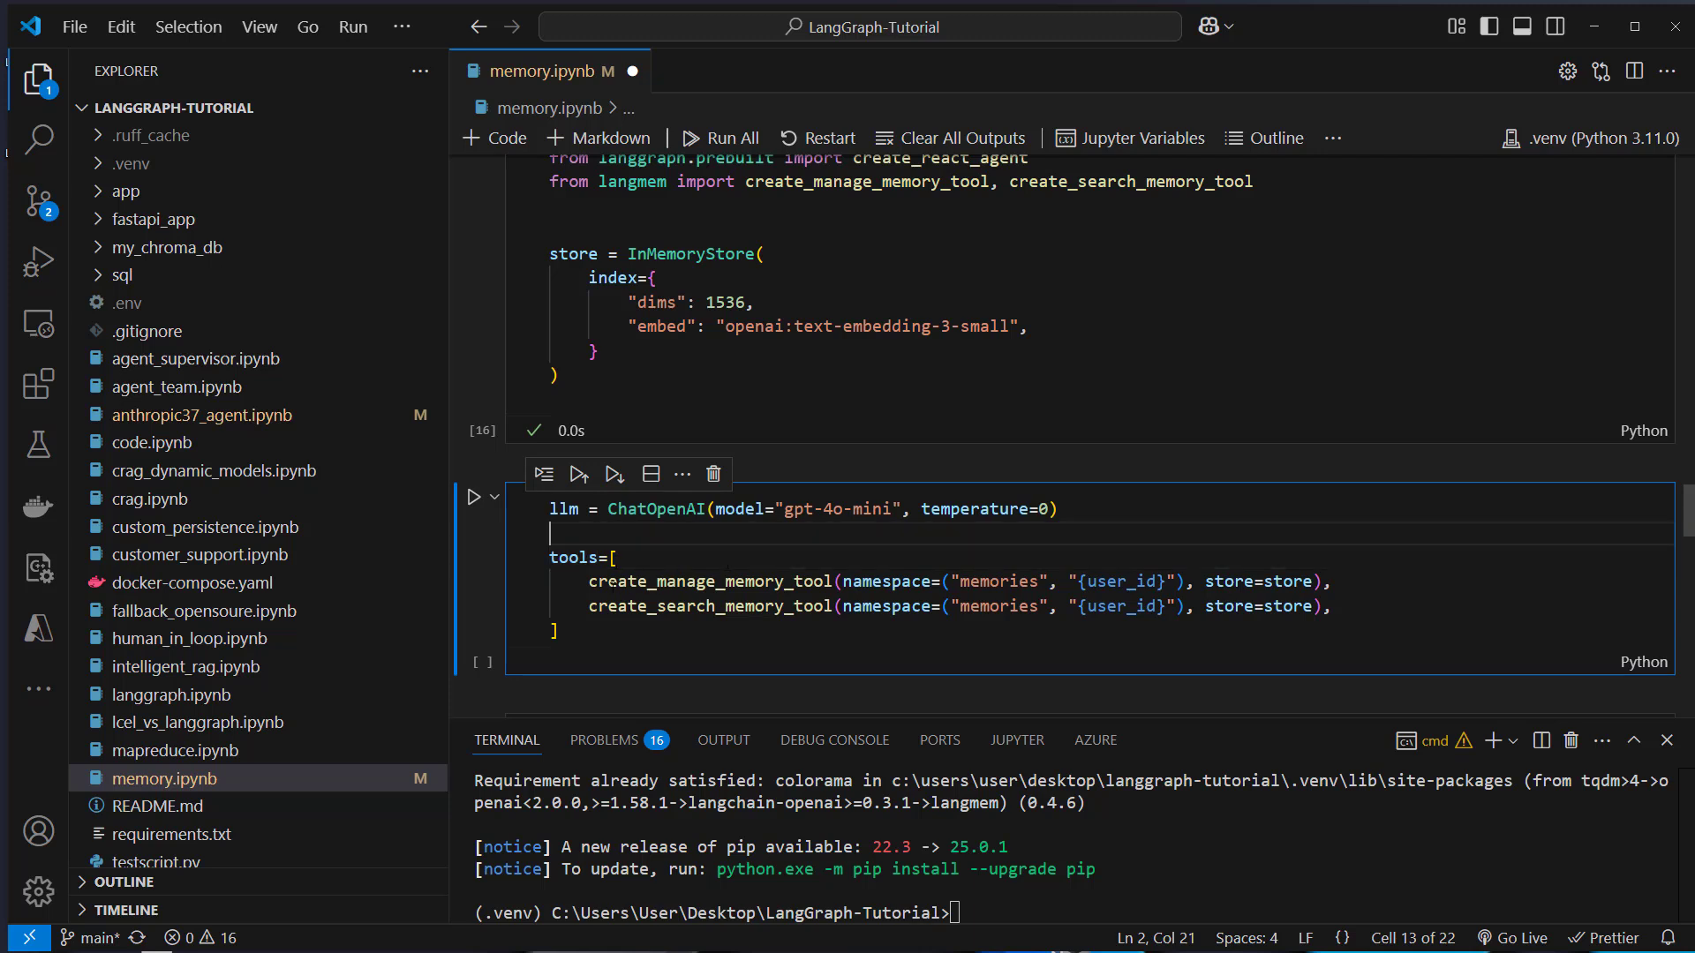
pyautogui.doubleClick(710, 581)
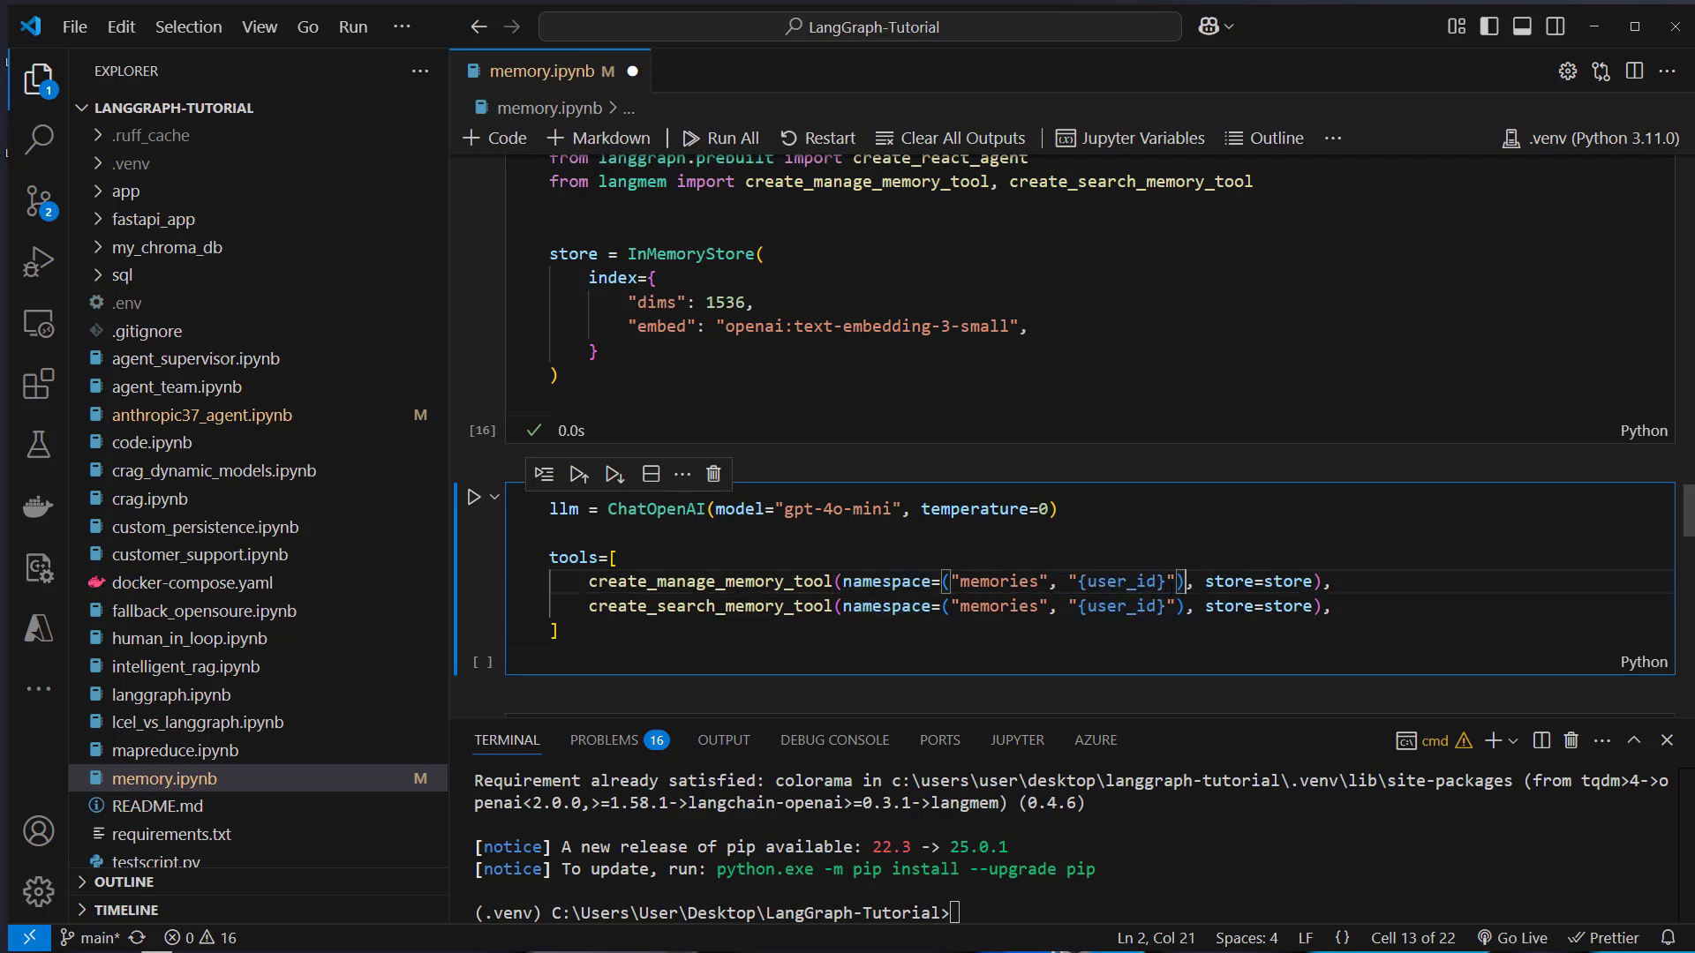
pyautogui.doubleClick(1124, 580)
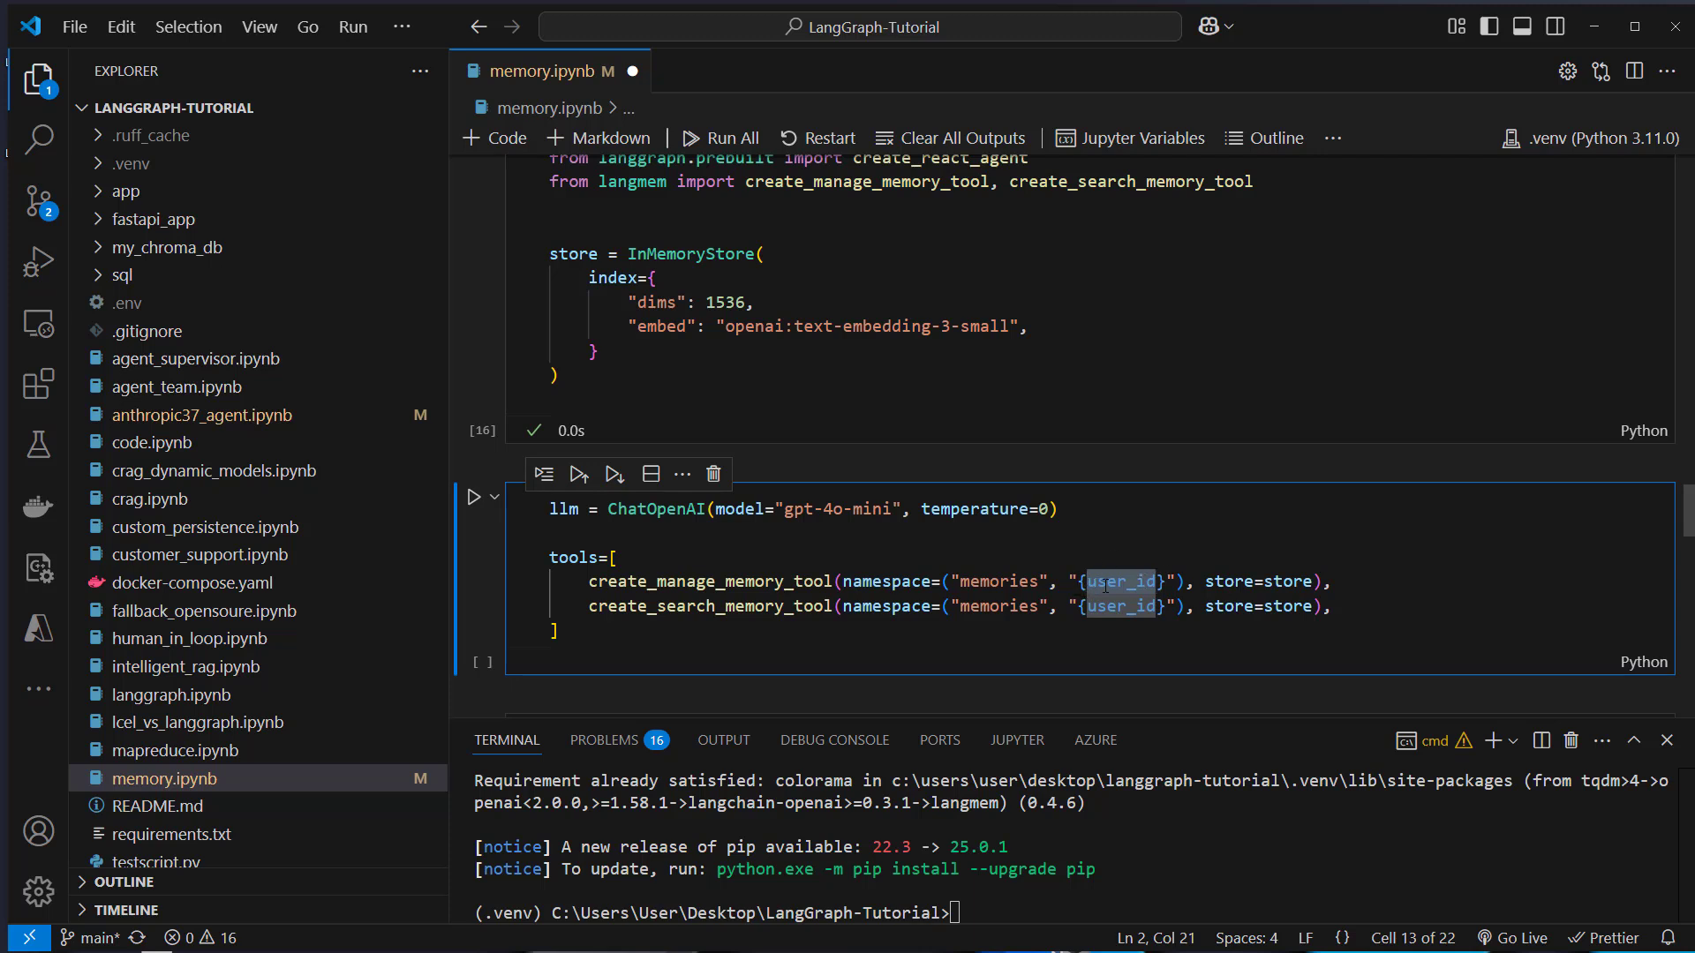
pyautogui.doubleClick(996, 581)
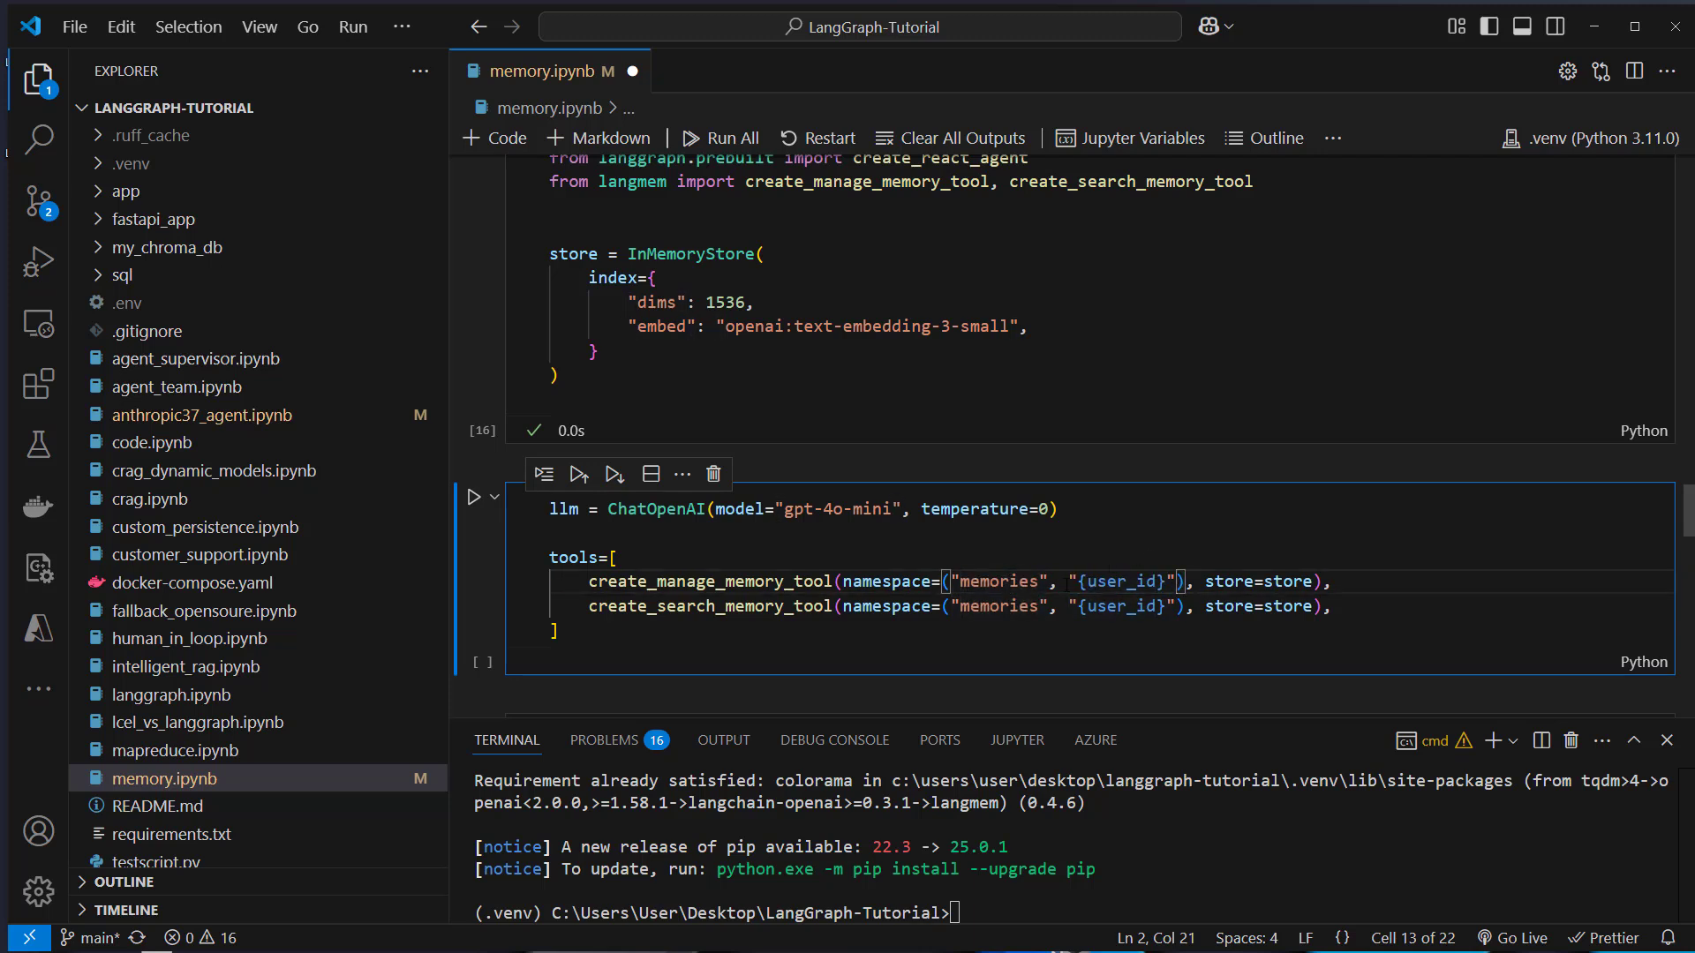
pyautogui.doubleClick(1227, 581)
pyautogui.write('app = create_react_agent(llm, tools=tools)')
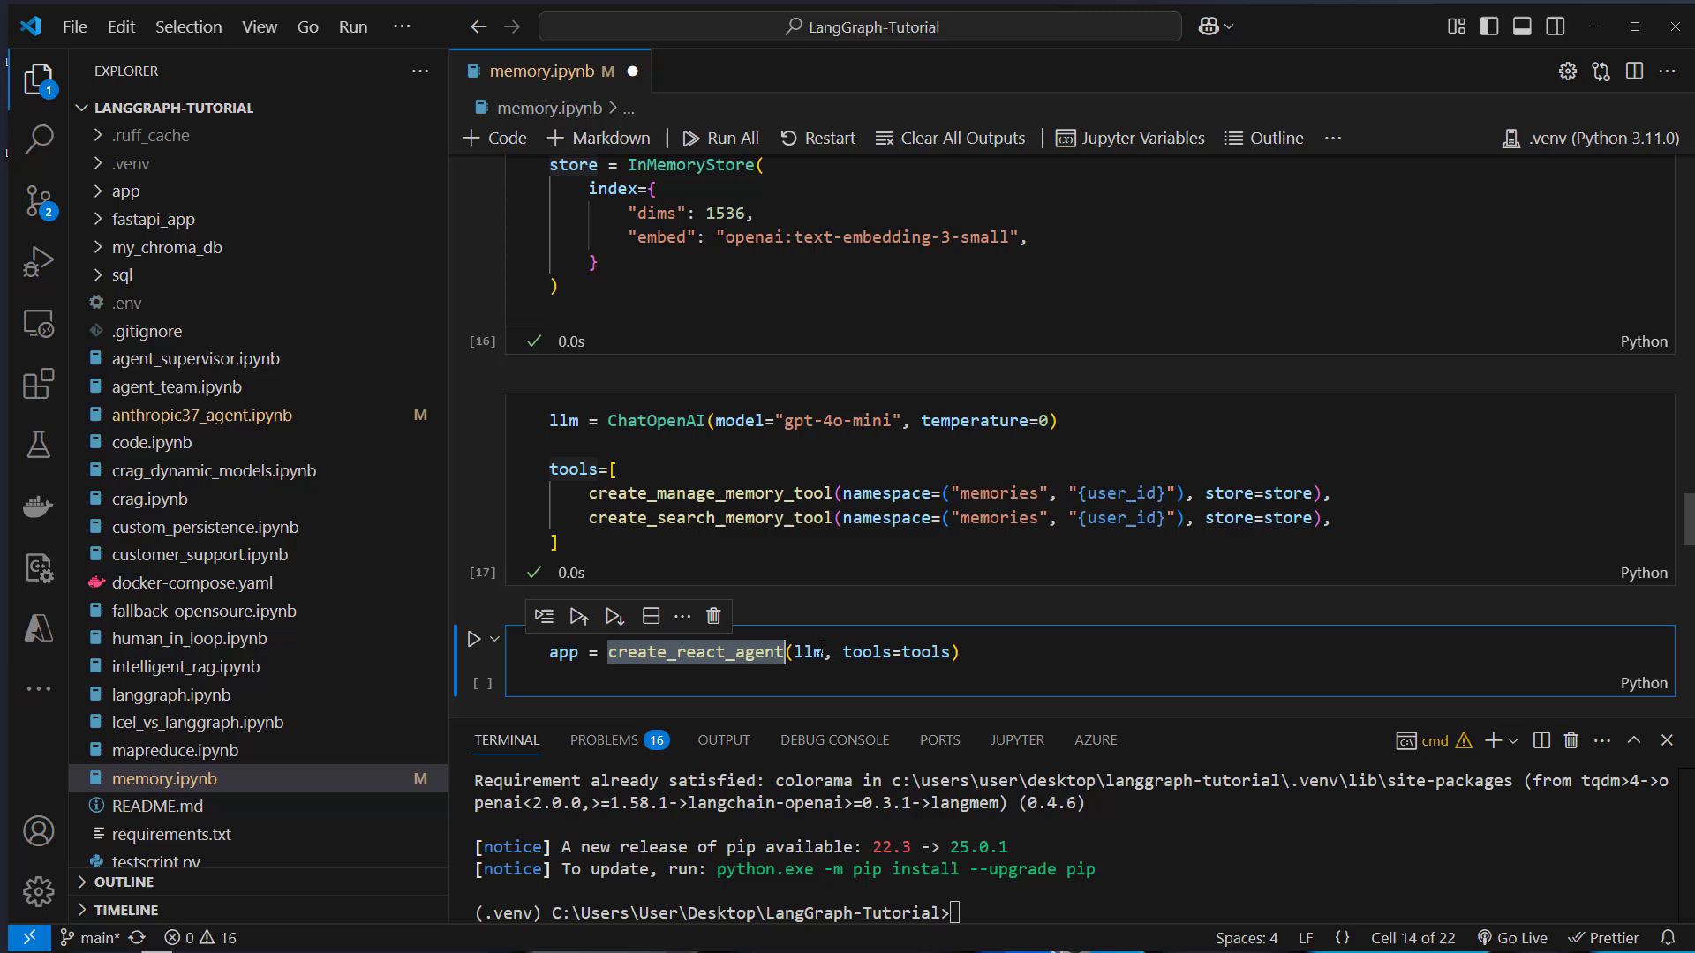
# - Build the react agent from the llm and memory tools
pyautogui.click(805, 652)
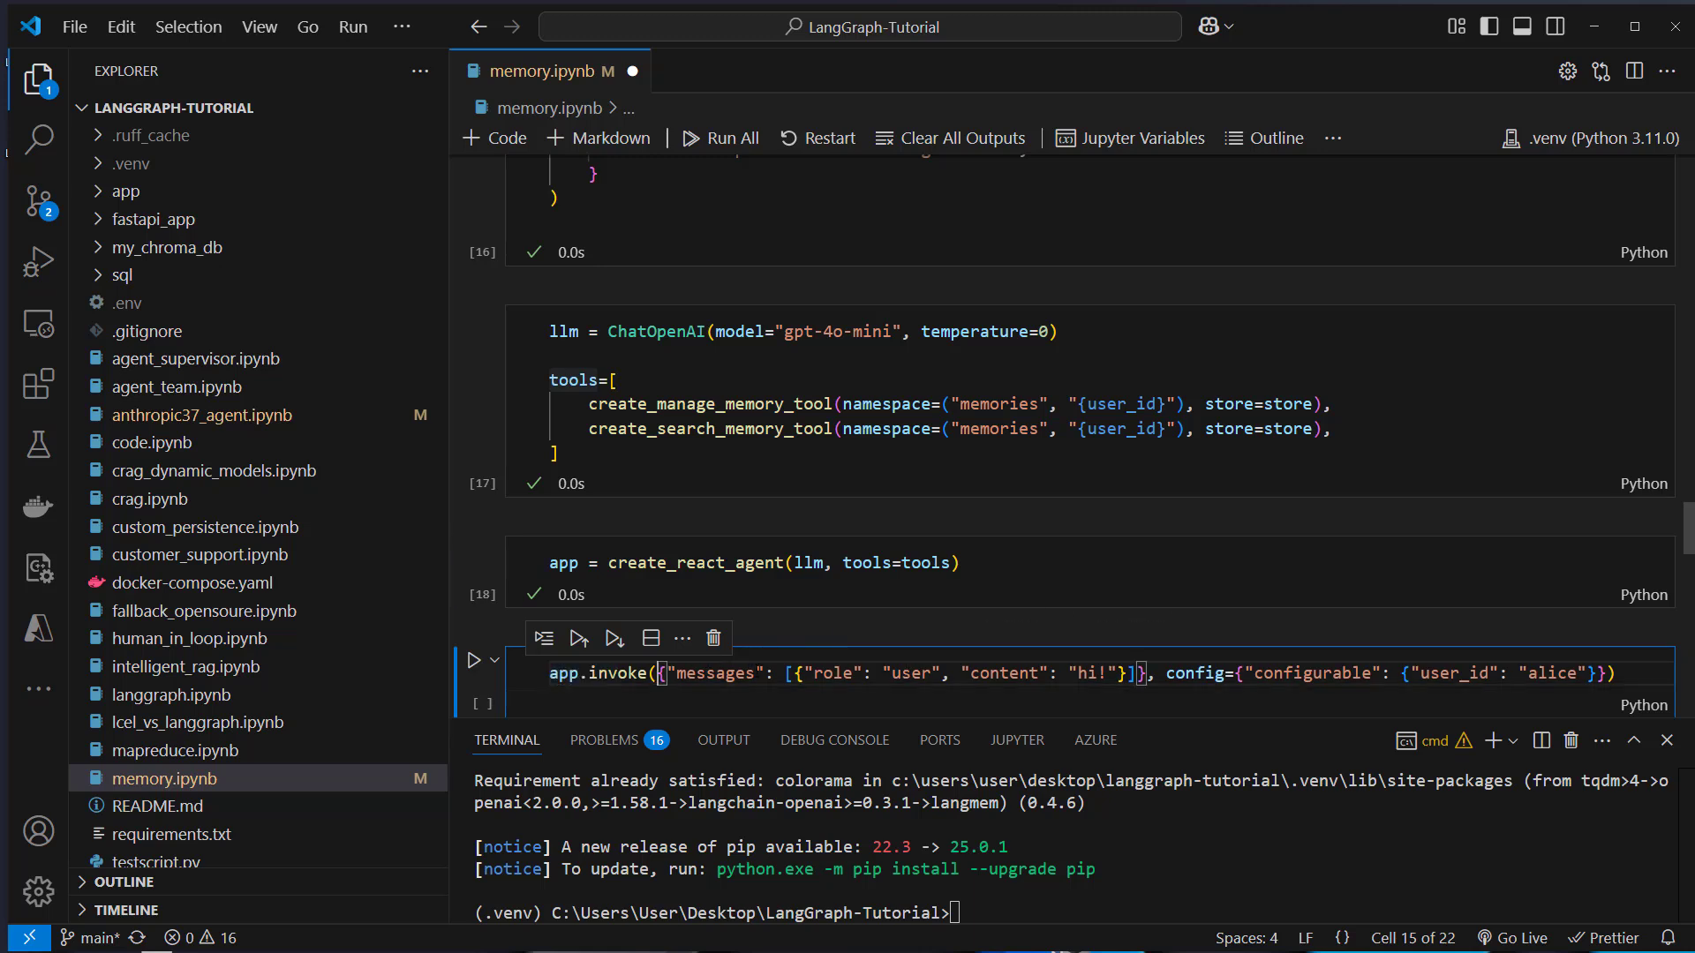
pyautogui.doubleClick(911, 673)
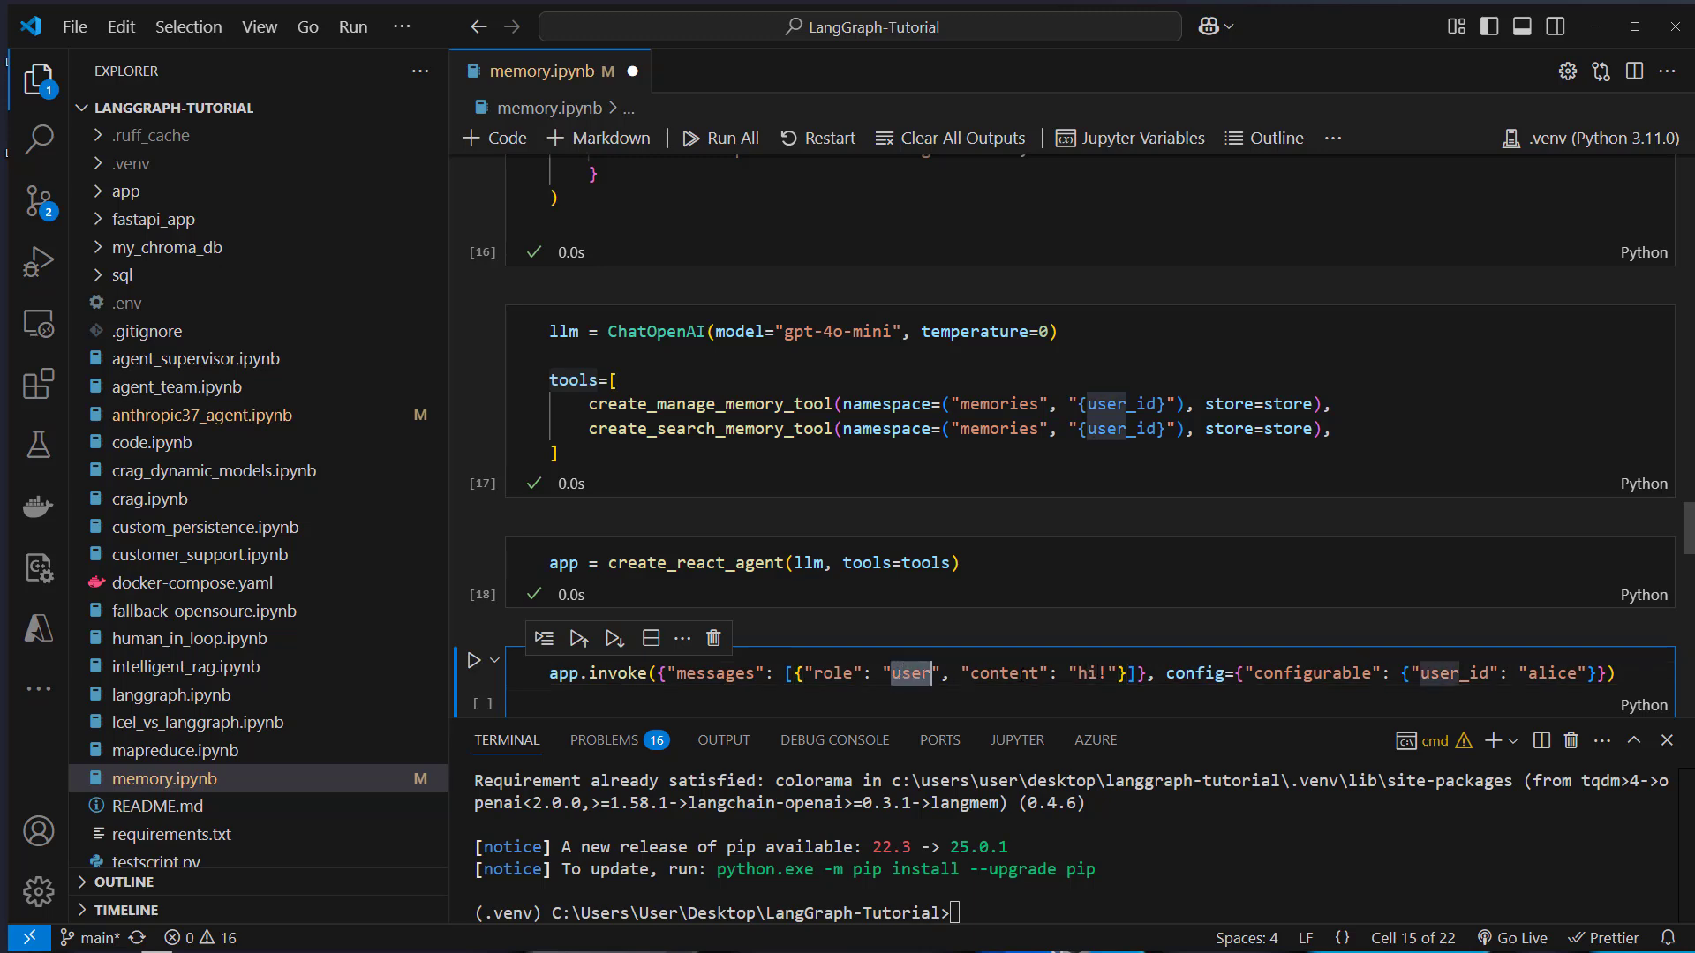
pyautogui.doubleClick(1311, 673)
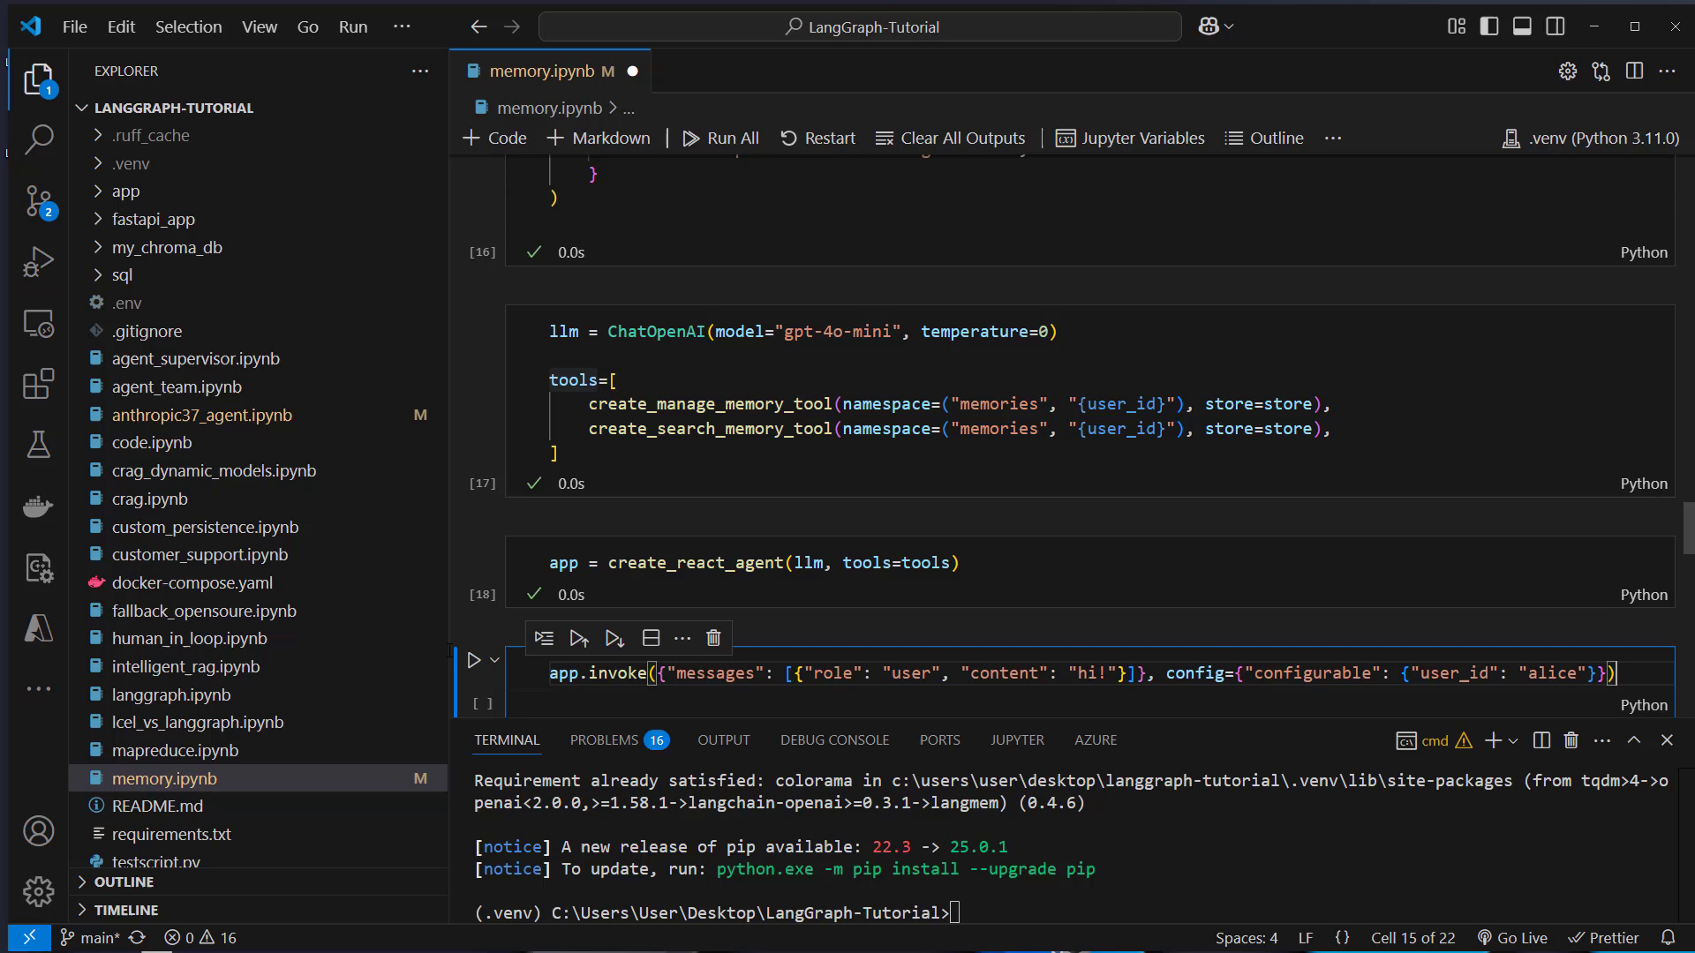
# - Send the agent 'hi!' and 'what do you know about me?', getting a no-memories reply
pyautogui.click(475, 660)
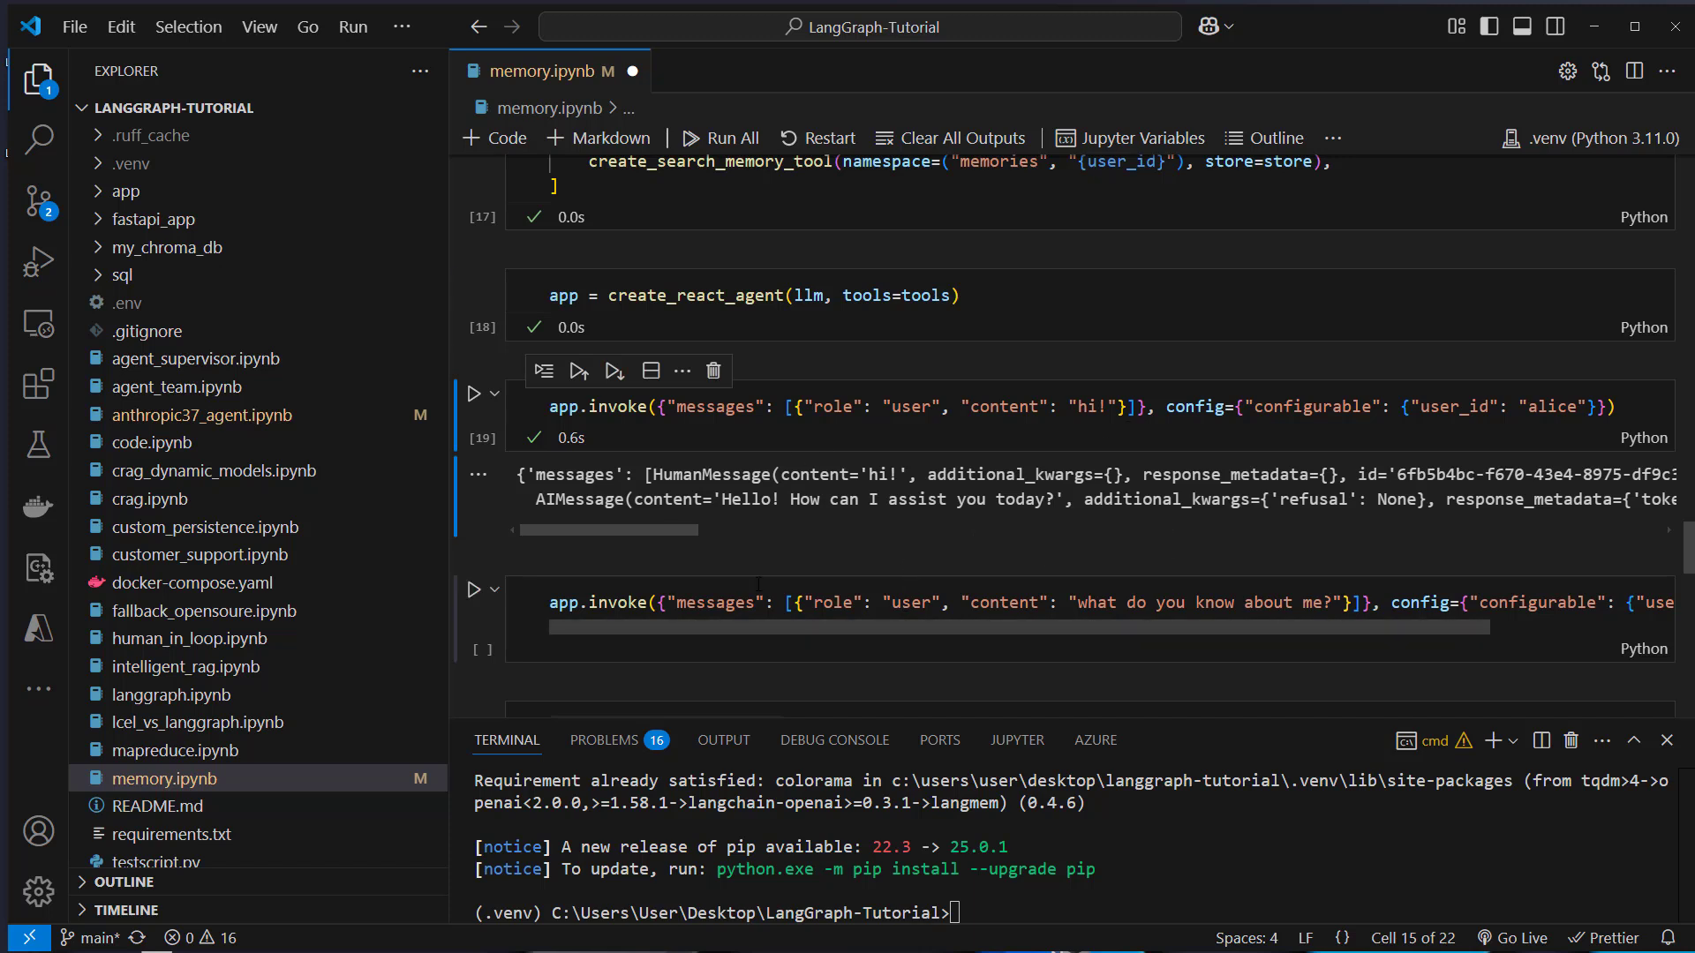
pyautogui.click(1158, 633)
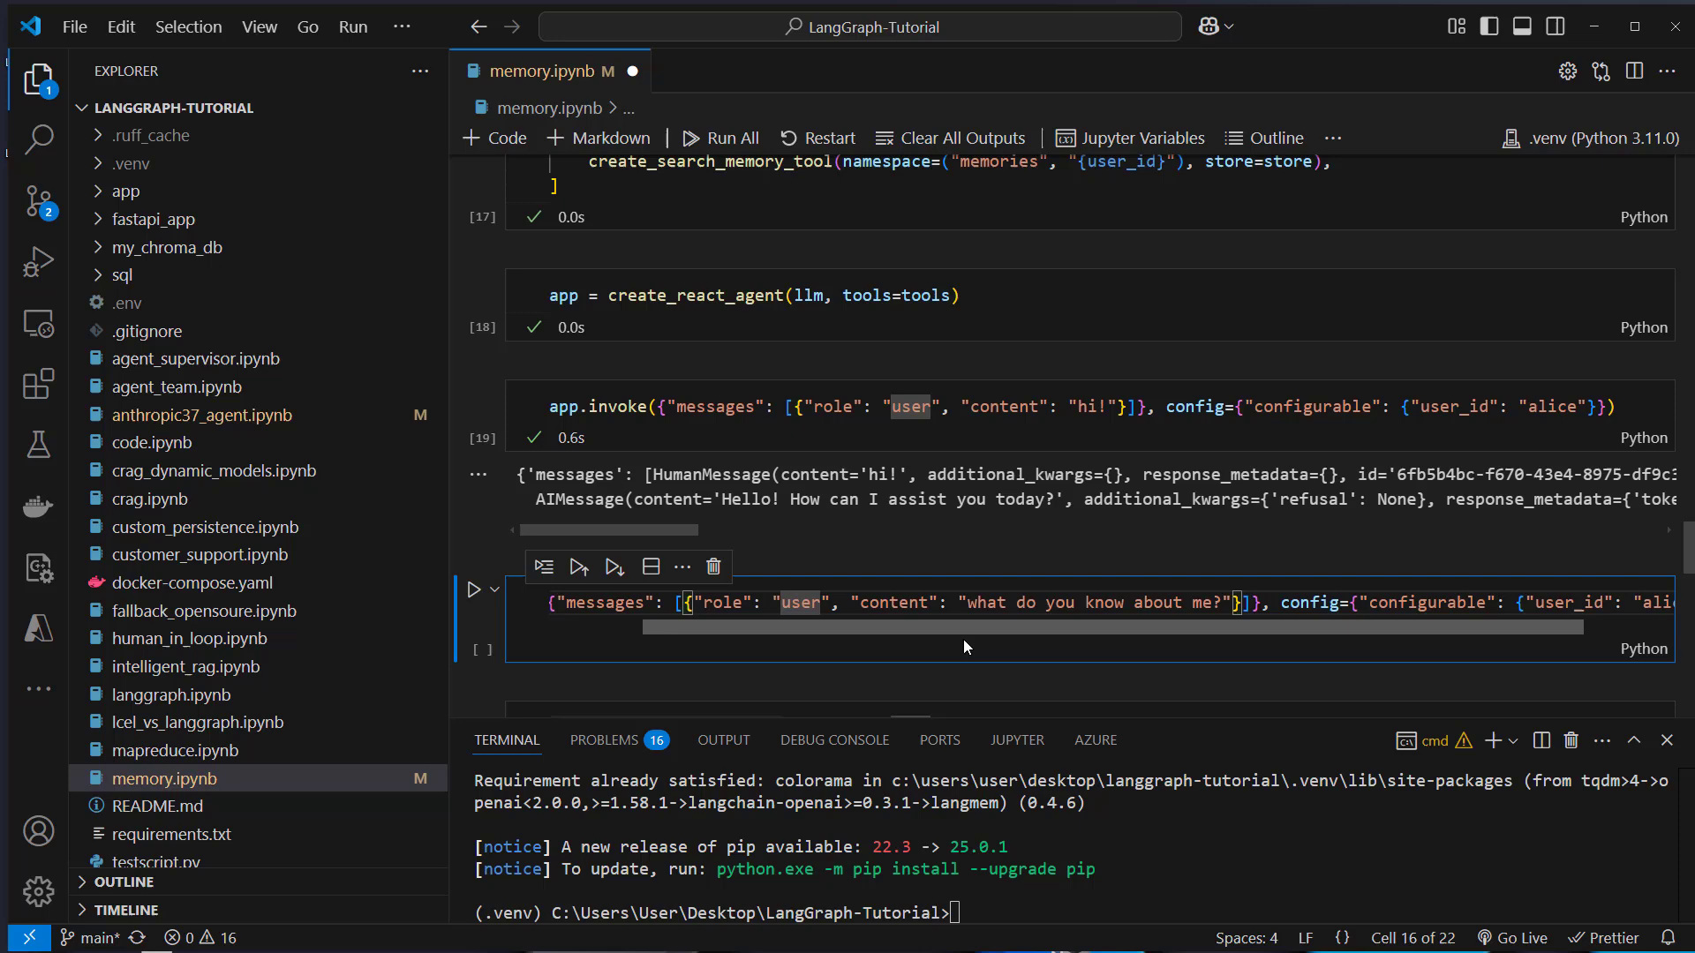
pyautogui.click(473, 604)
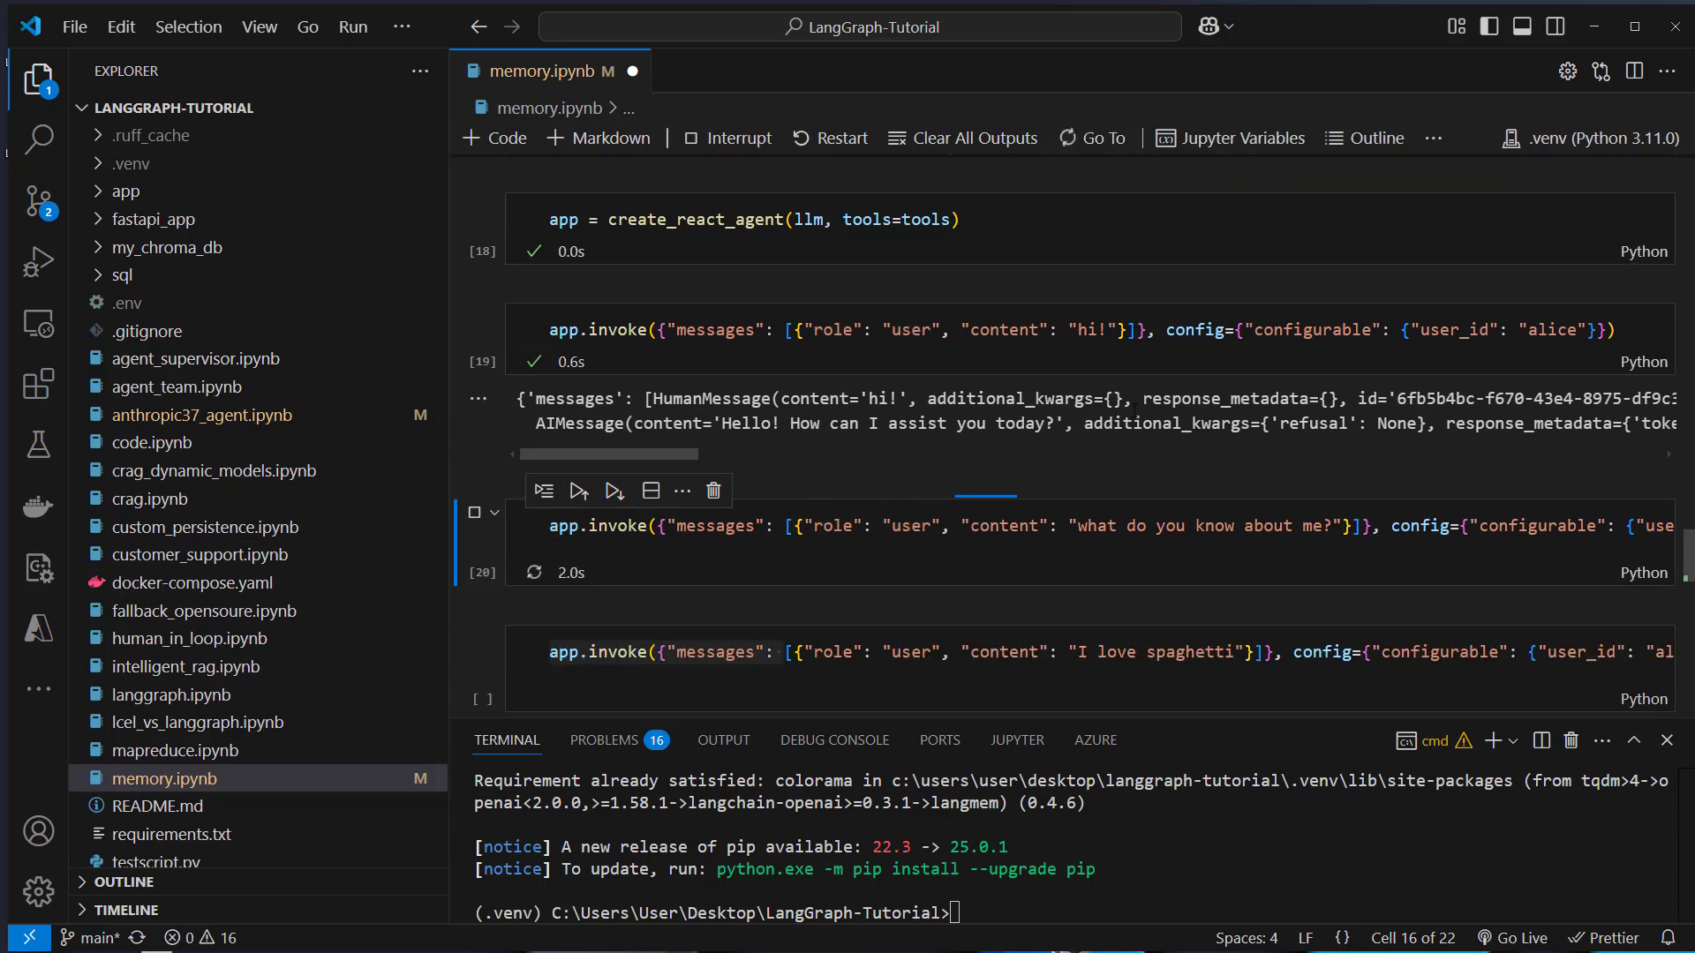
pyautogui.click(473, 450)
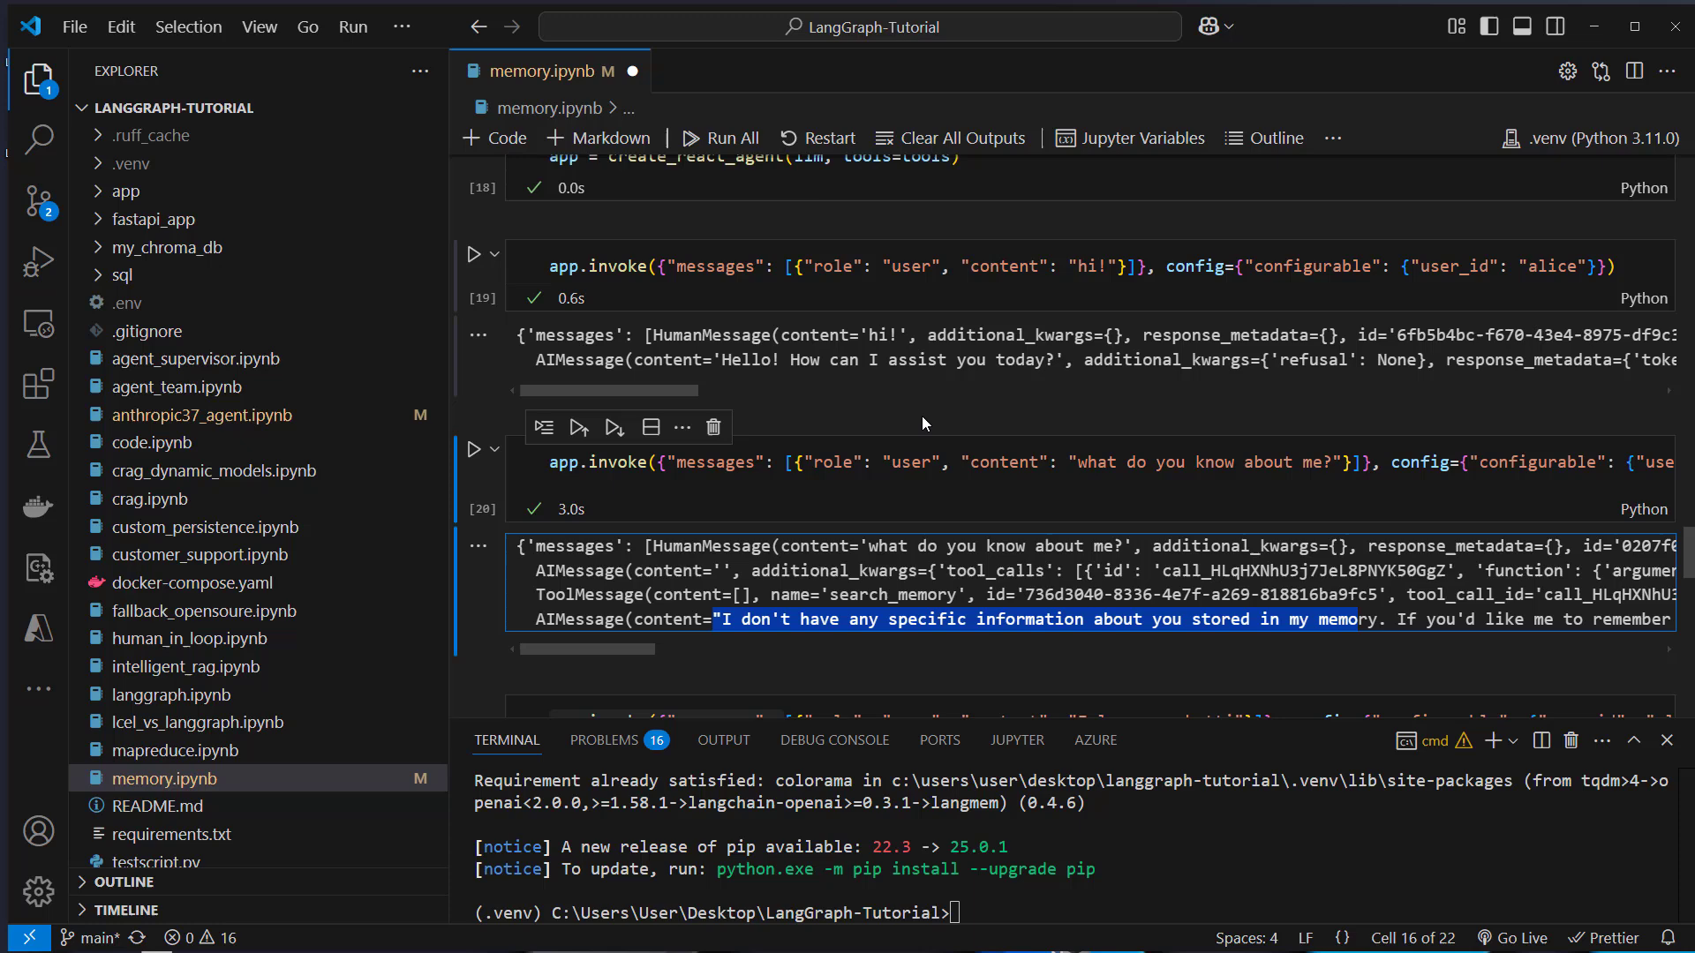
# - Scroll through the spaghetti message and follow-up query cells and their outputs
pyautogui.scroll(-3)
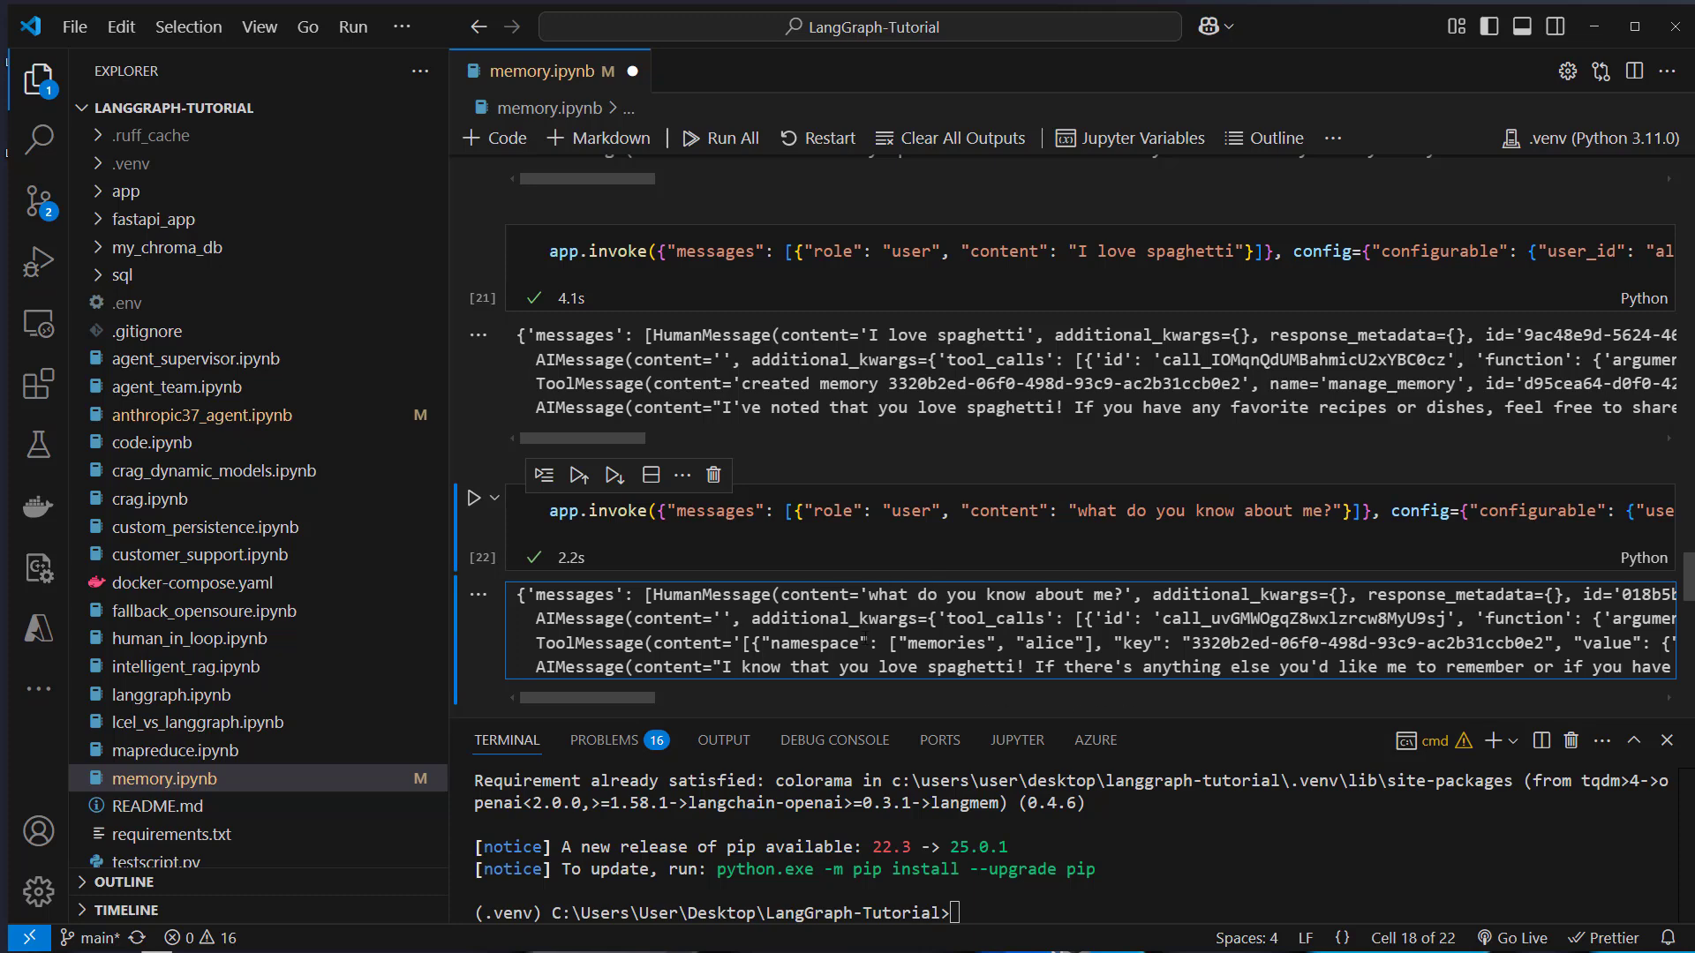
pyautogui.moveTo(809, 697)
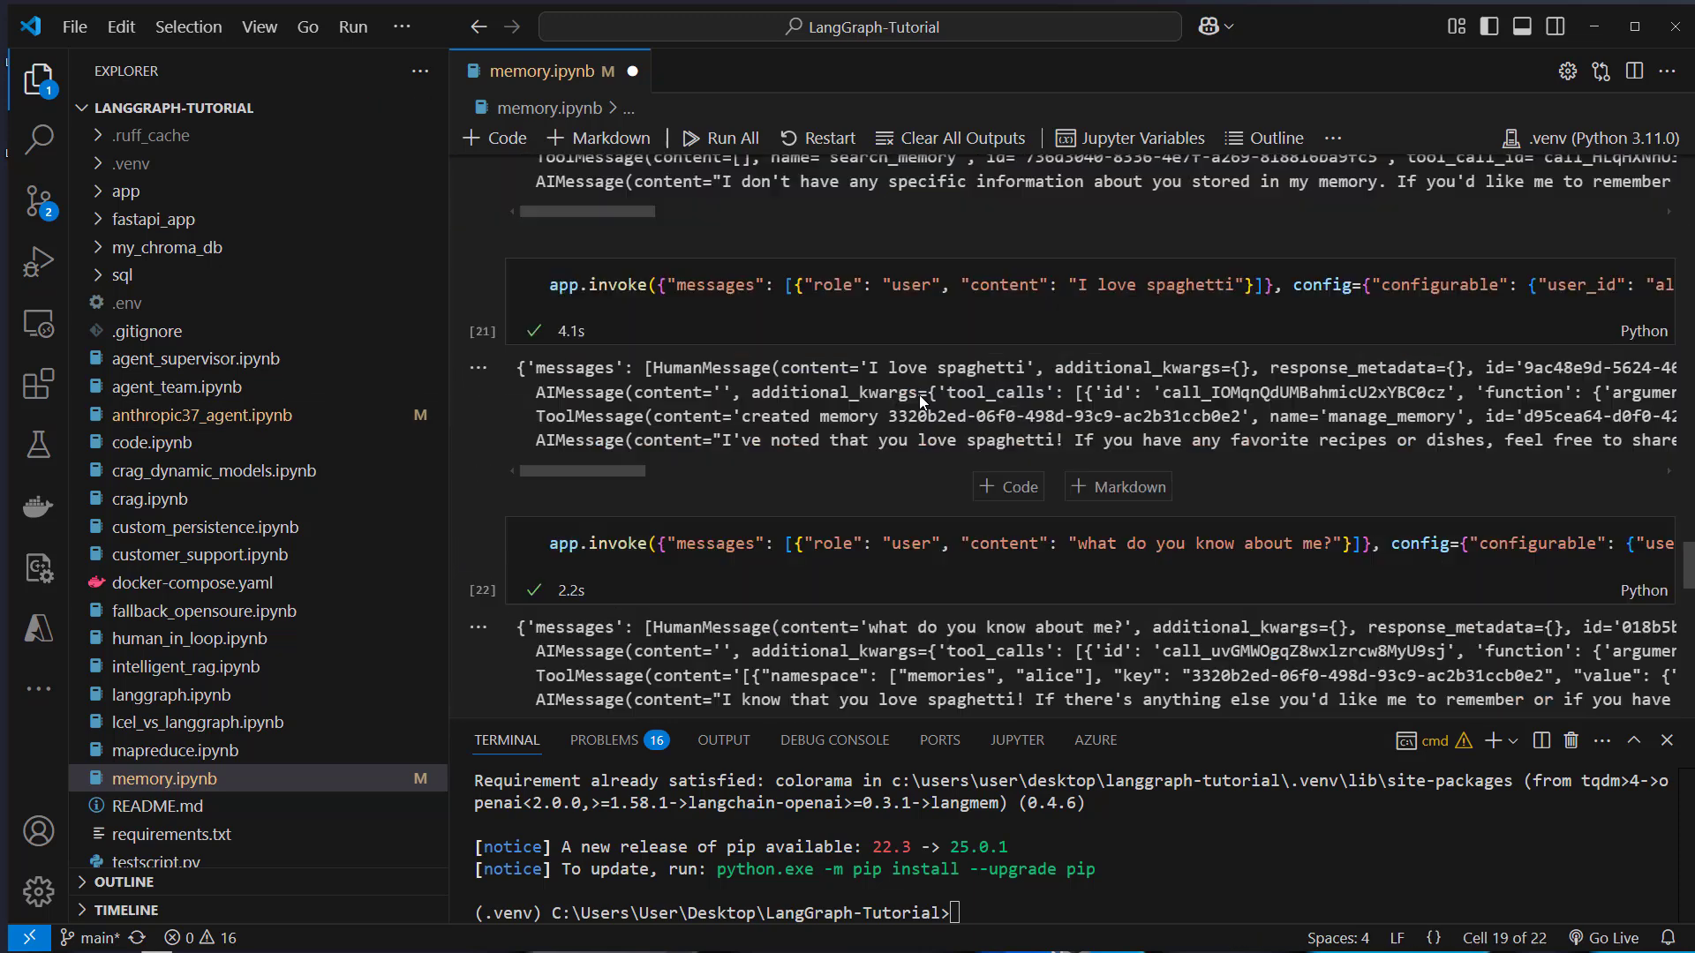
pyautogui.scroll(3)
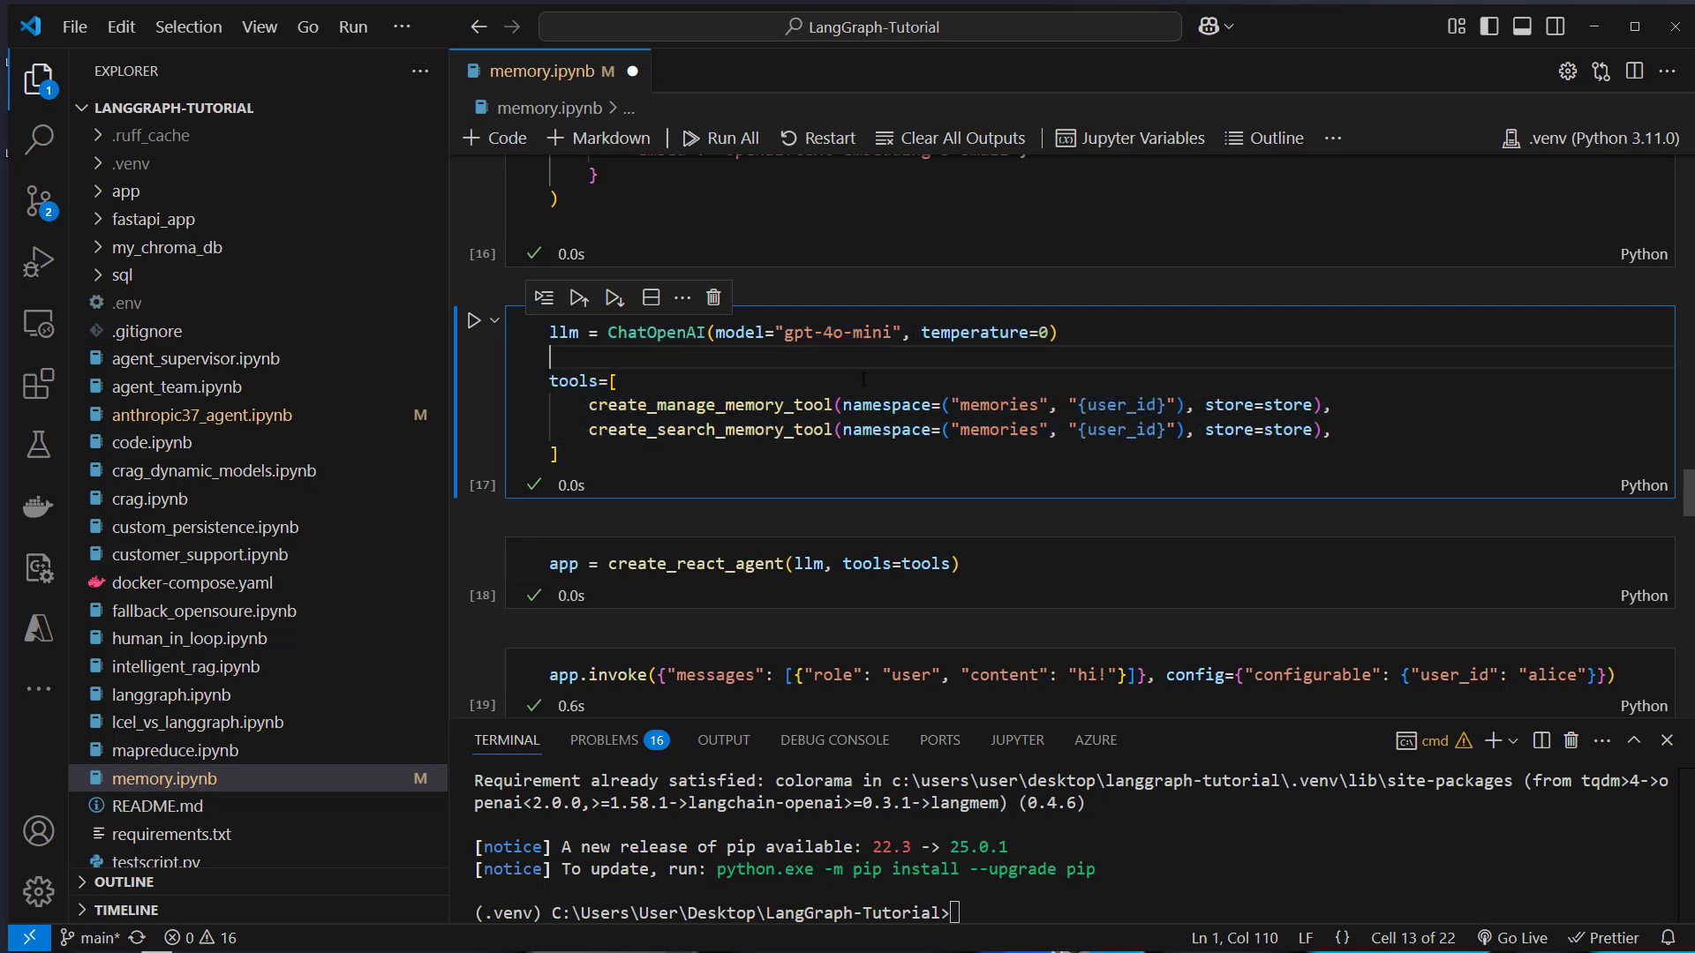
pyautogui.scroll(-3)
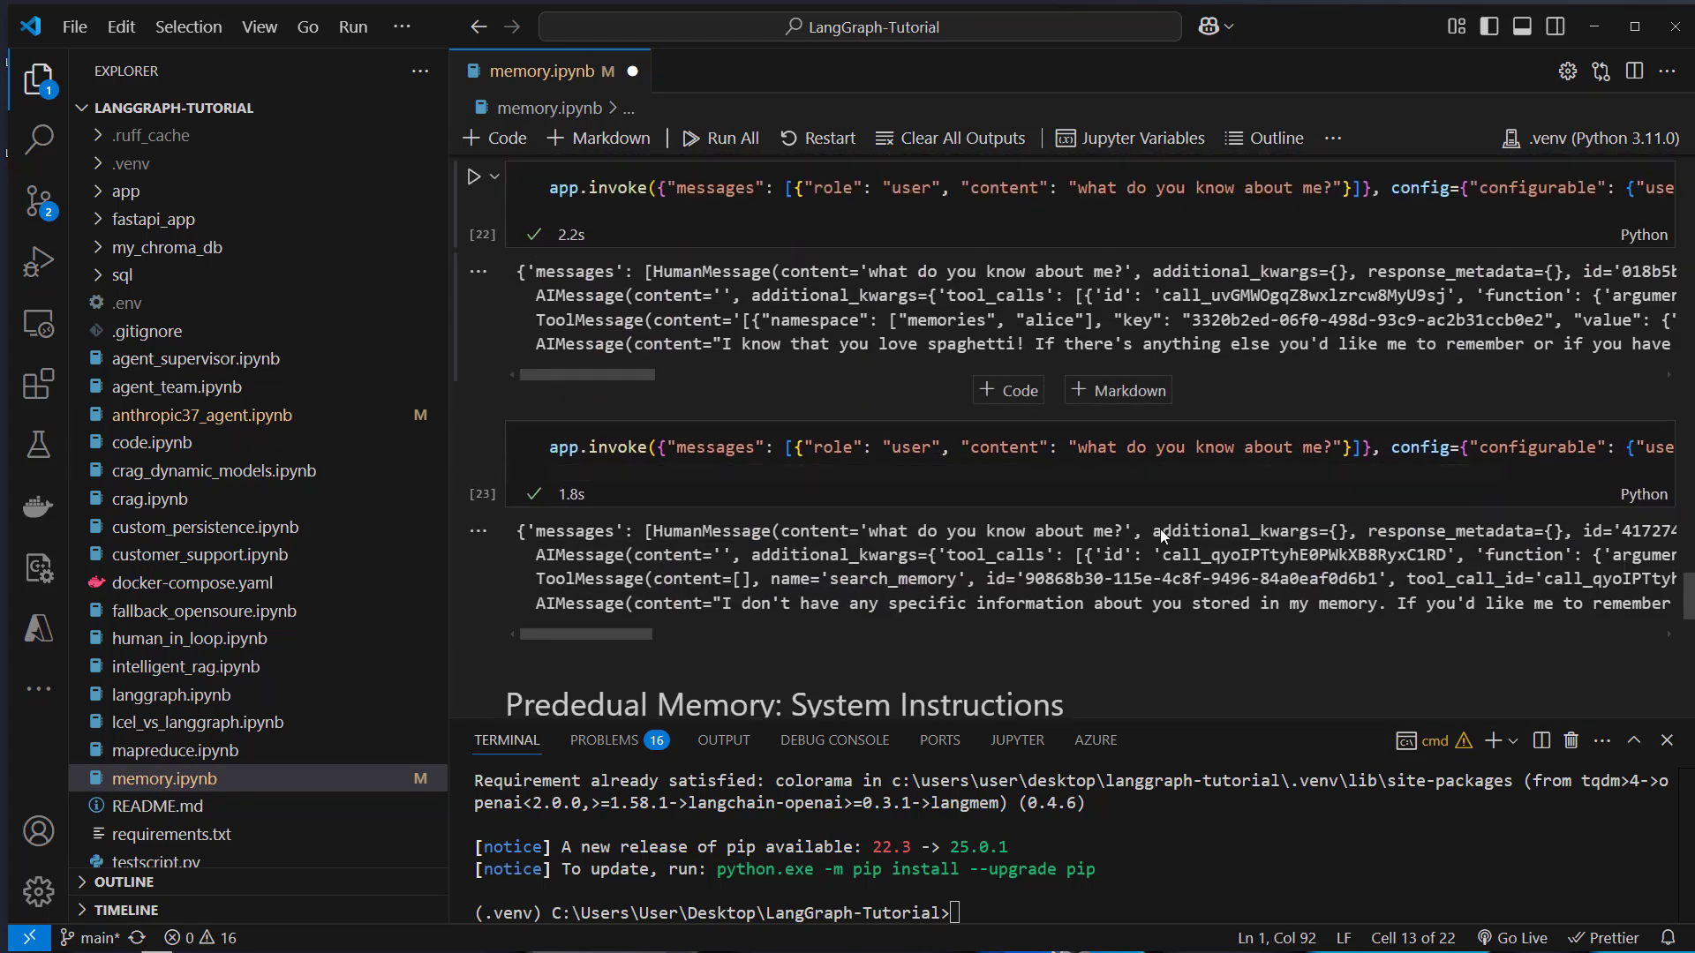
# - Run the create_prompt_optimizer cell under the Procedural Memory: System Instructions section
pyautogui.scroll(-3)
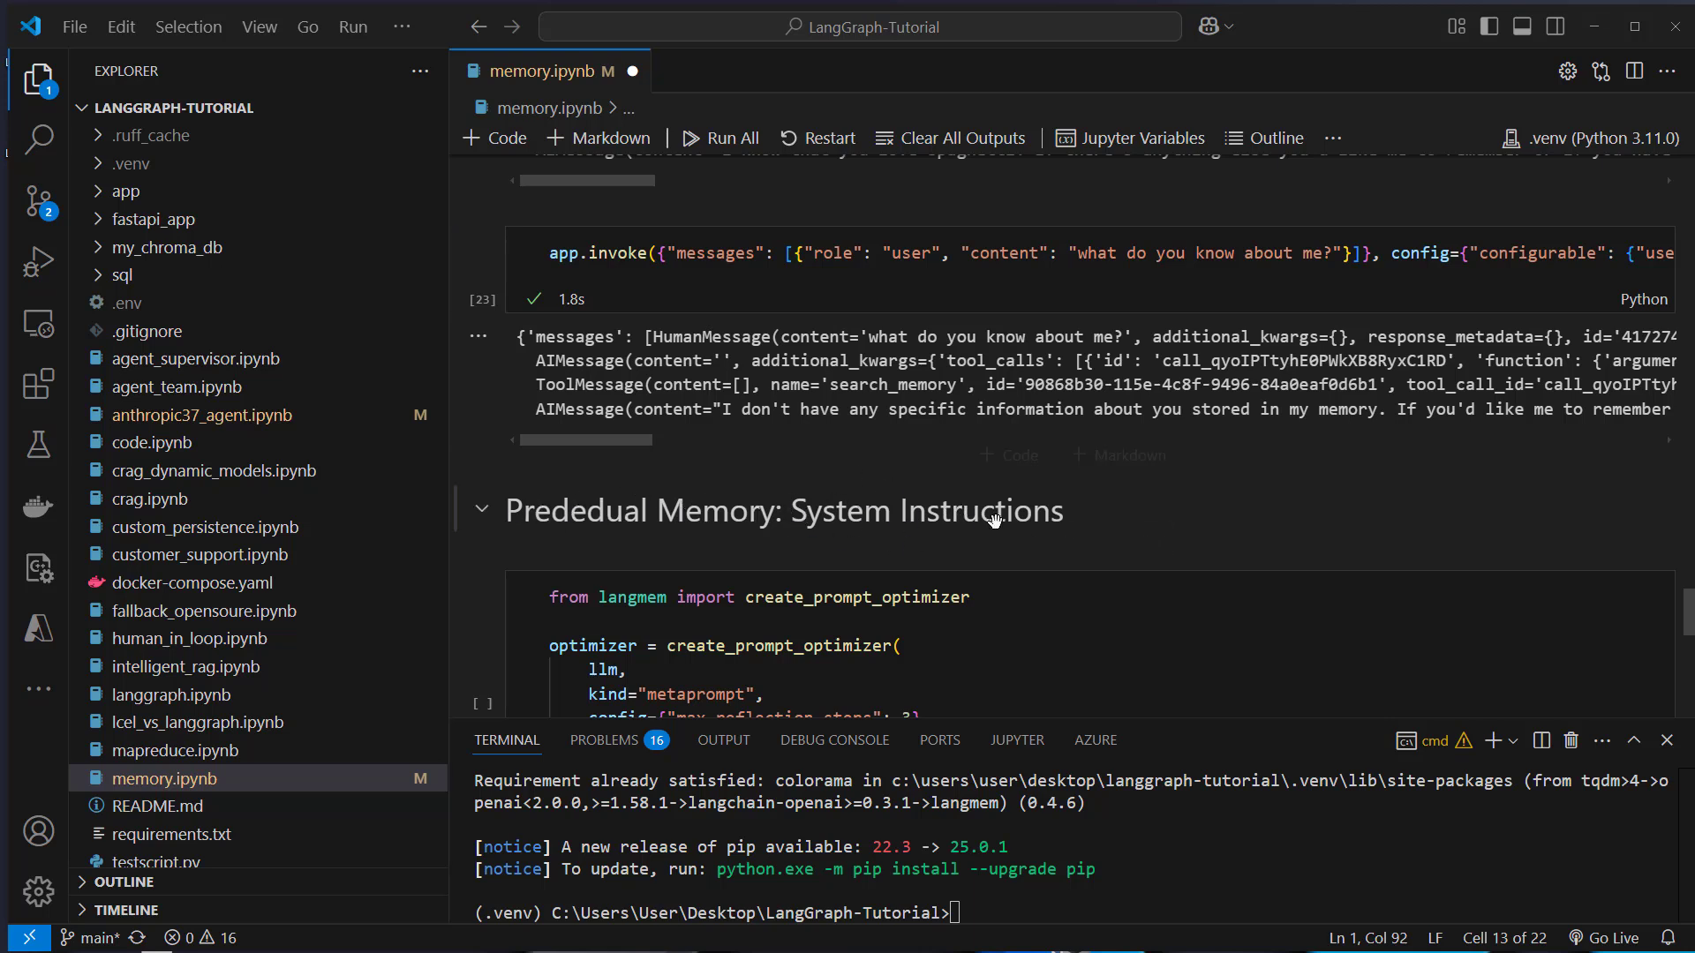
pyautogui.moveTo(1024, 495)
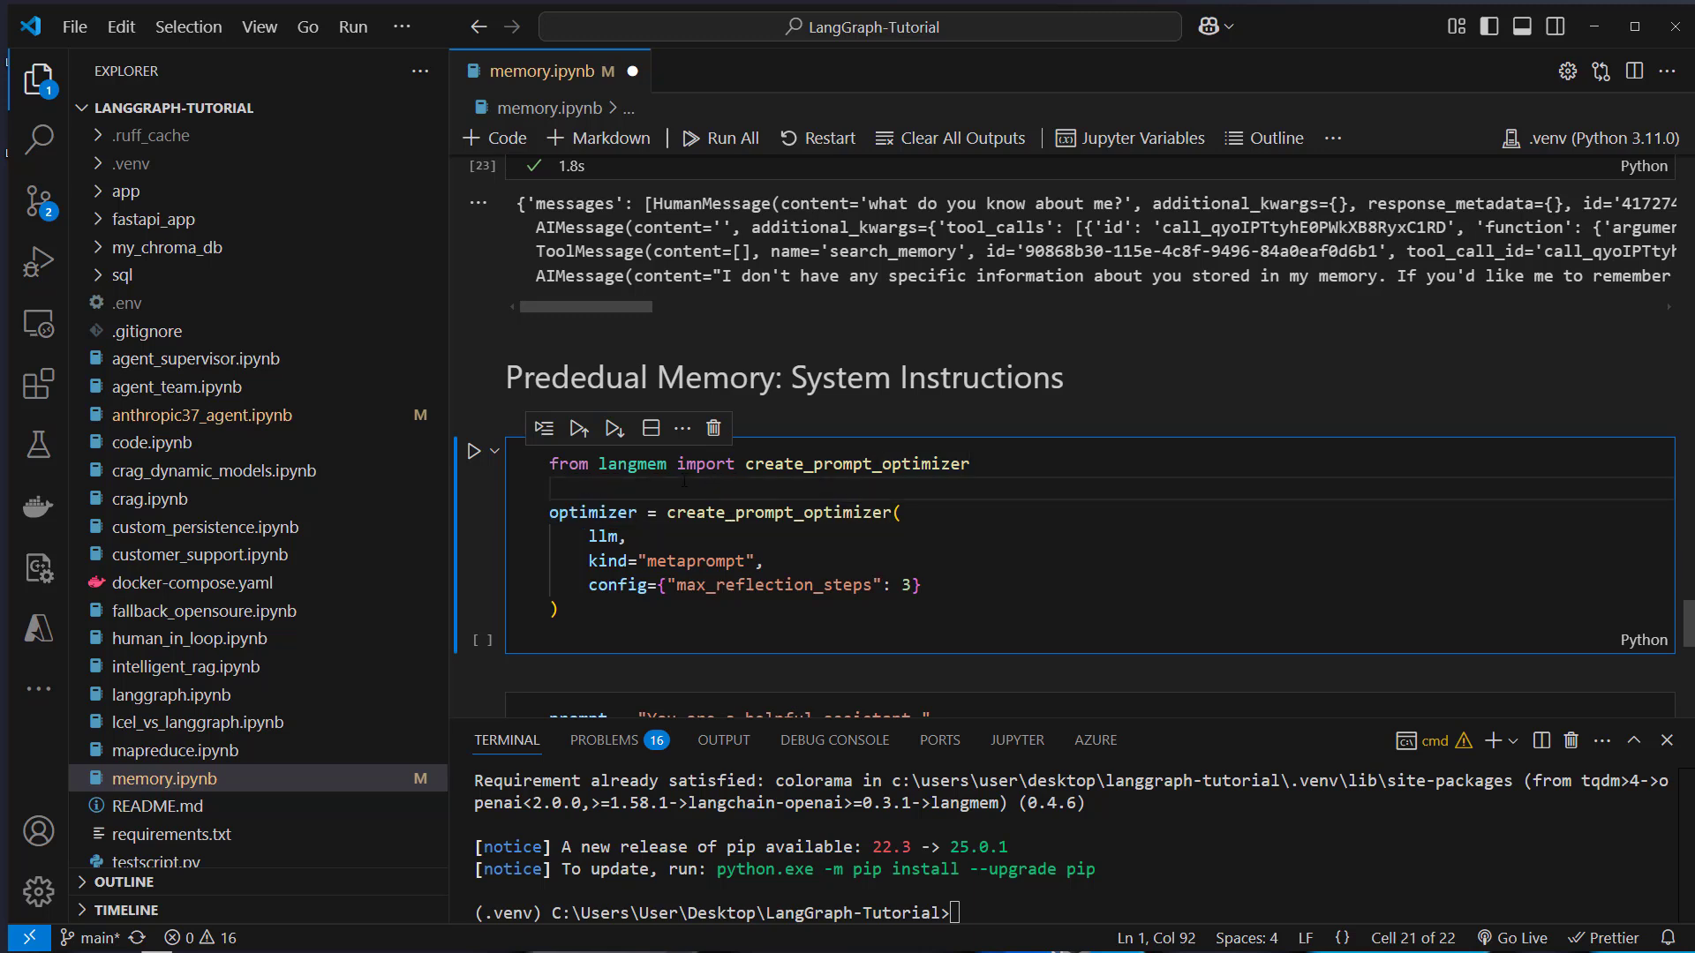
pyautogui.moveTo(549, 512); pyautogui.dragTo(558, 616)
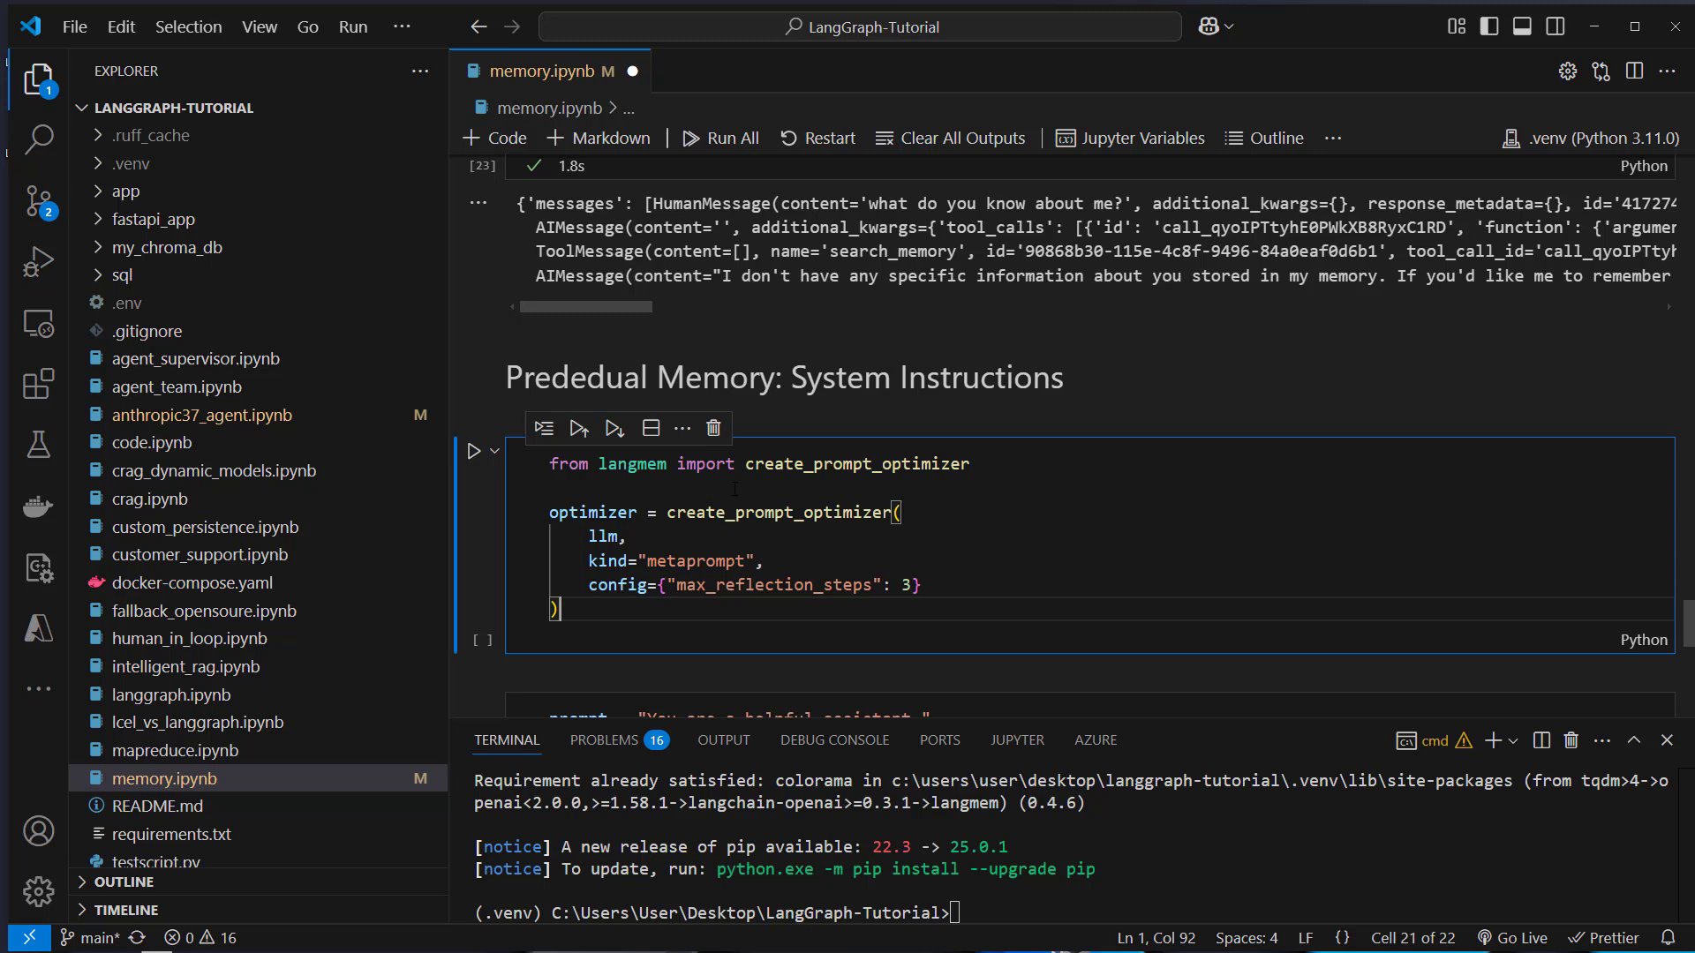
pyautogui.click(630, 537)
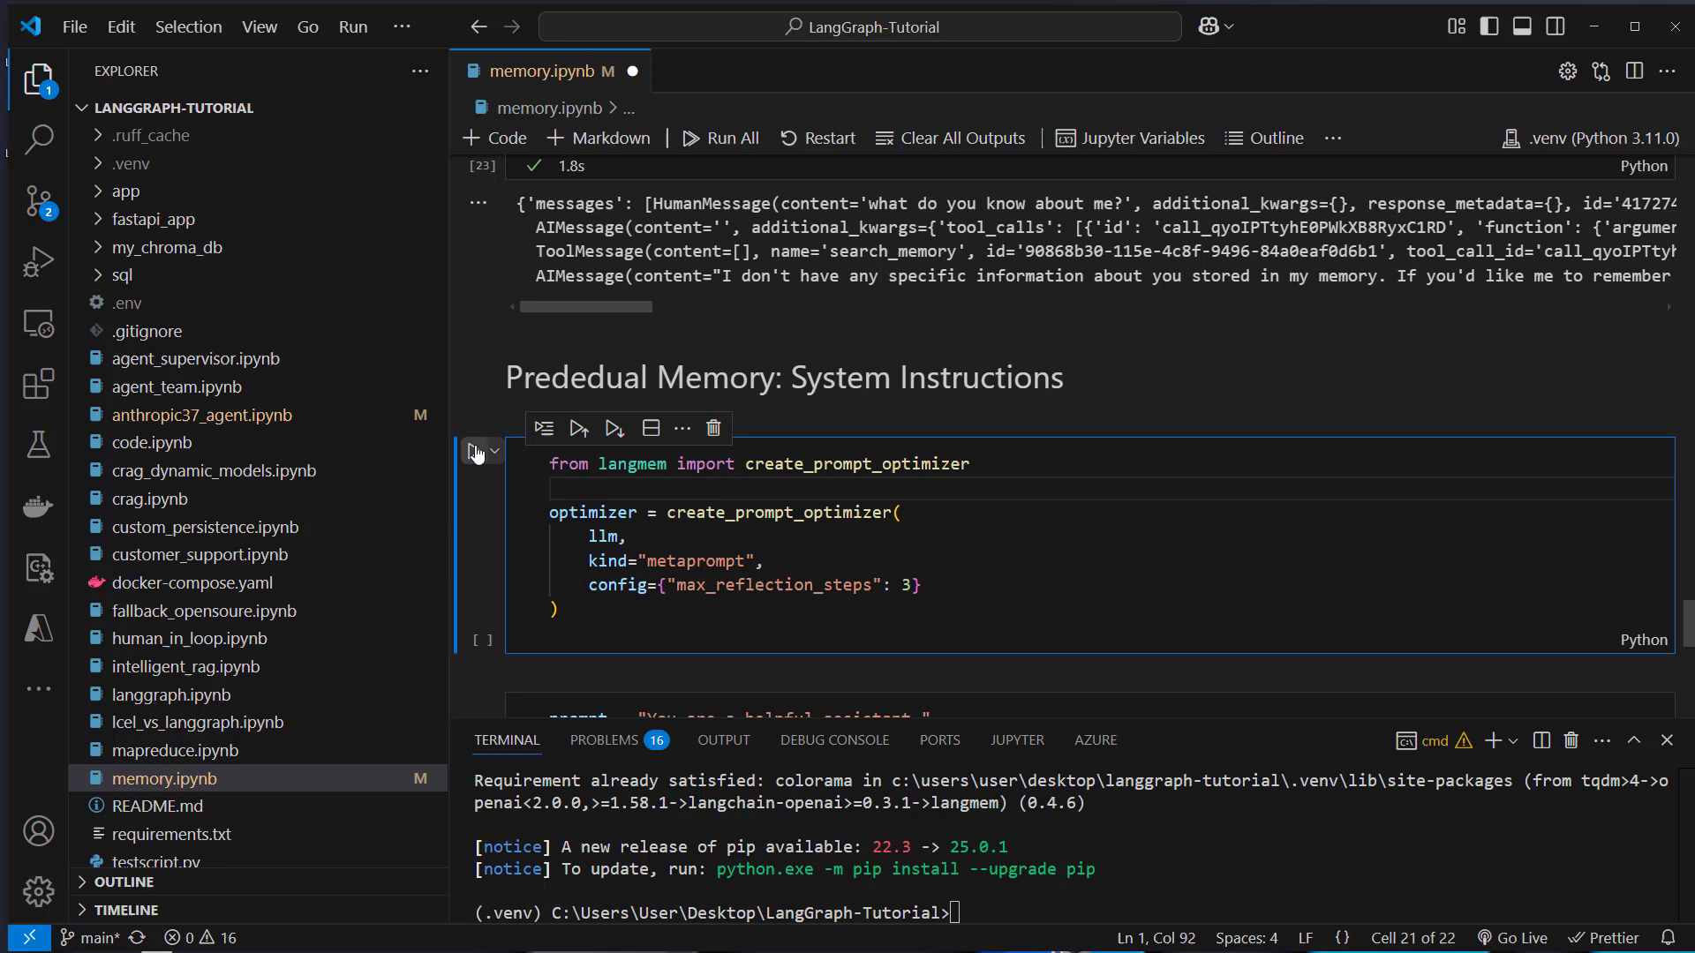
pyautogui.click(578, 428)
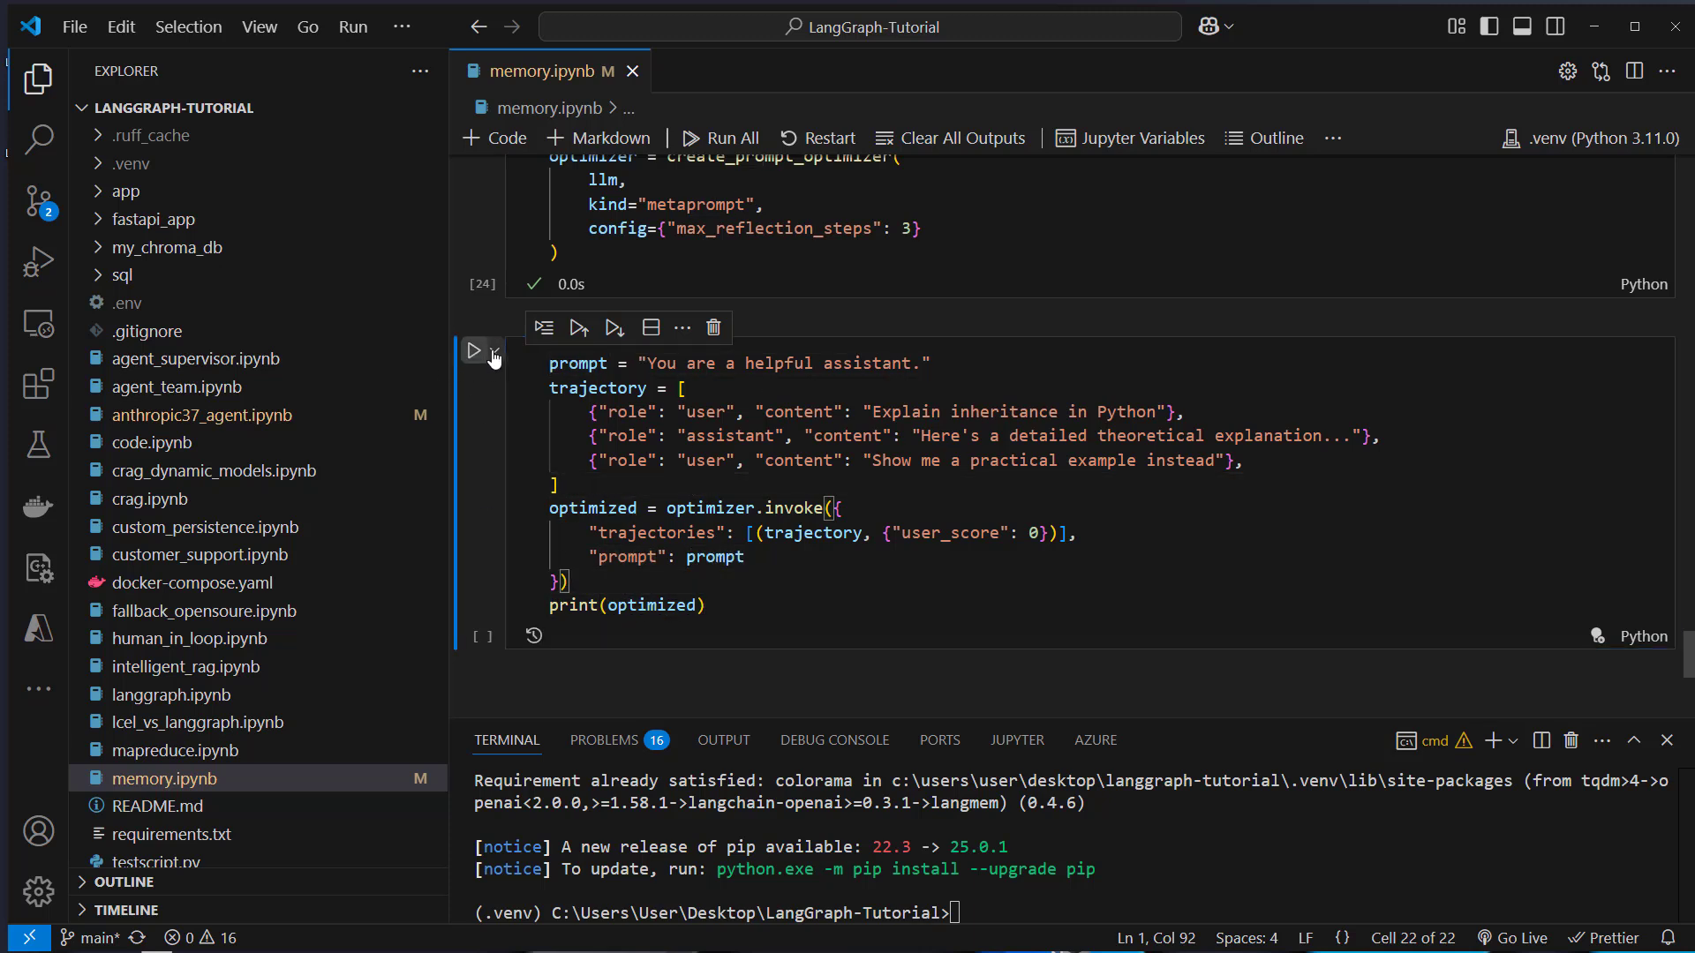
# - Run optimizer.invoke on the sample trajectory, printing the expanded helpful-assistant prompt
pyautogui.click(473, 350)
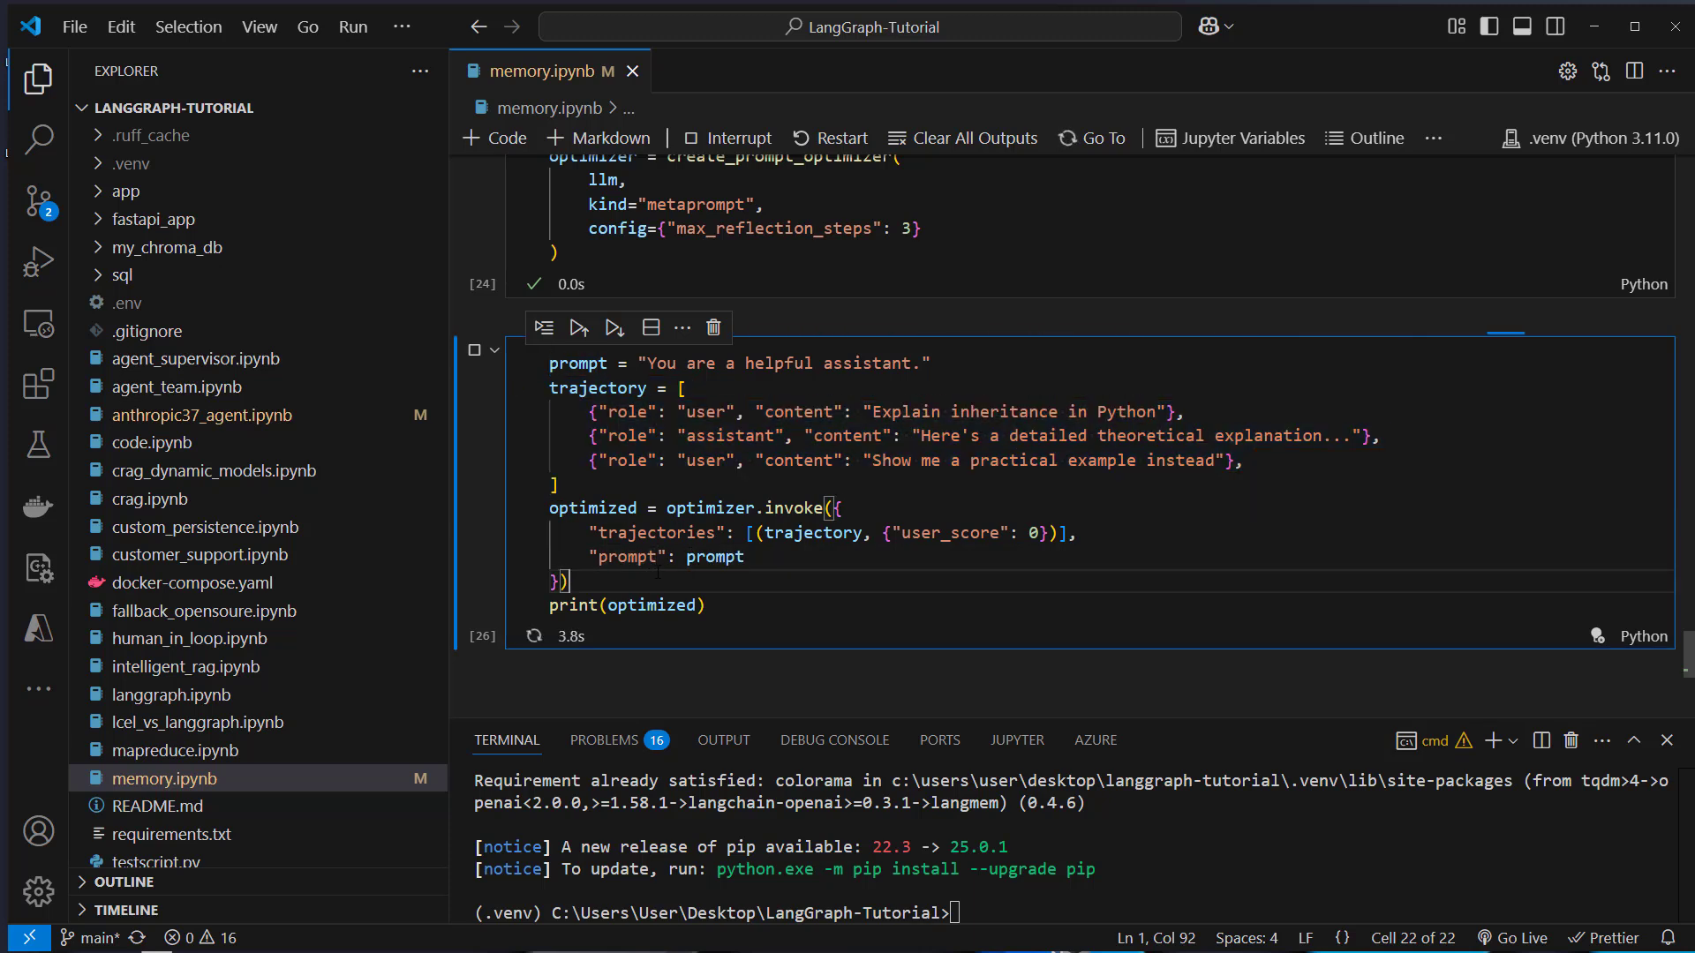
pyautogui.moveTo(709, 508)
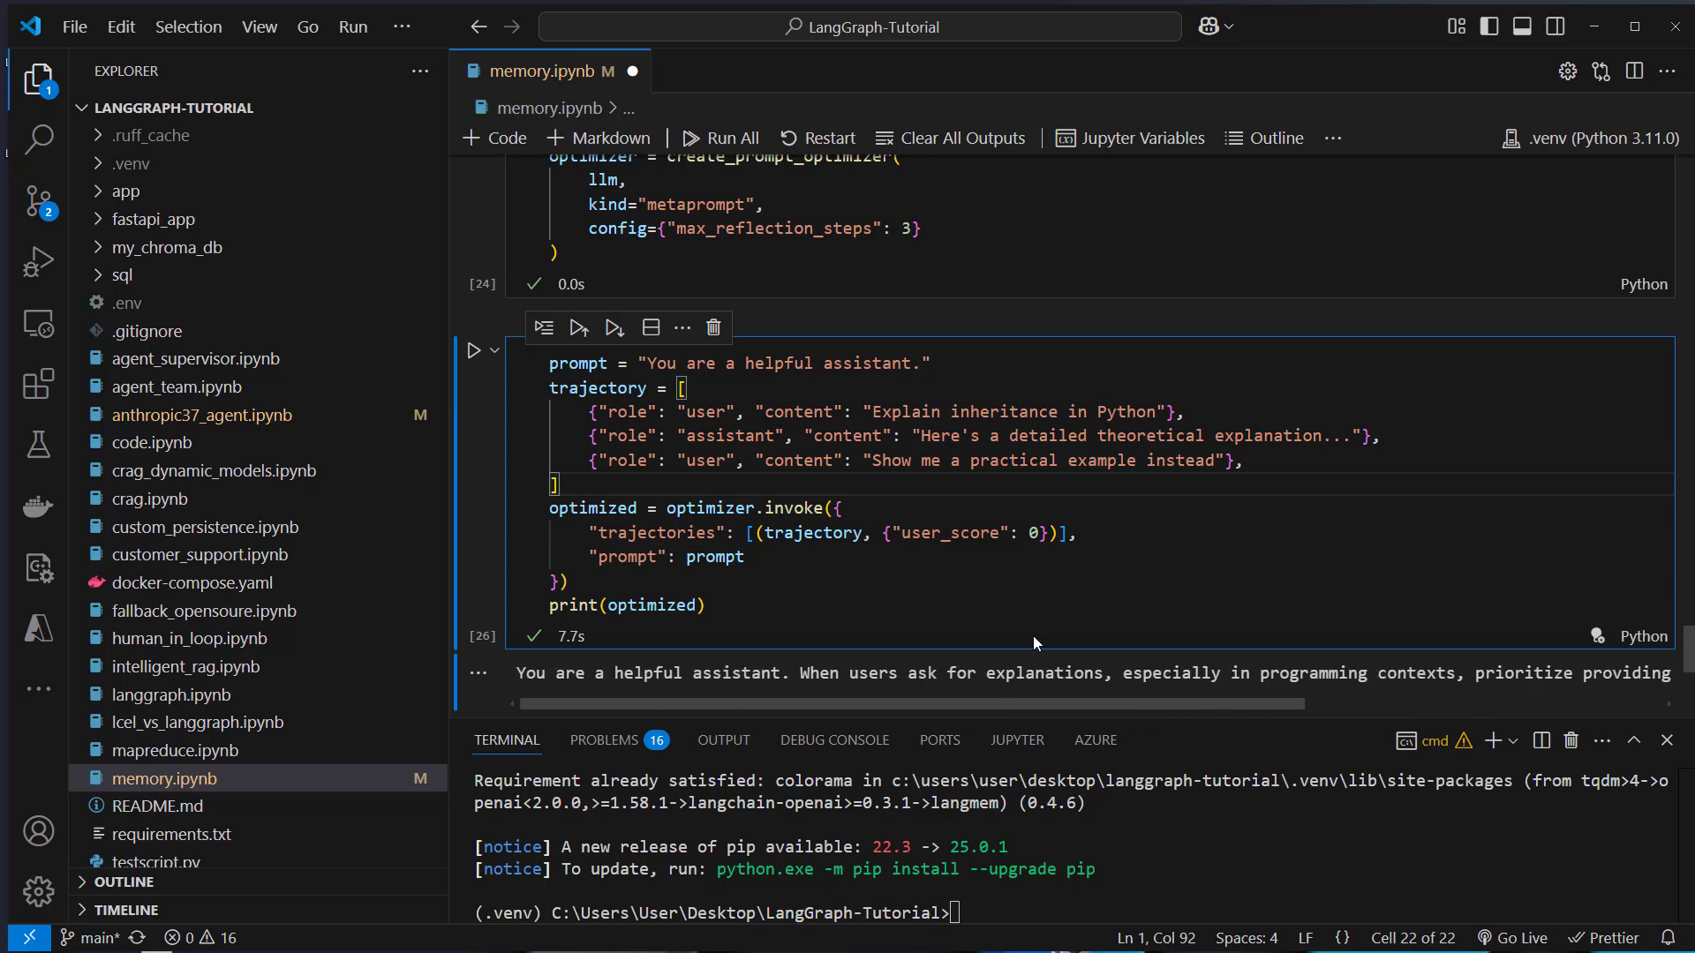
pyautogui.moveTo(690, 666)
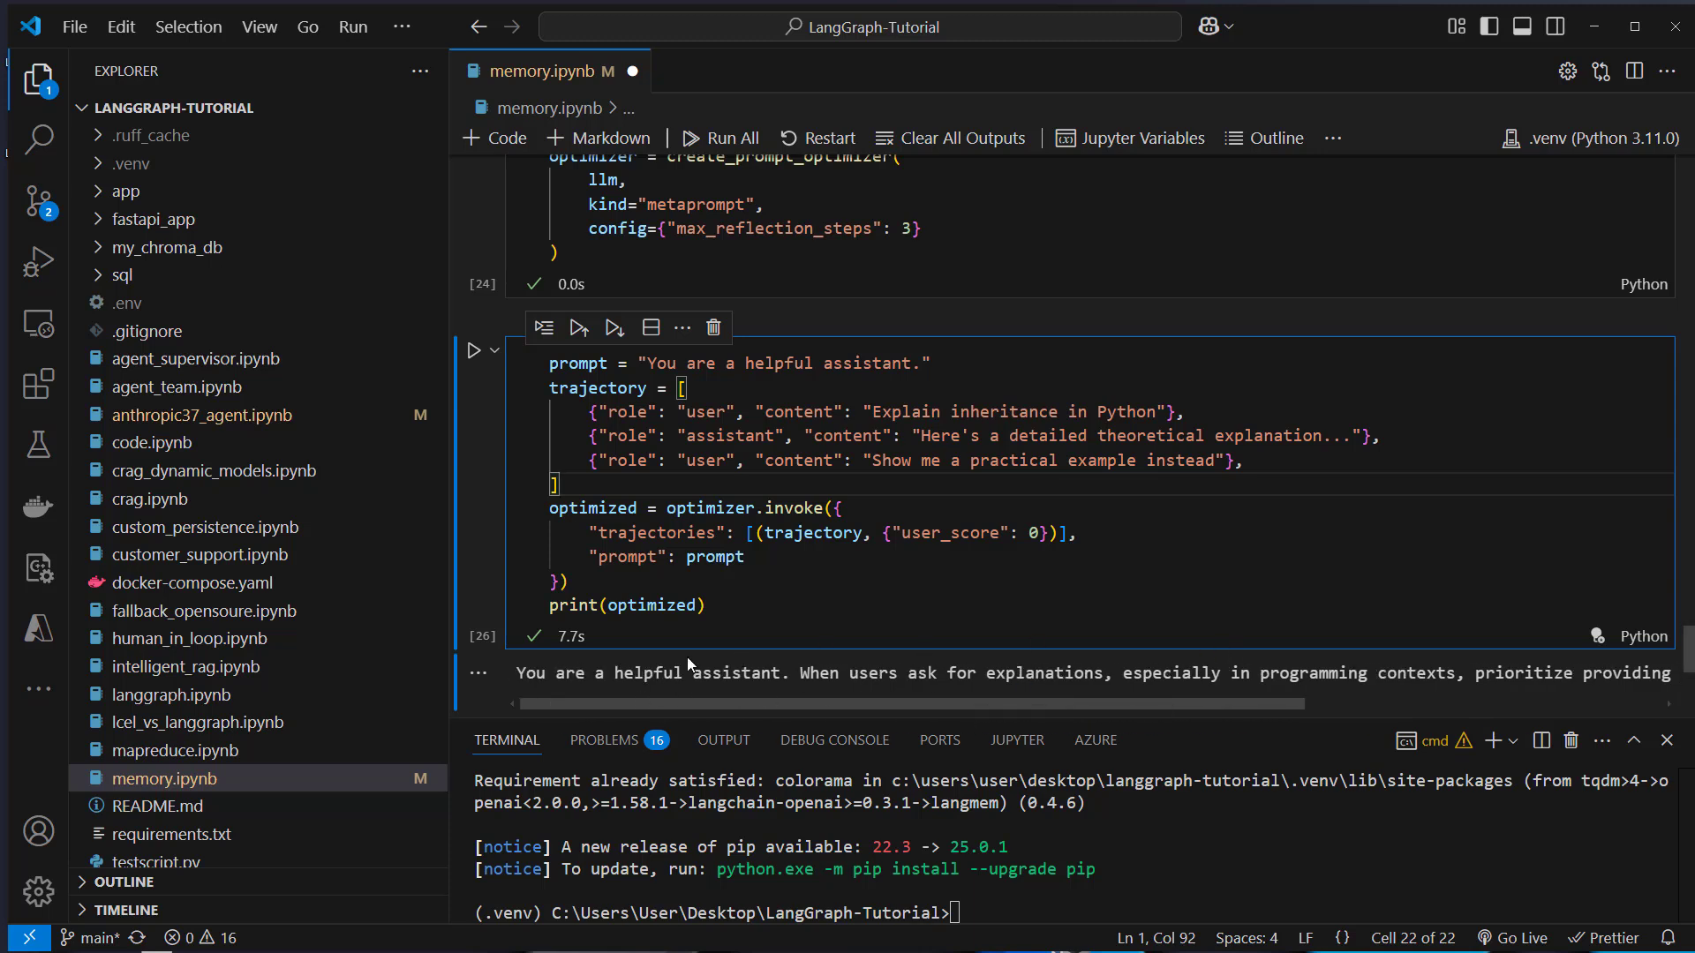
pyautogui.doubleClick(647, 673)
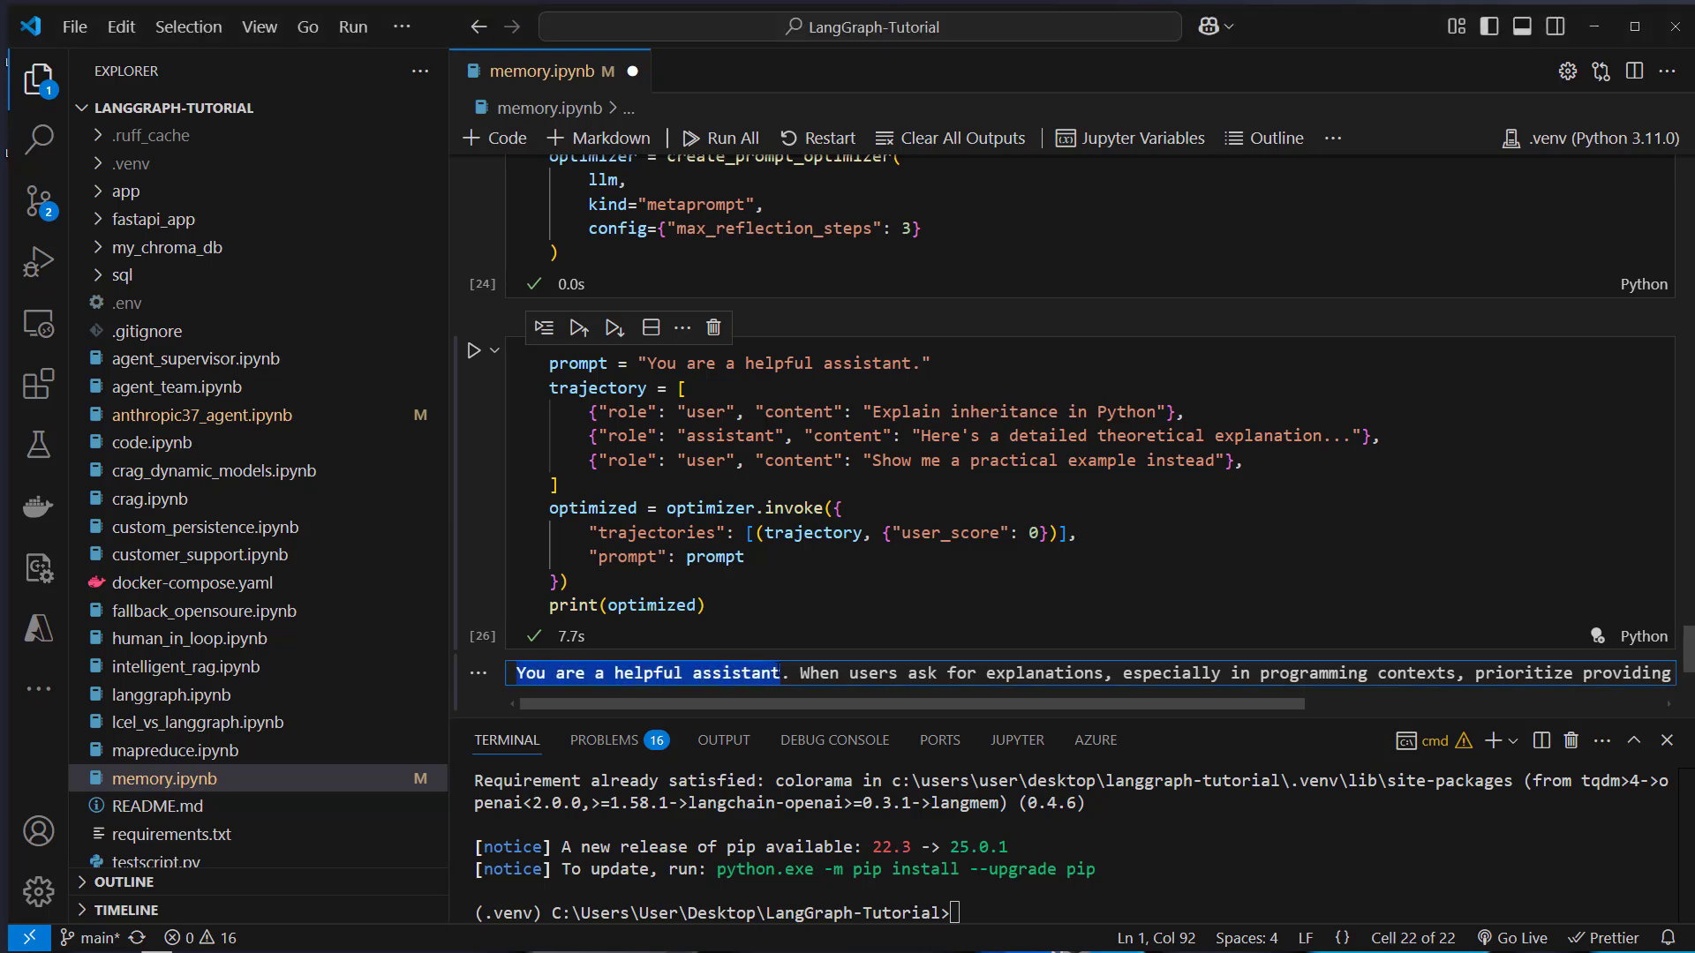